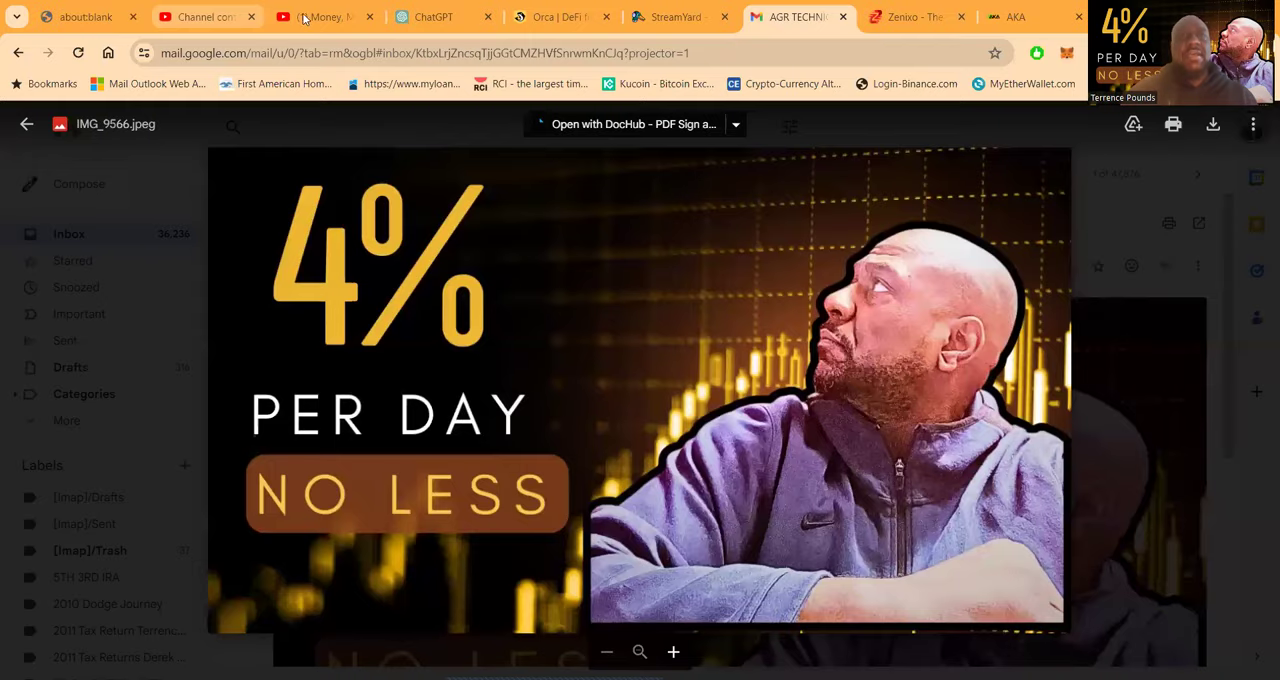
Leave the 4% per day image preview and show the Money, Ministry and Motivation channel's About details.
click(320, 16)
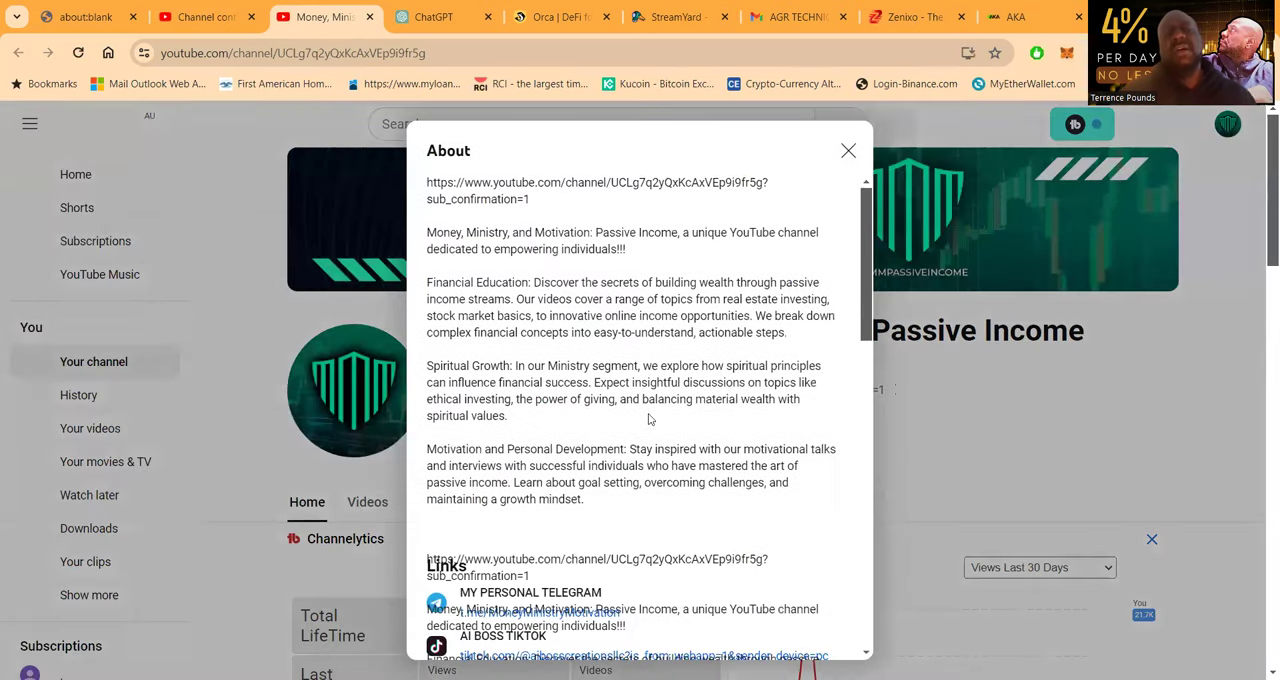
Review the About dialog's Links and Channel details, then close it to return to the channel page.
scroll(down, 3)
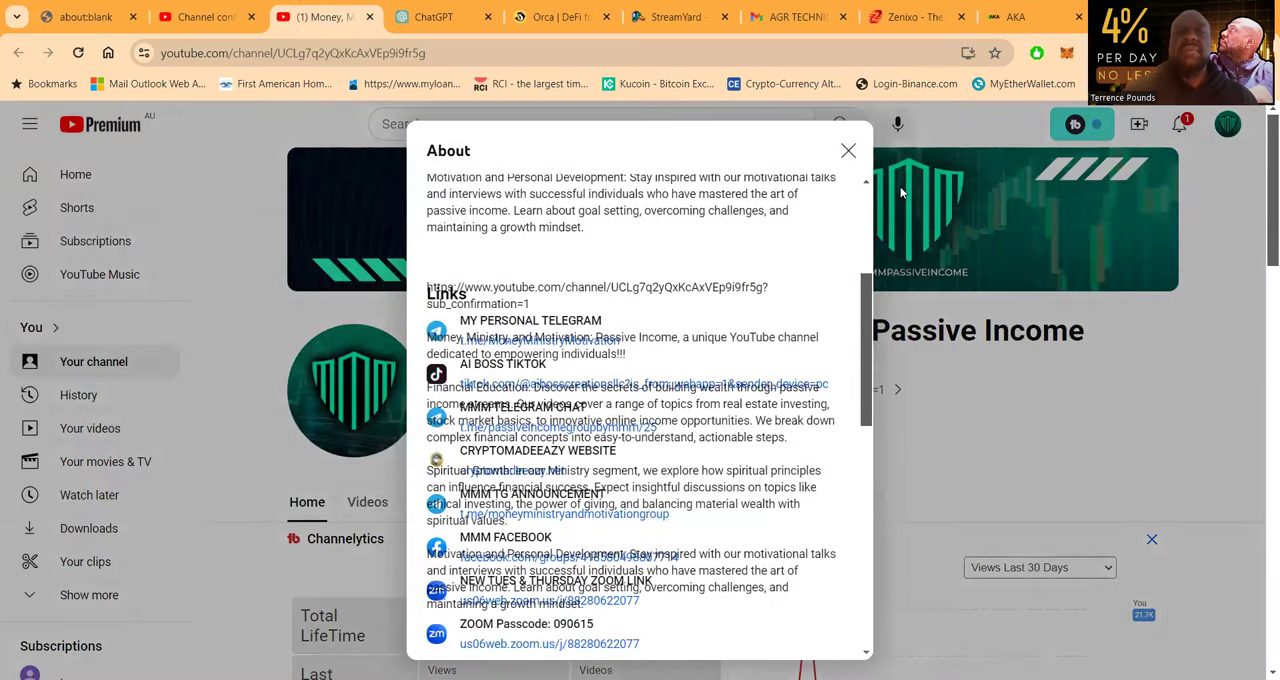
click(848, 150)
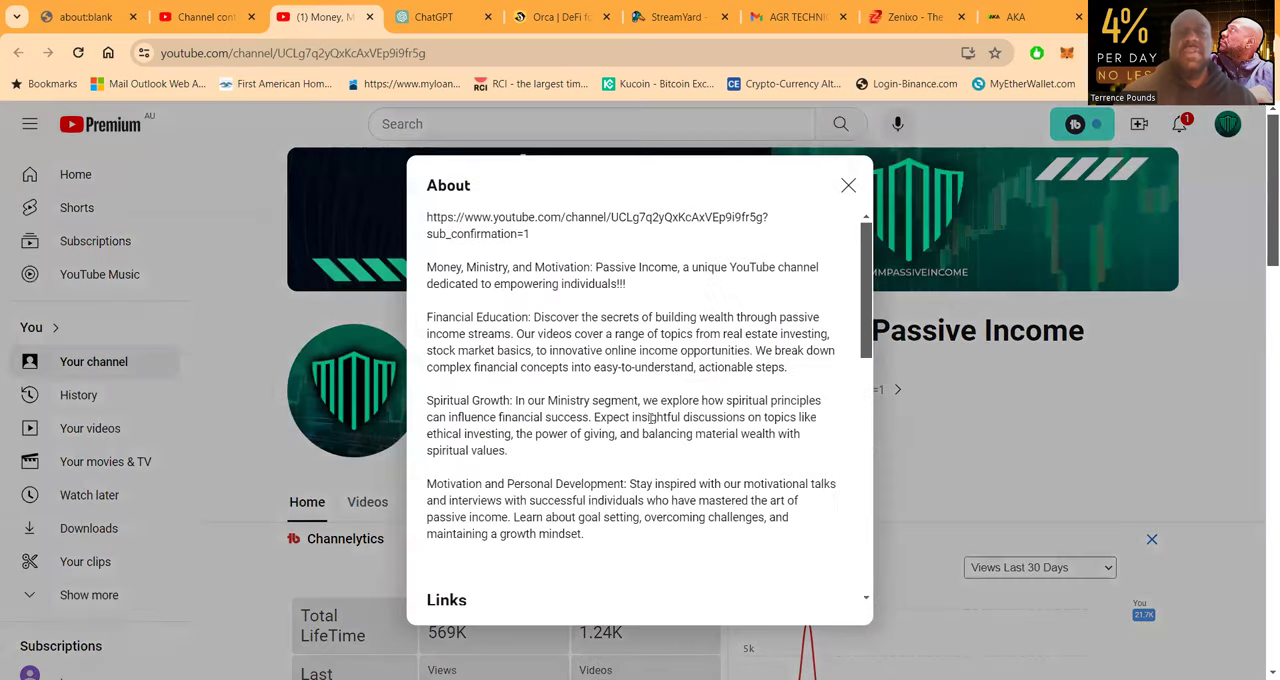
scroll(down, 3)
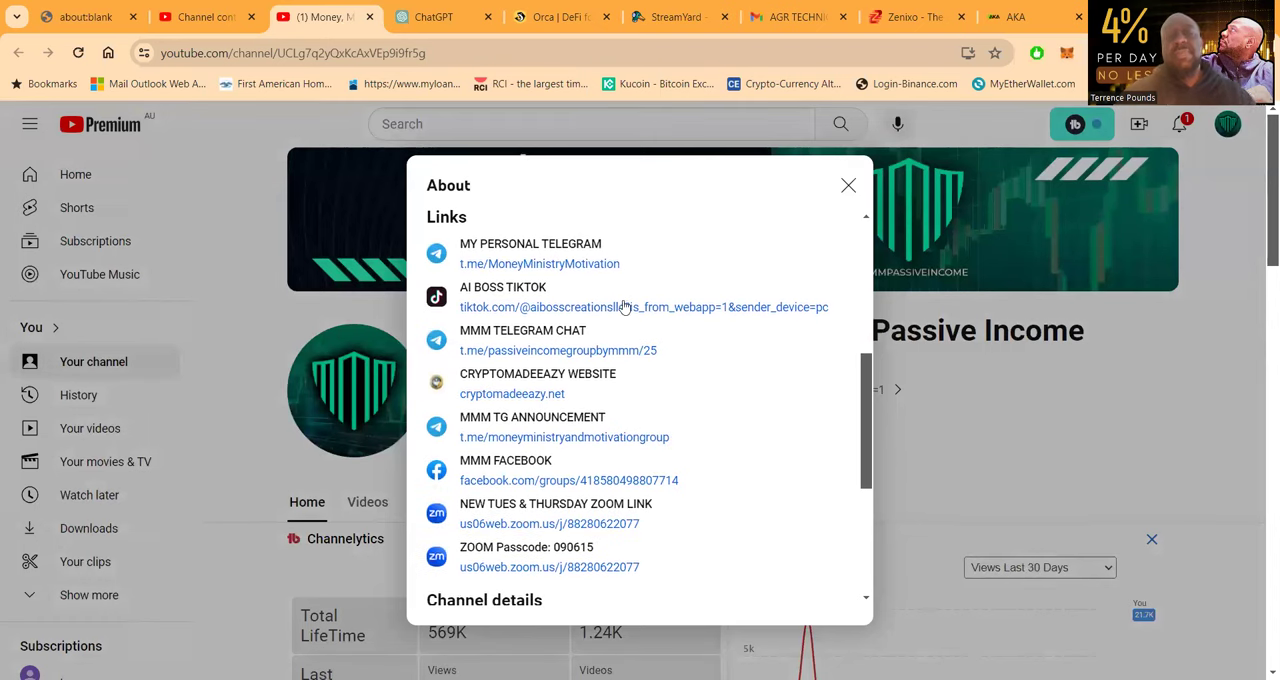
mouse_move(478, 338)
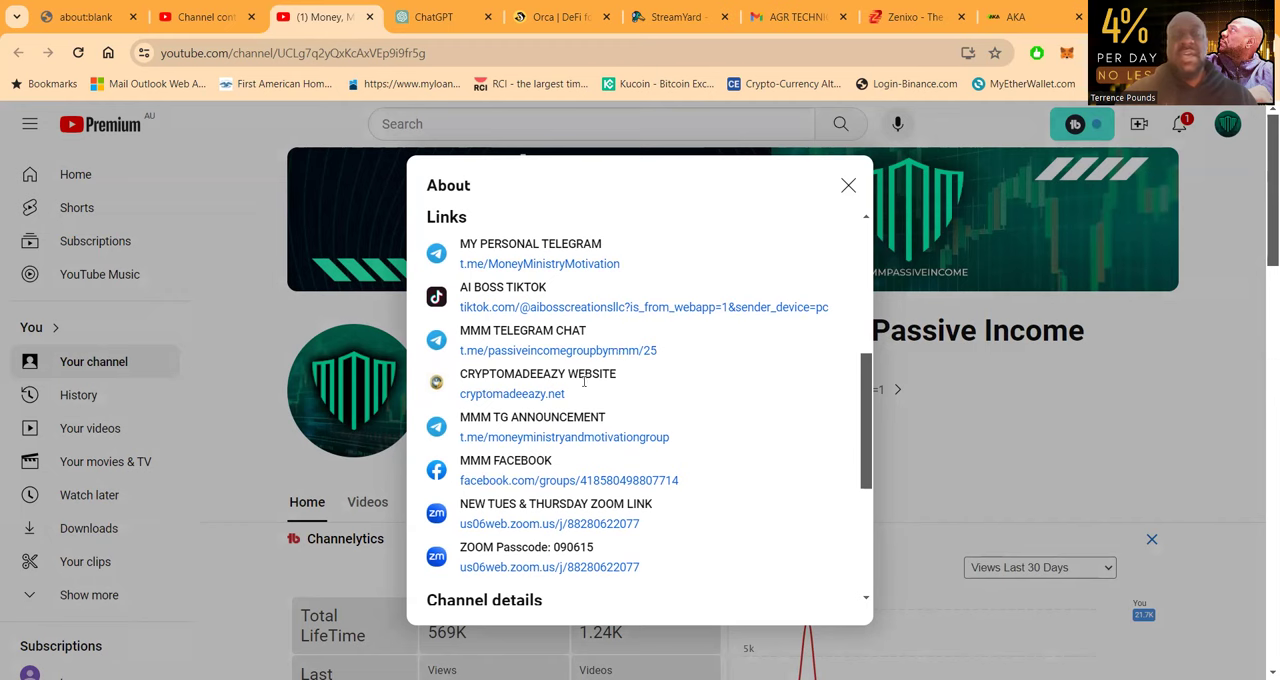
scroll(down, 3)
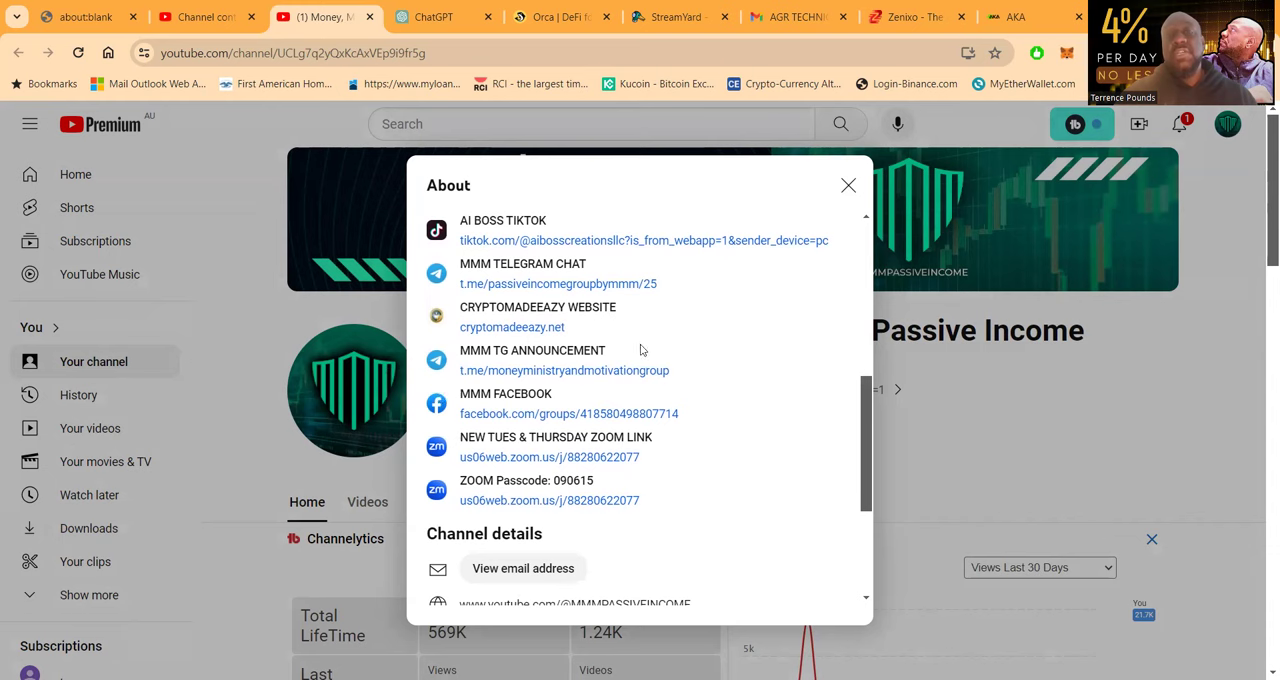
mouse_move(676, 406)
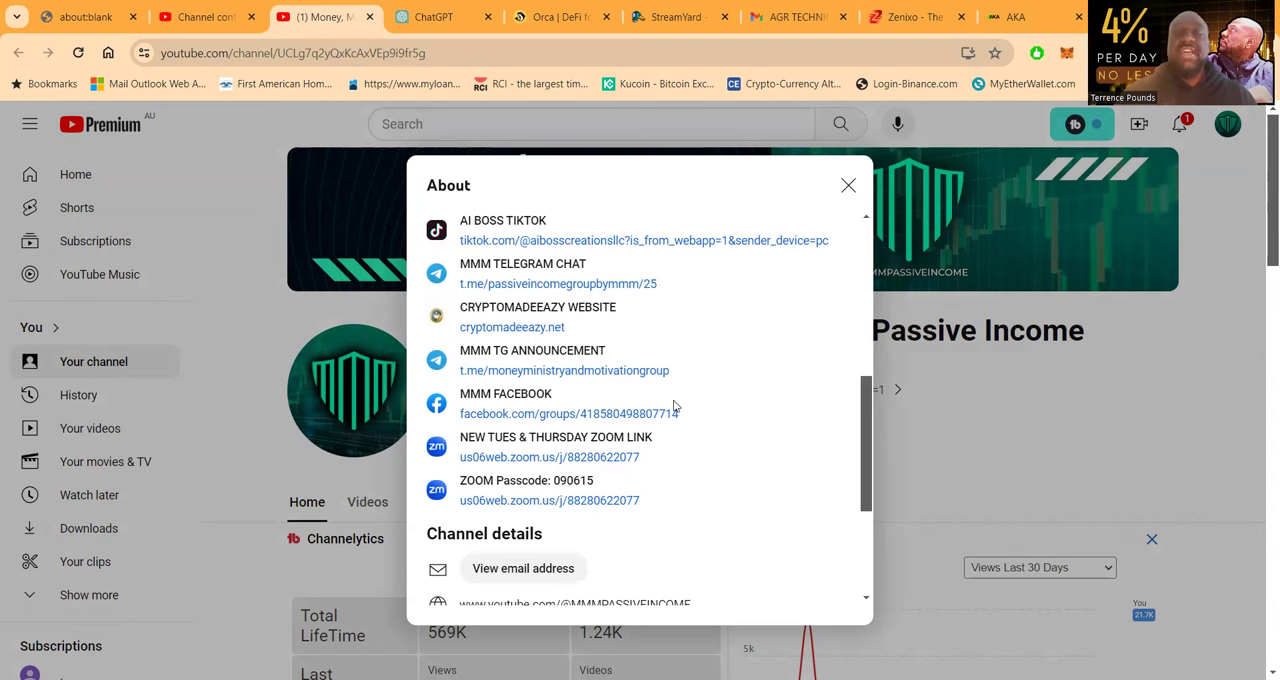
mouse_move(686, 430)
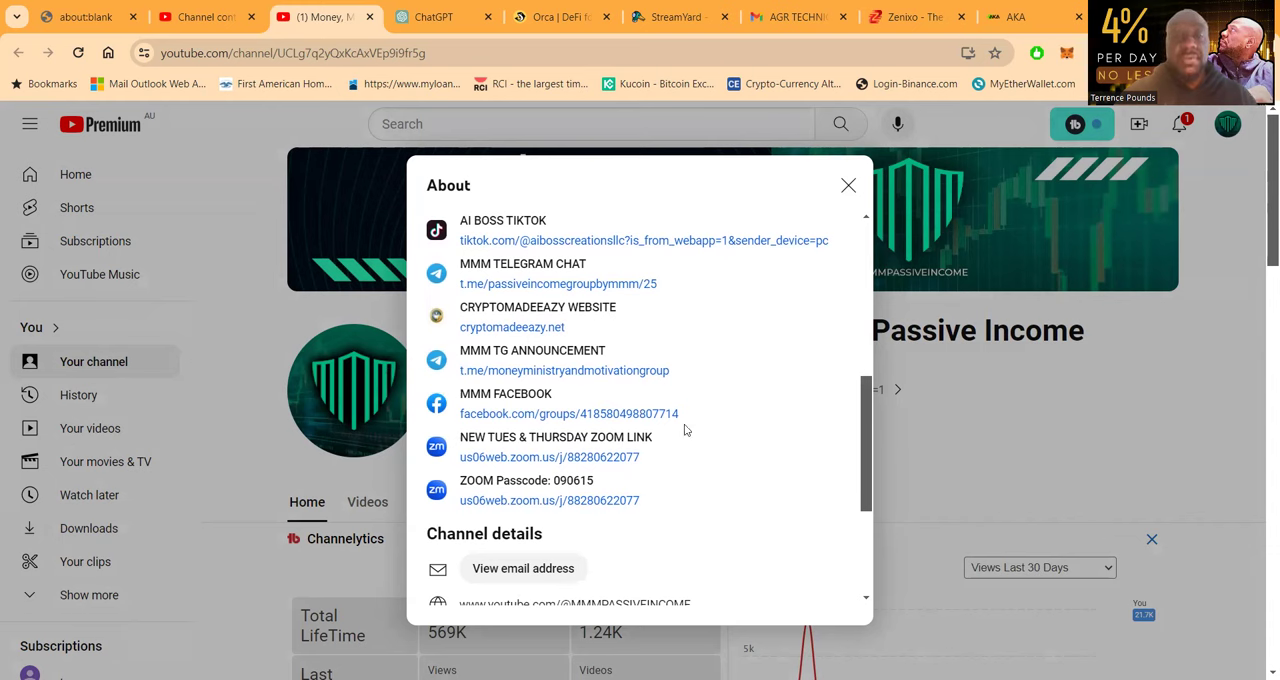
scroll(down, 3)
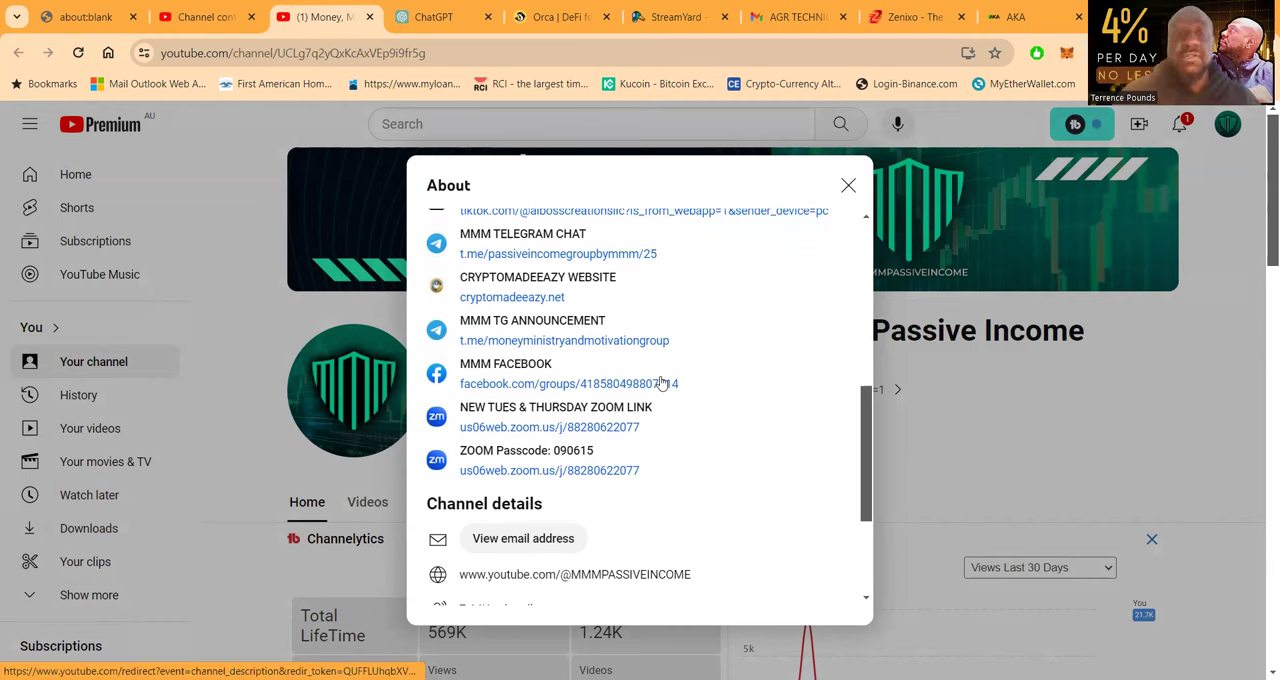
scroll(down, 3)
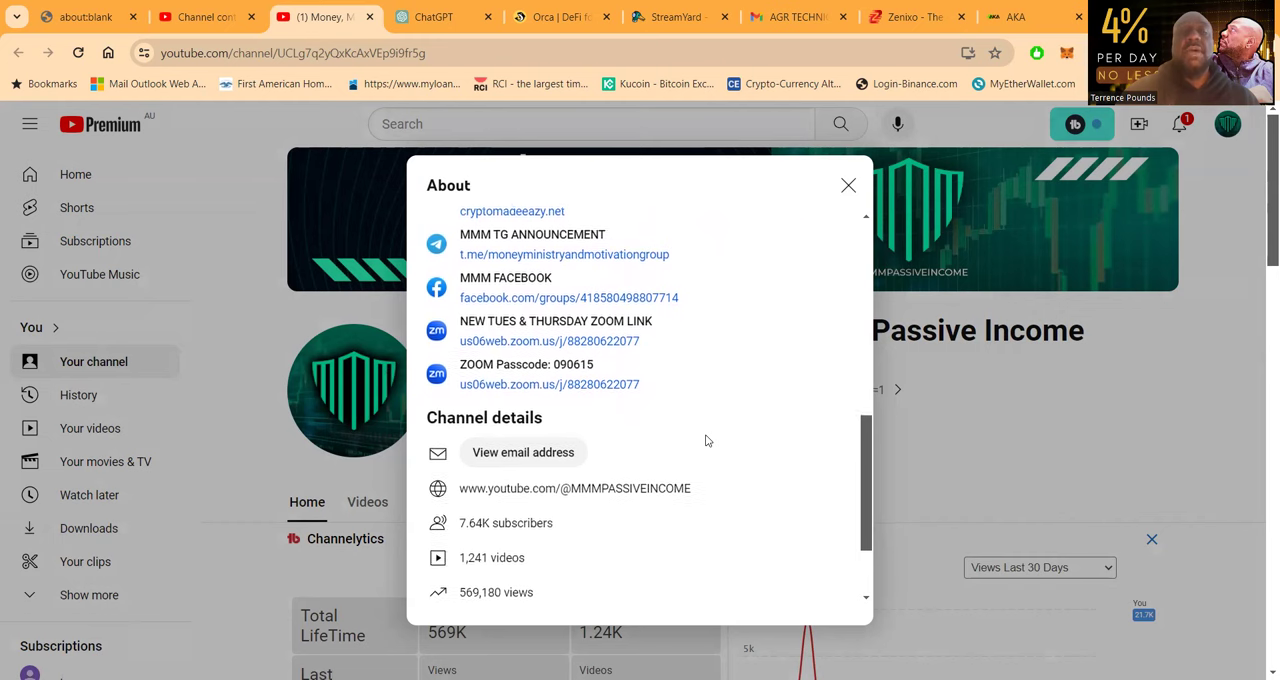
scroll(down, 3)
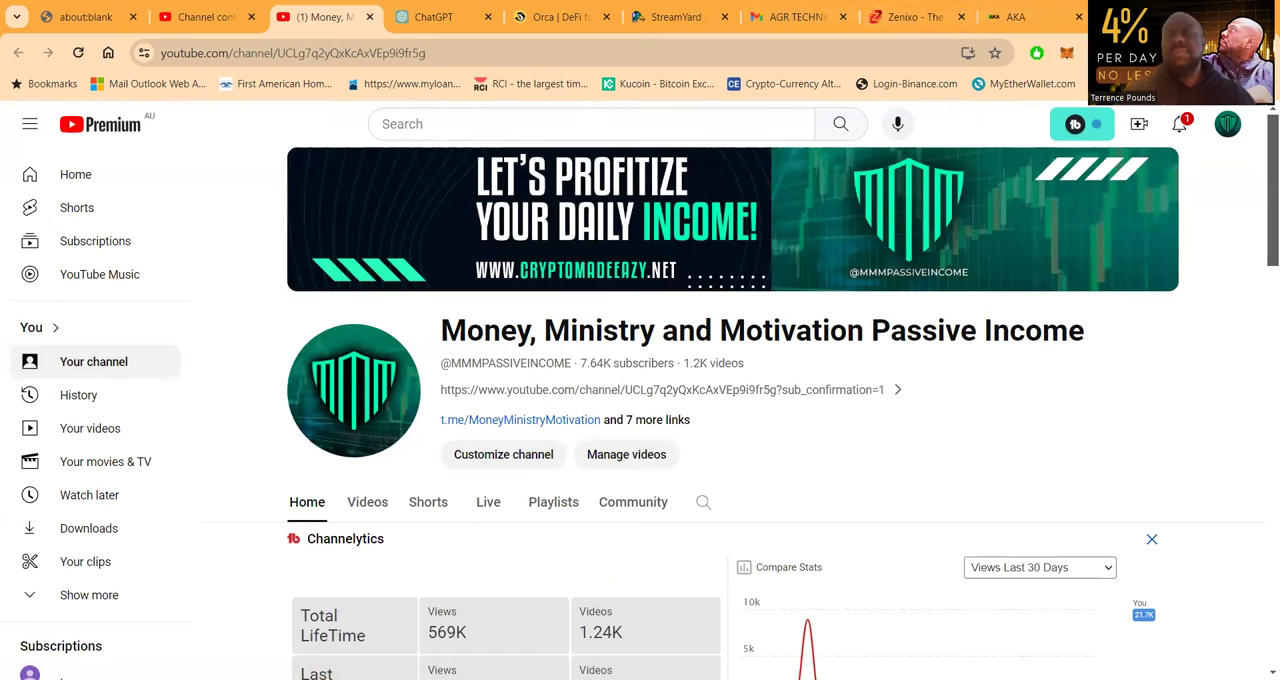
click(1040, 16)
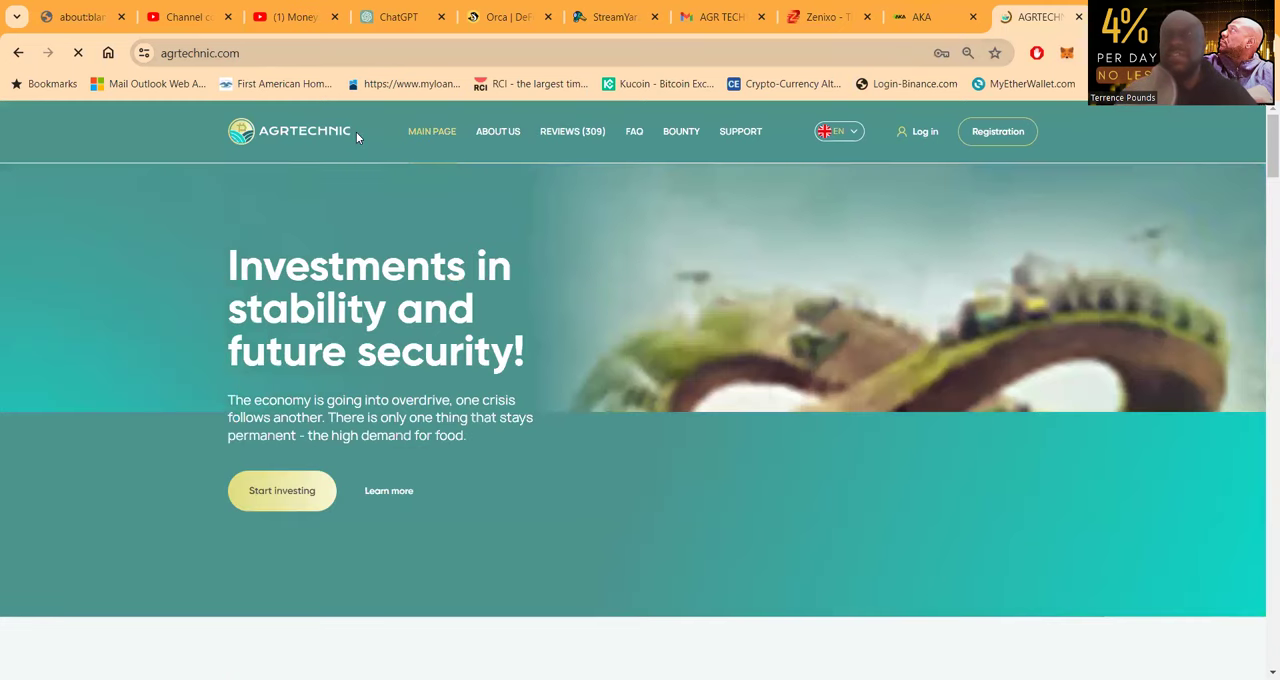
mouse_move(612, 280)
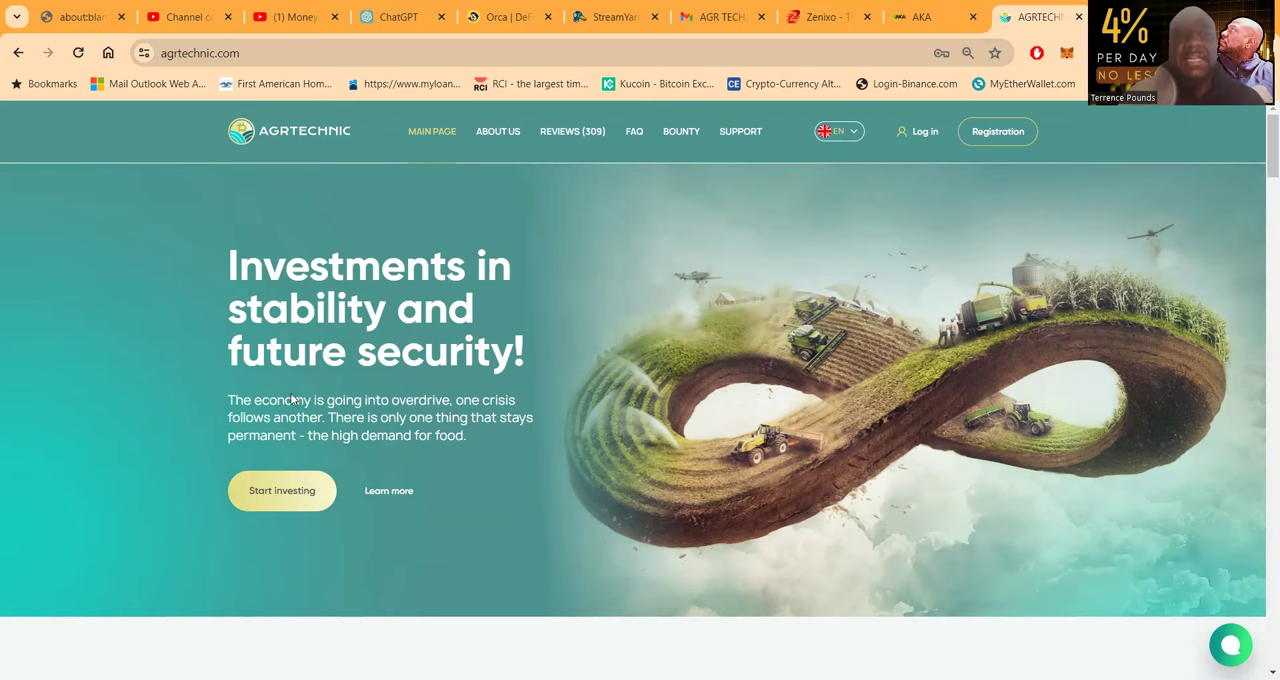
Scroll the agrtechnic.com home page past Why agriculture down to Our investment packages.
scroll(down, 3)
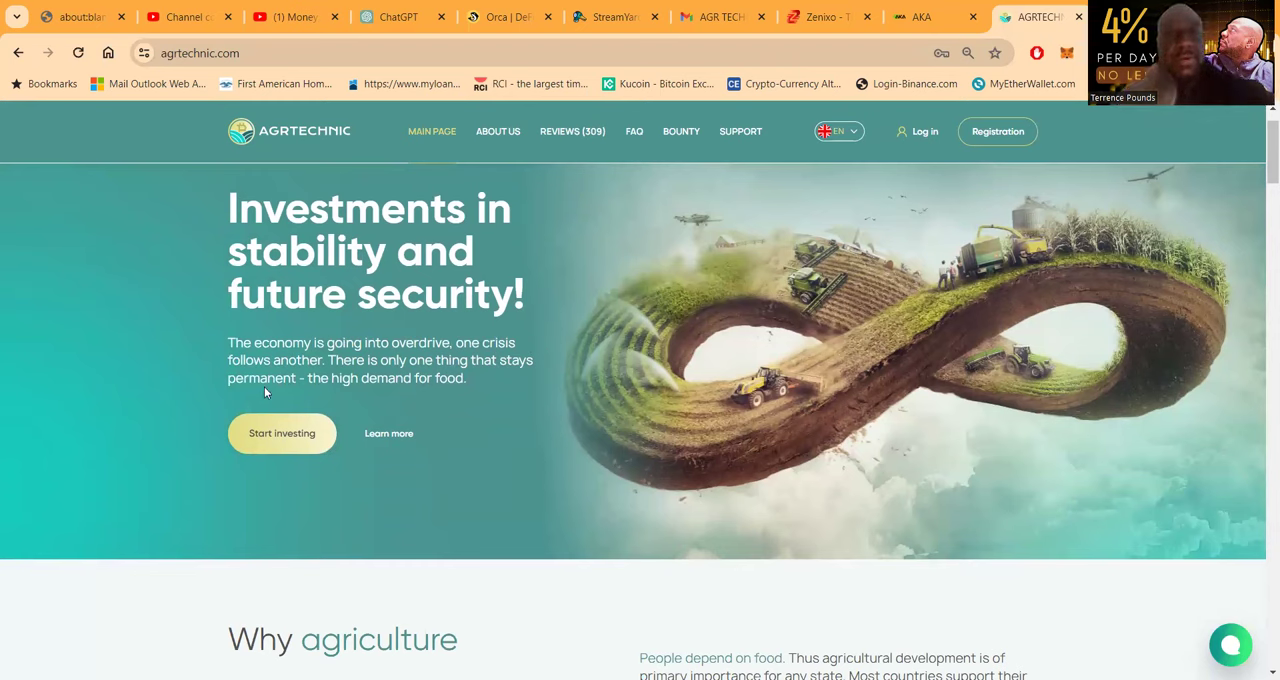
mouse_move(398, 396)
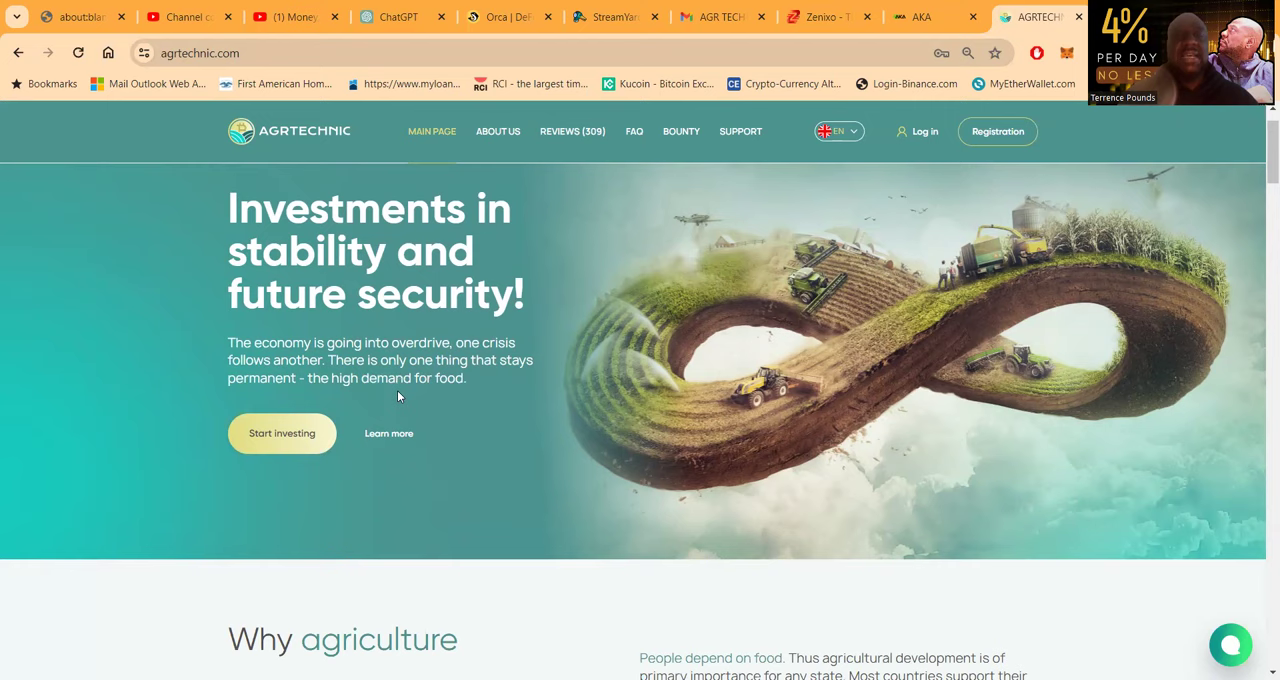
mouse_move(436, 408)
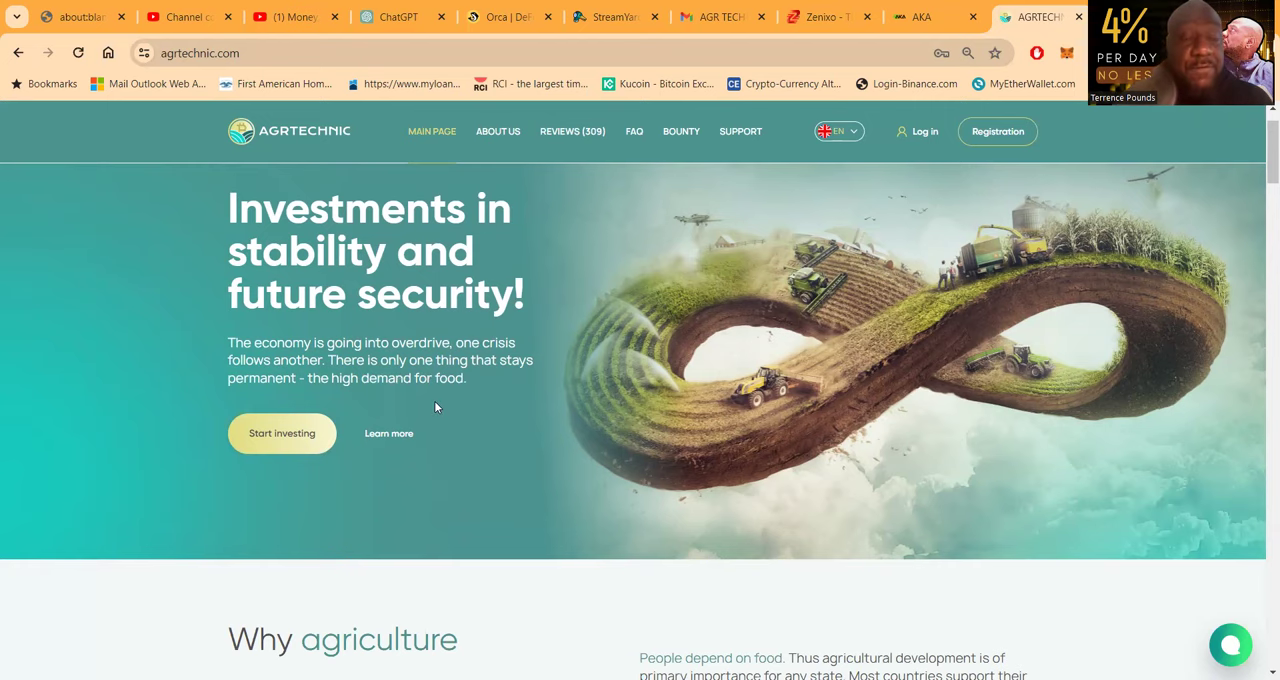
scroll(down, 3)
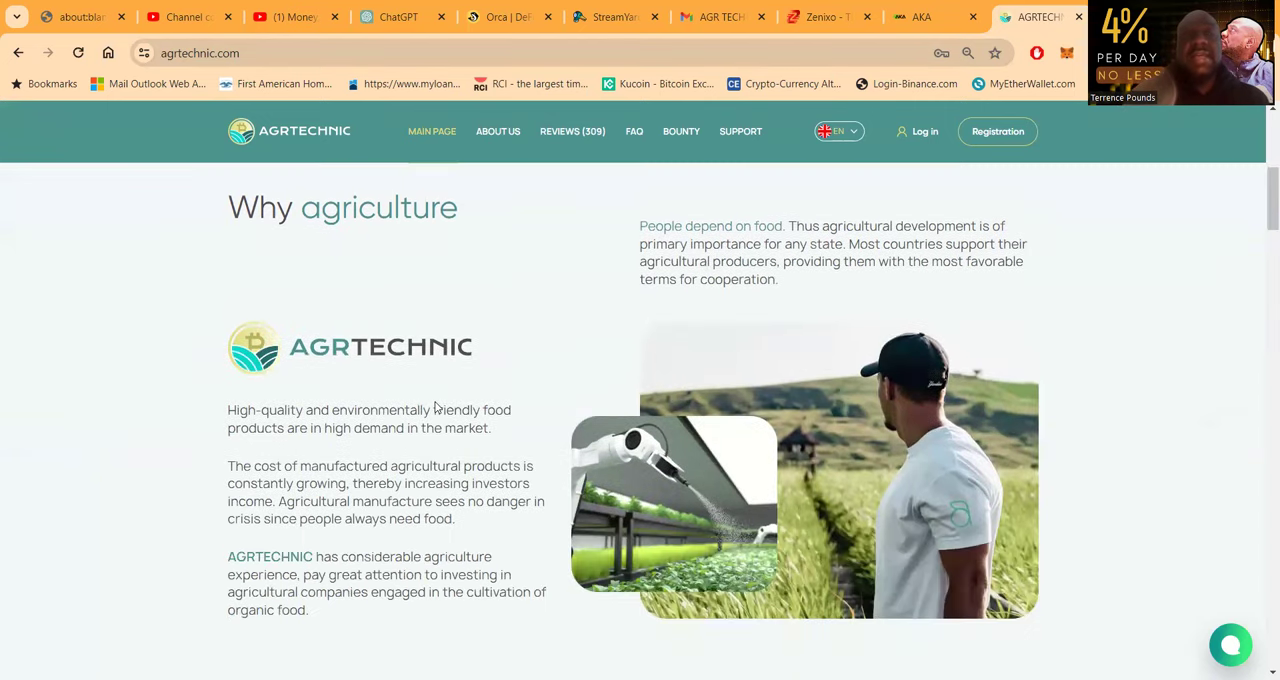
scroll(down, 3)
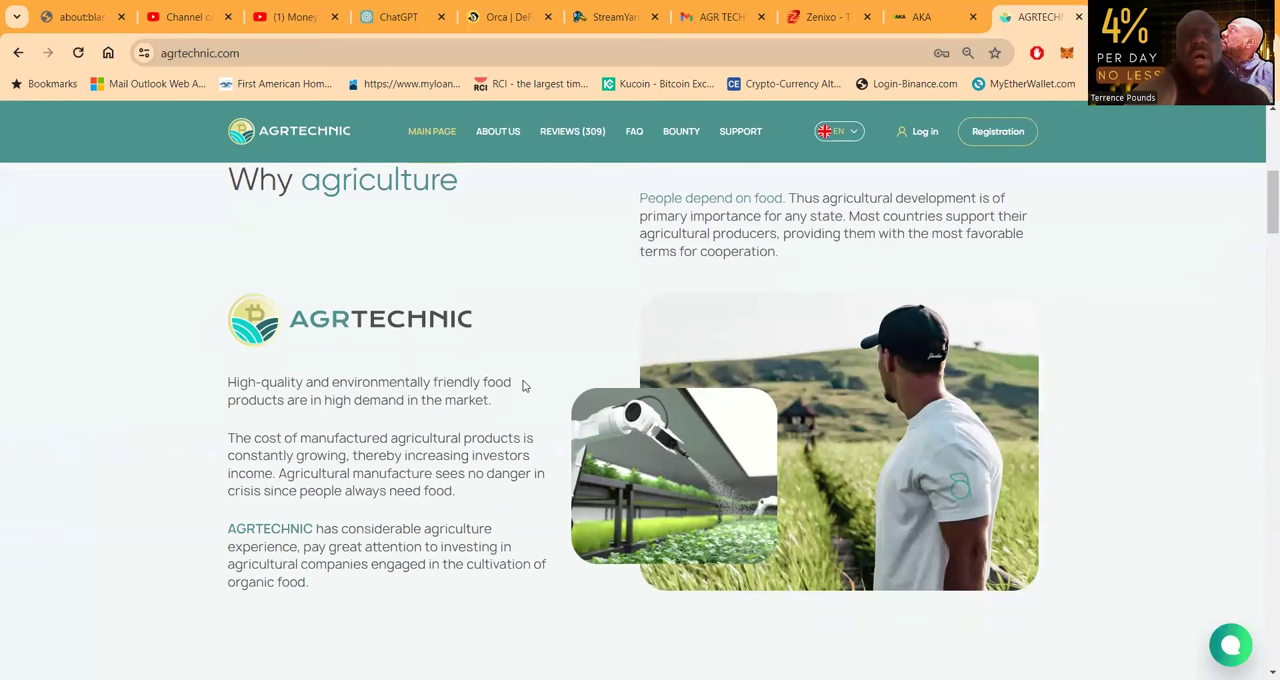
mouse_move(456, 406)
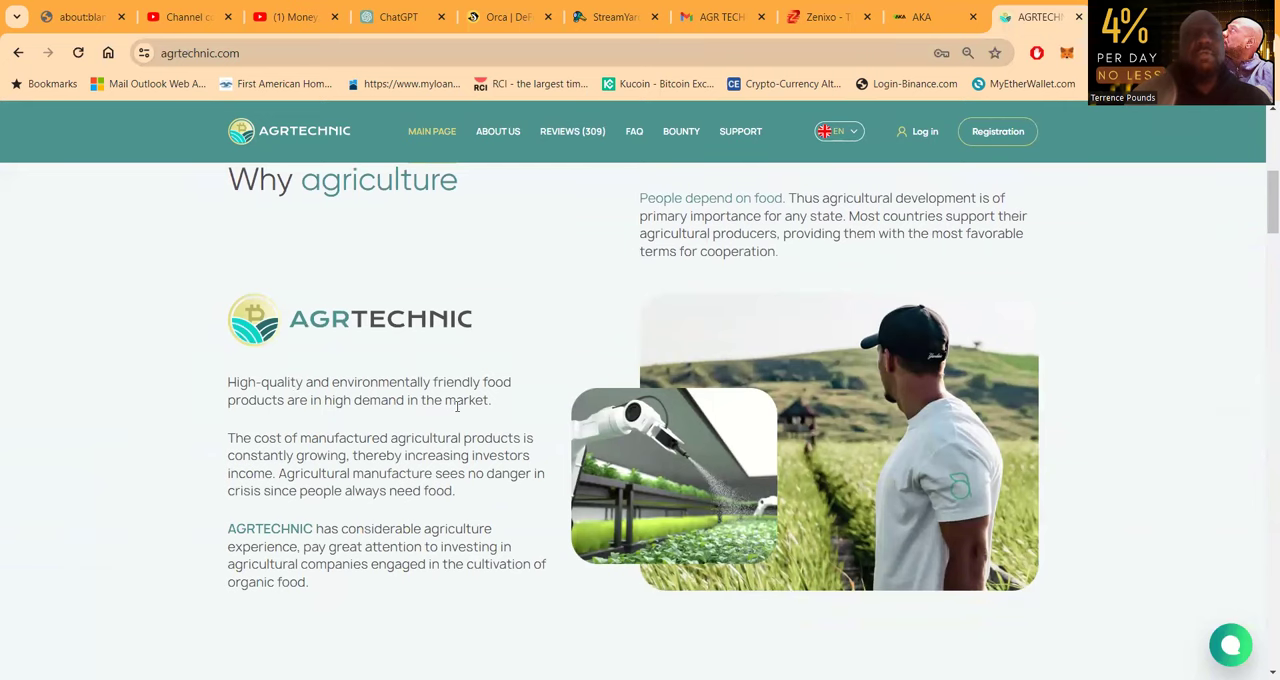
scroll(down, 3)
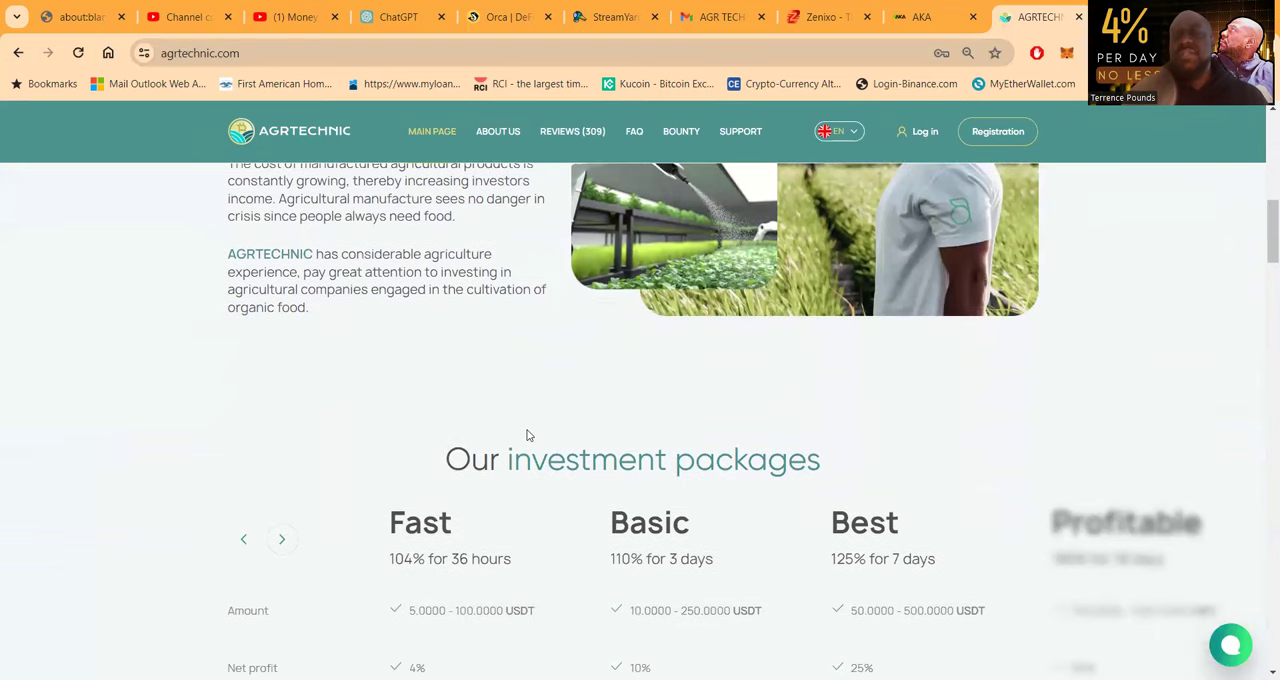
scroll(down, 3)
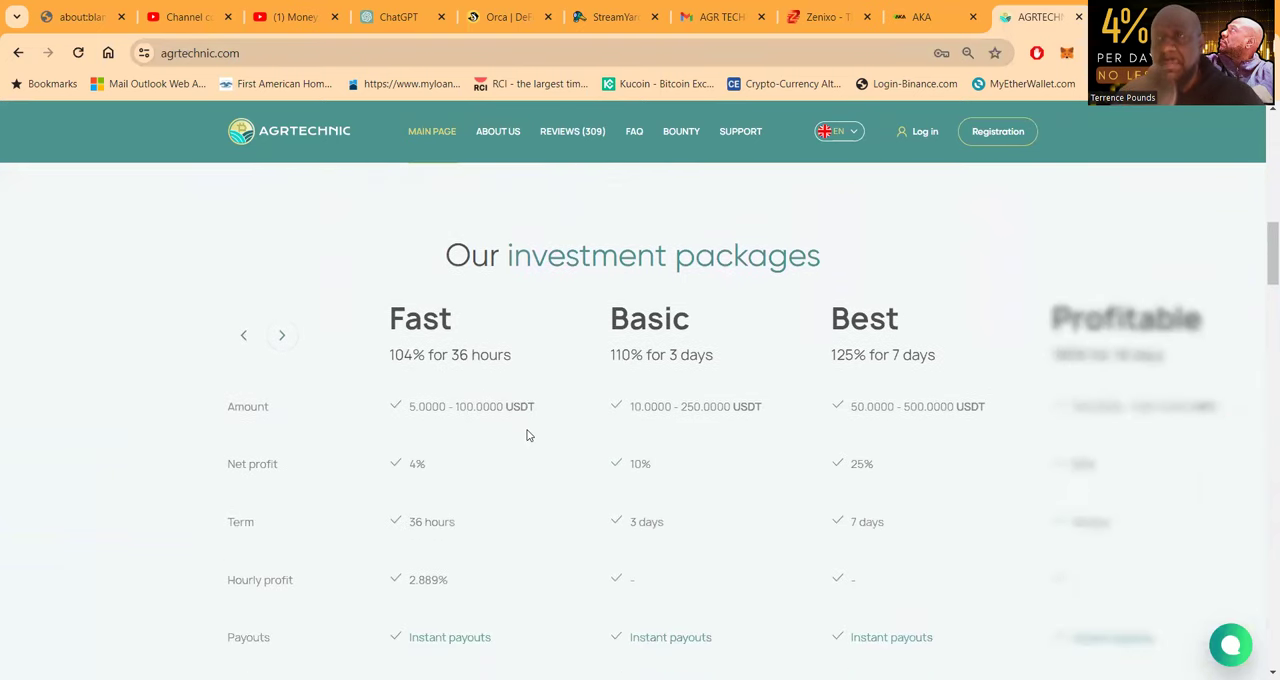
scroll(down, 3)
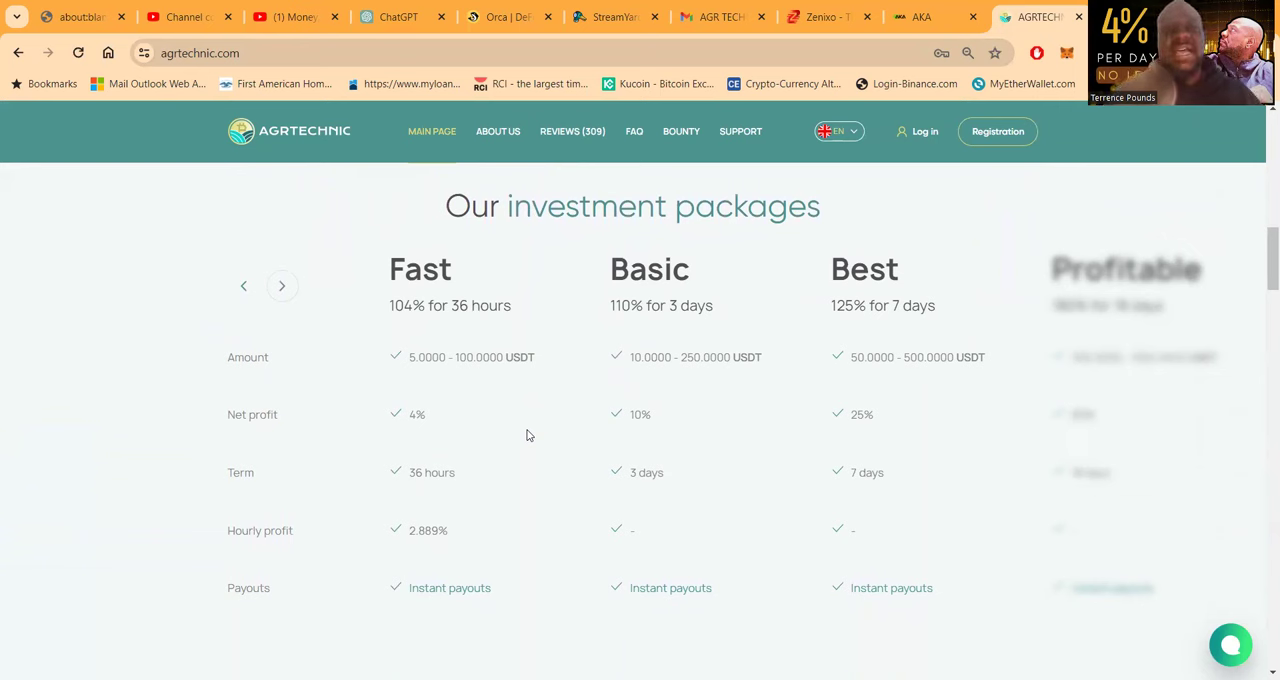
mouse_move(496, 414)
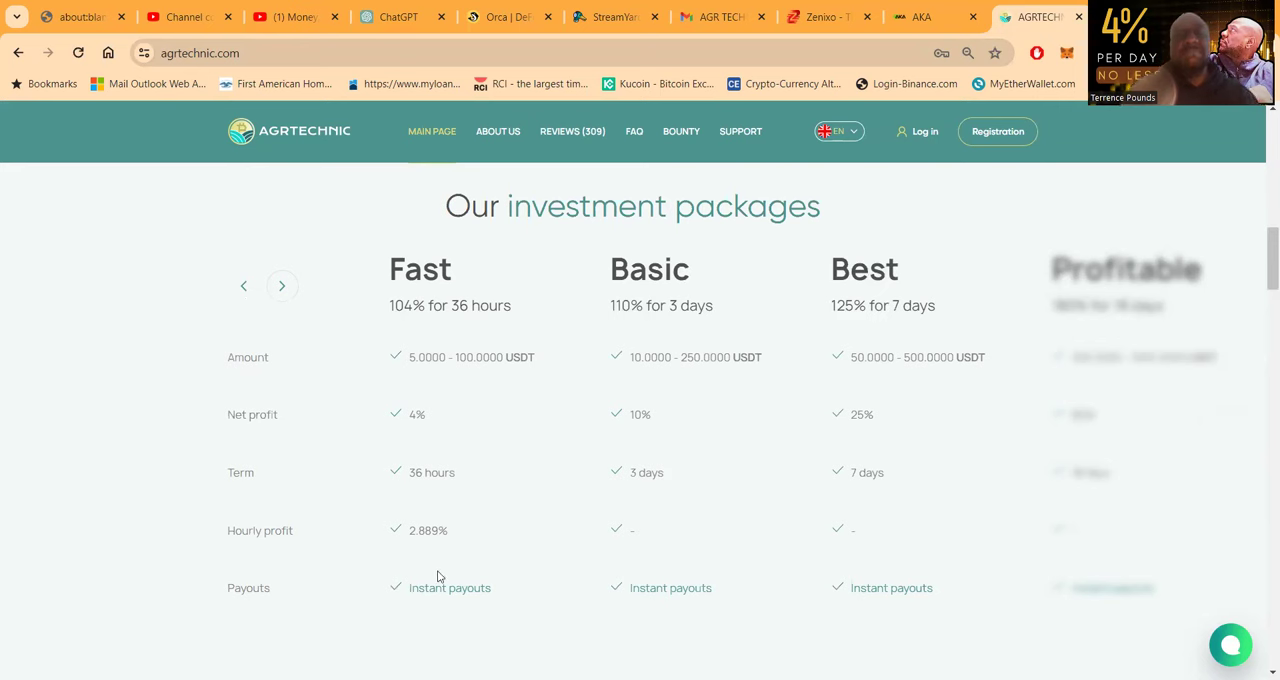
mouse_move(628, 340)
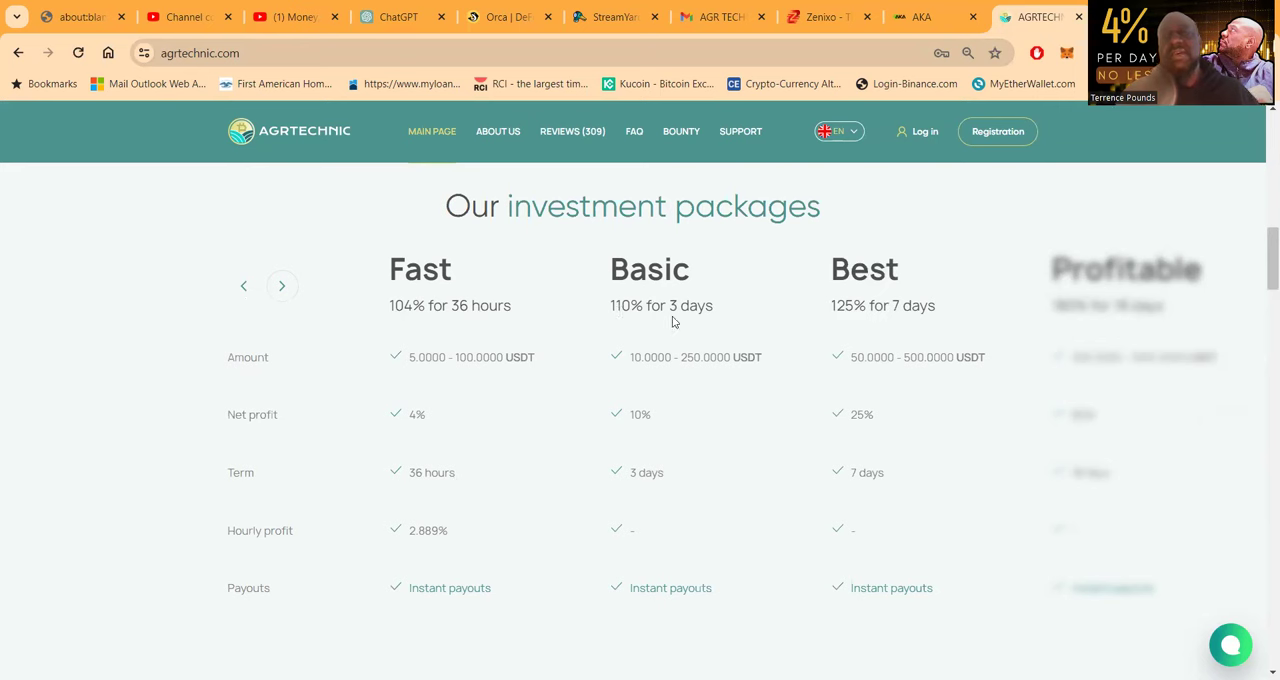
mouse_move(704, 348)
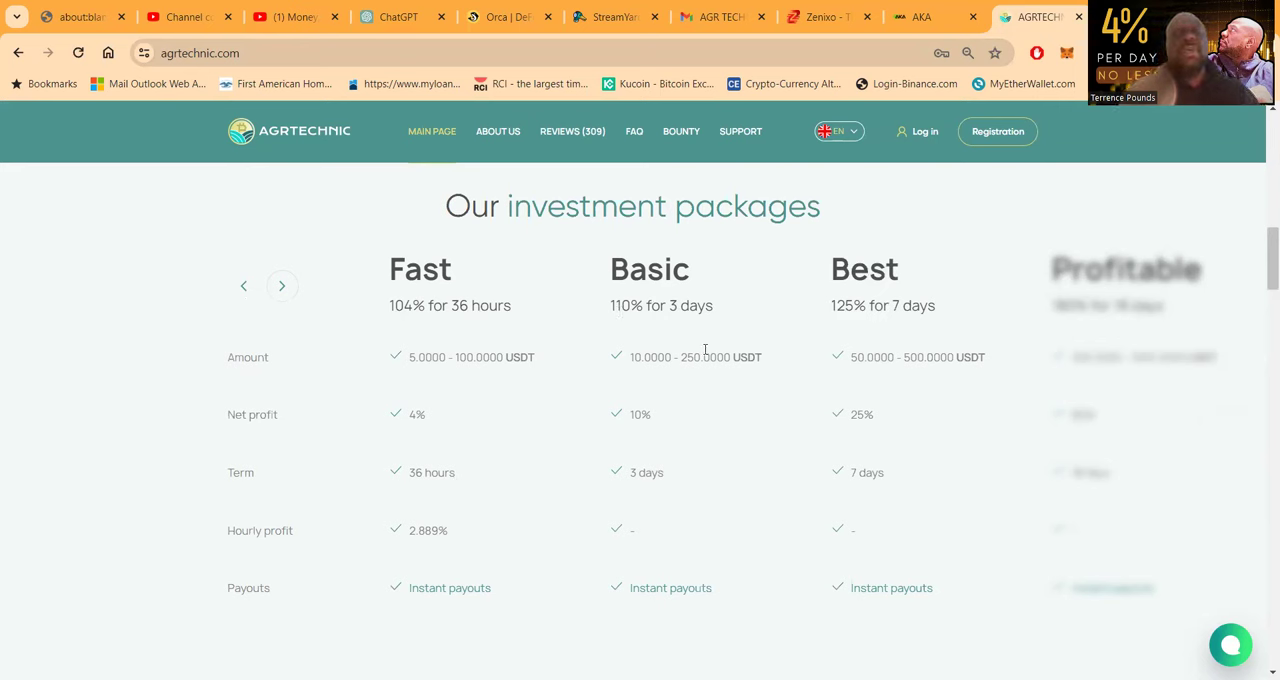
mouse_move(672, 312)
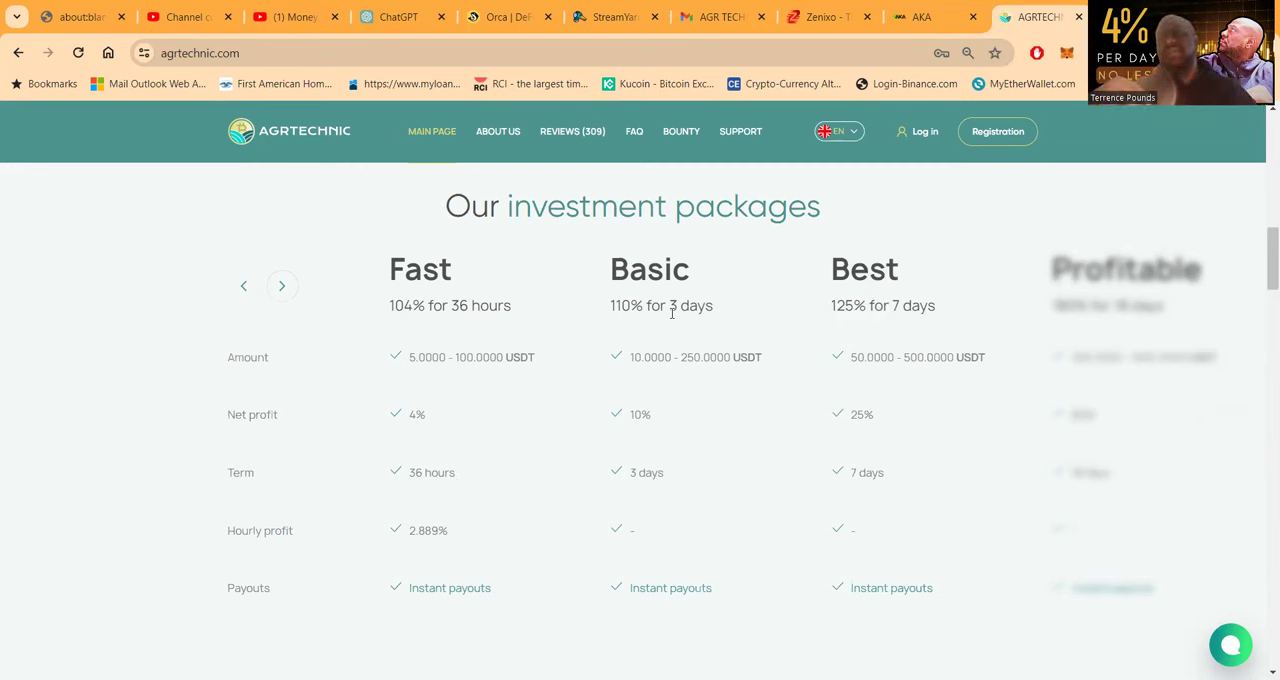
mouse_move(964, 250)
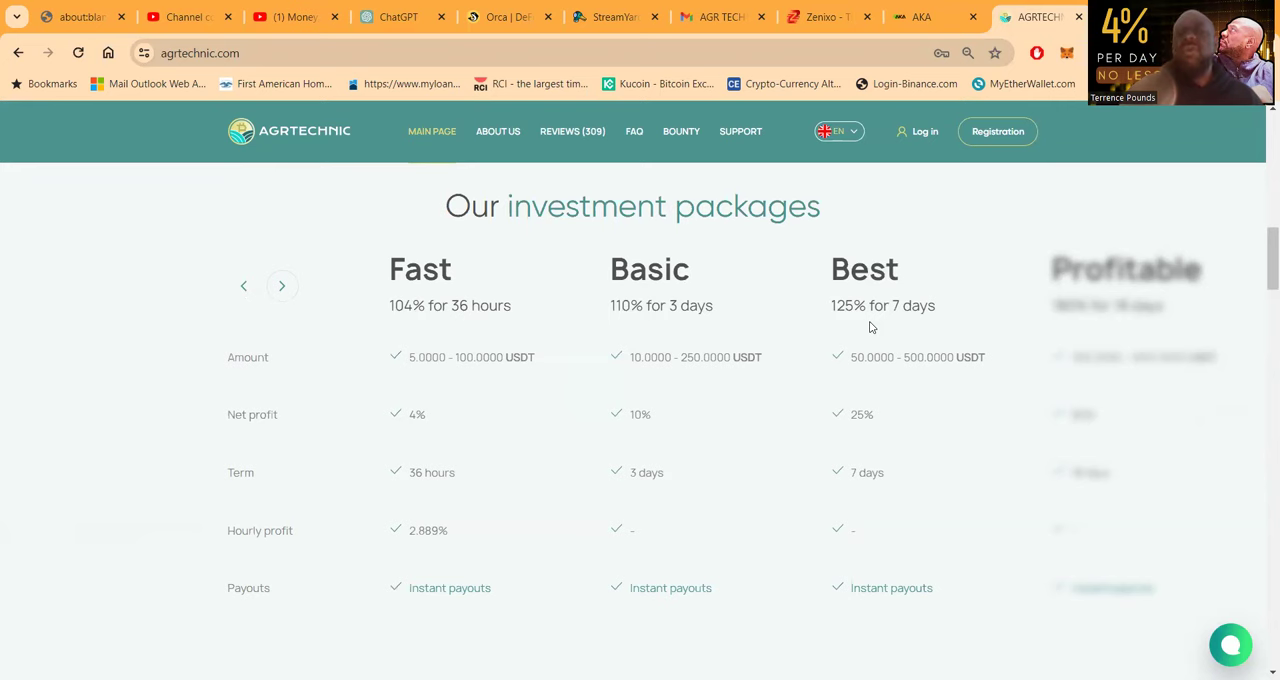
scroll(up, 3)
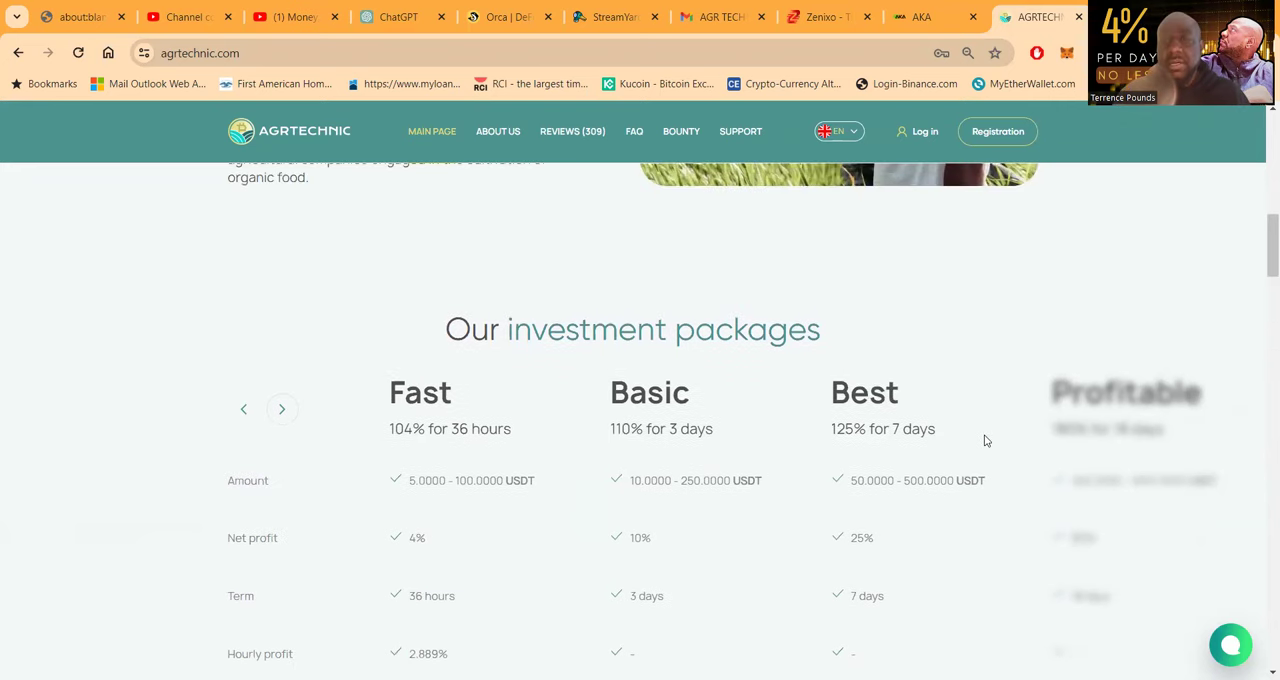
scroll(down, 3)
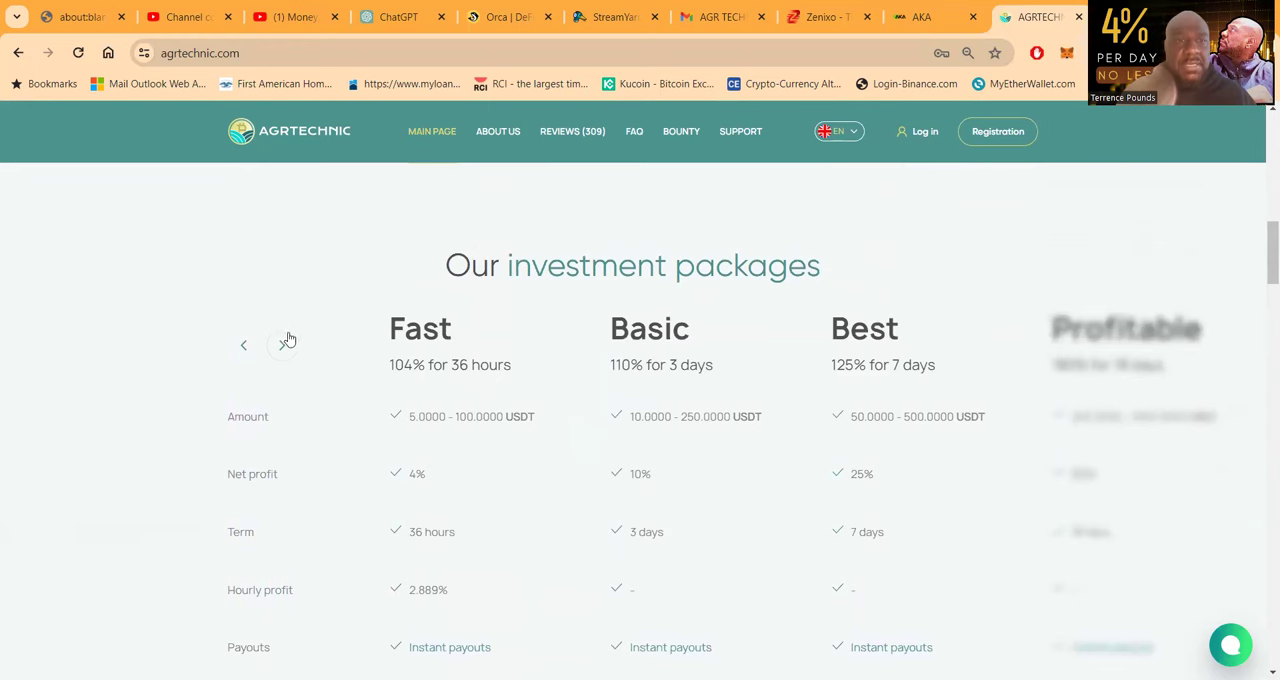
Cycle the packages carousel through Profitable and Vip back to Fast and Basic, then reach the income calculator.
click(284, 344)
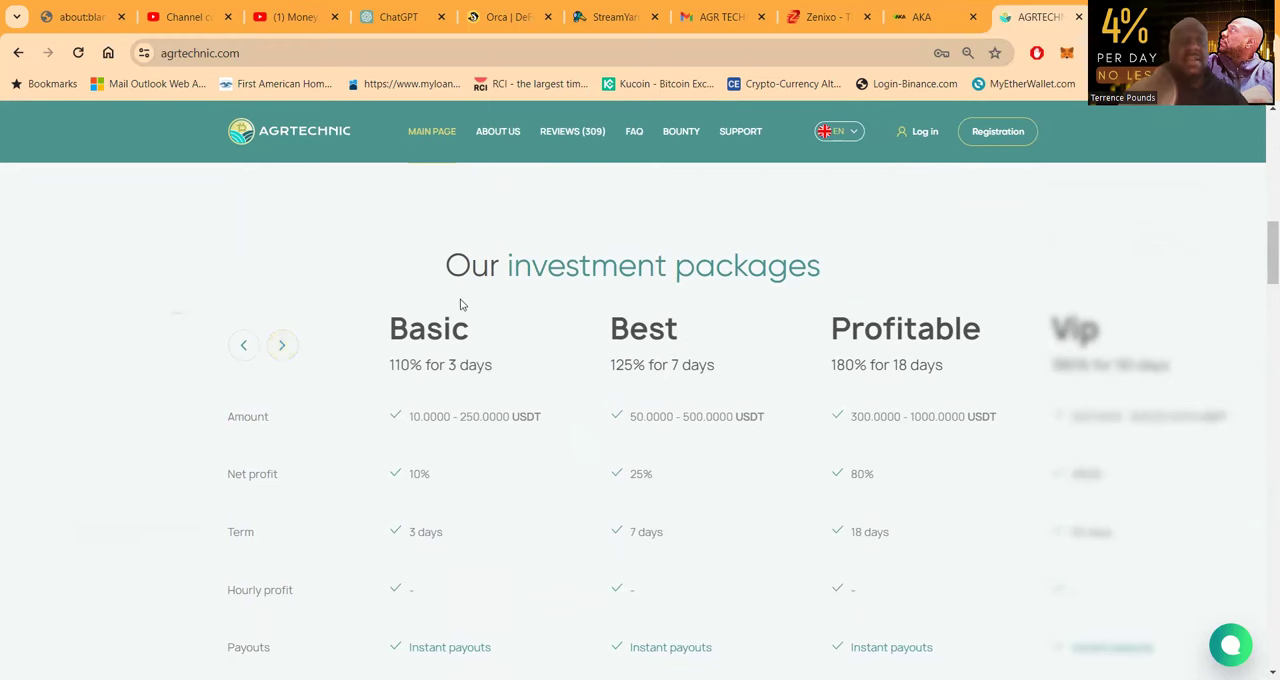
click(282, 344)
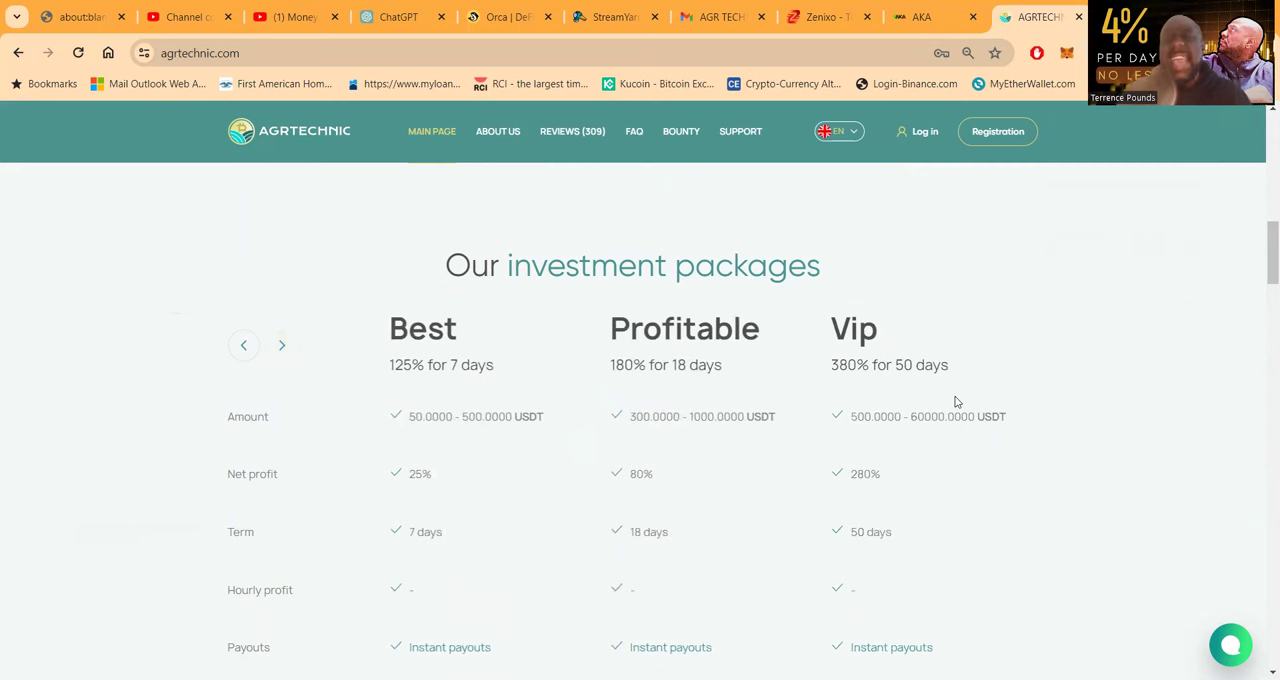
mouse_move(342, 404)
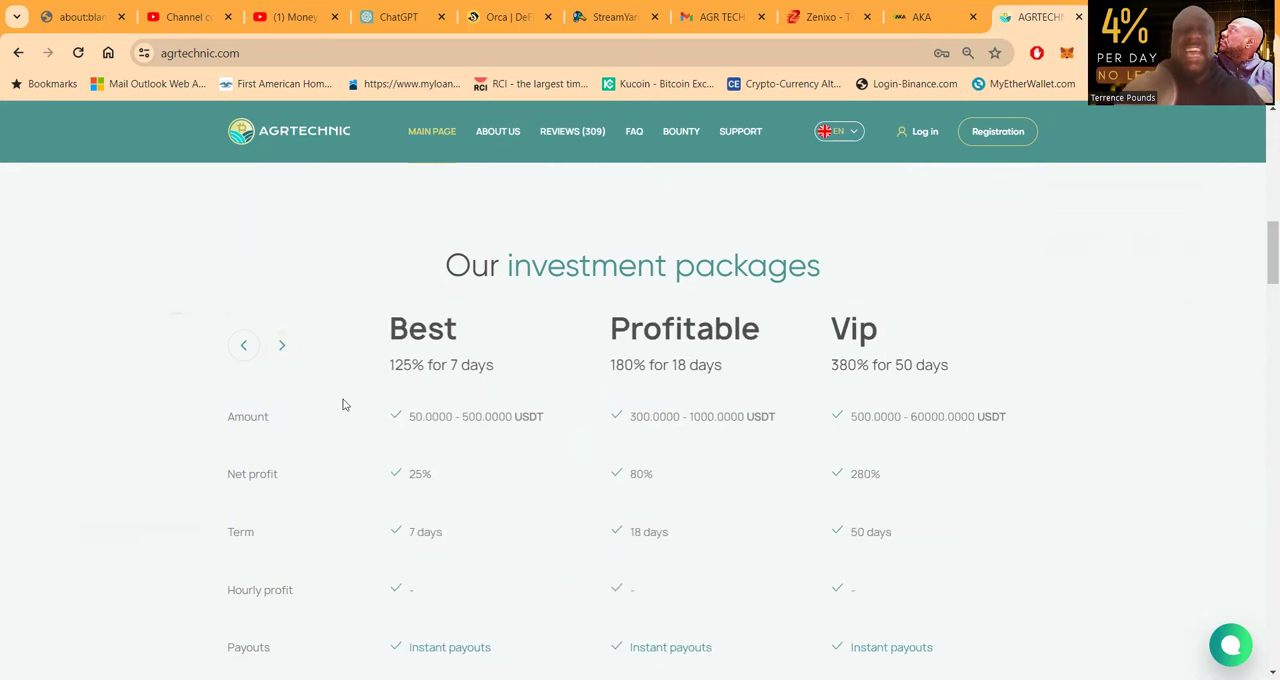
click(244, 344)
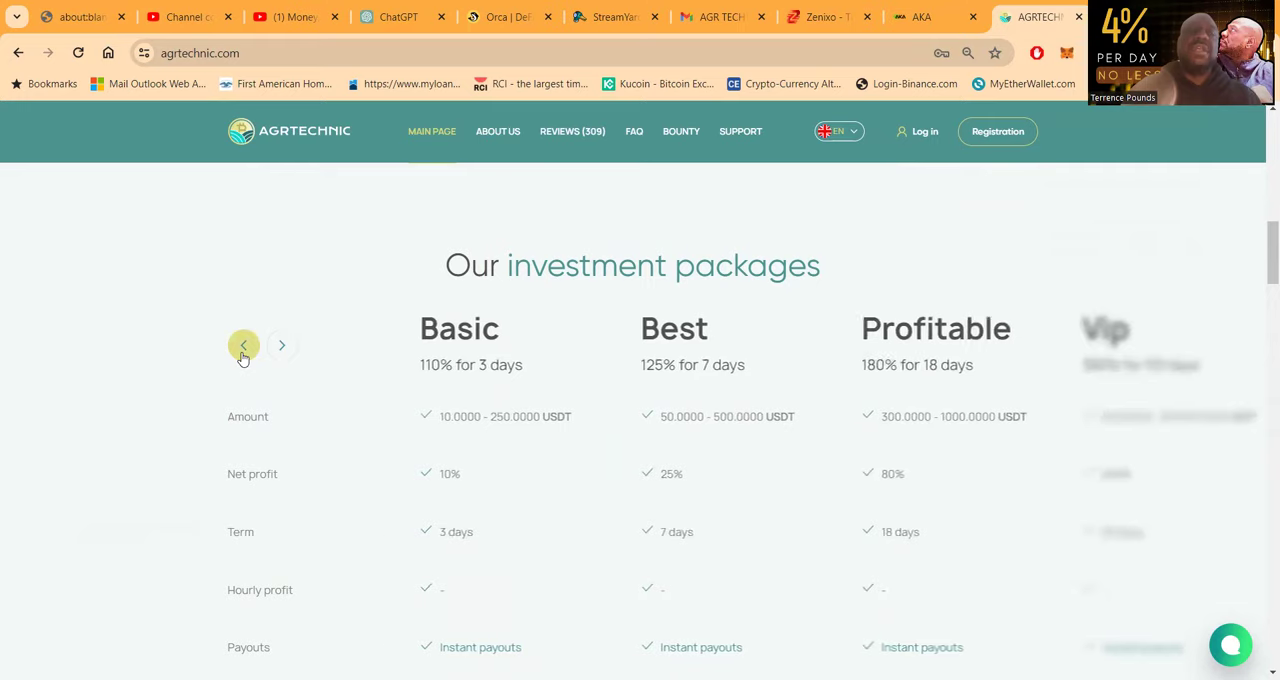
click(244, 344)
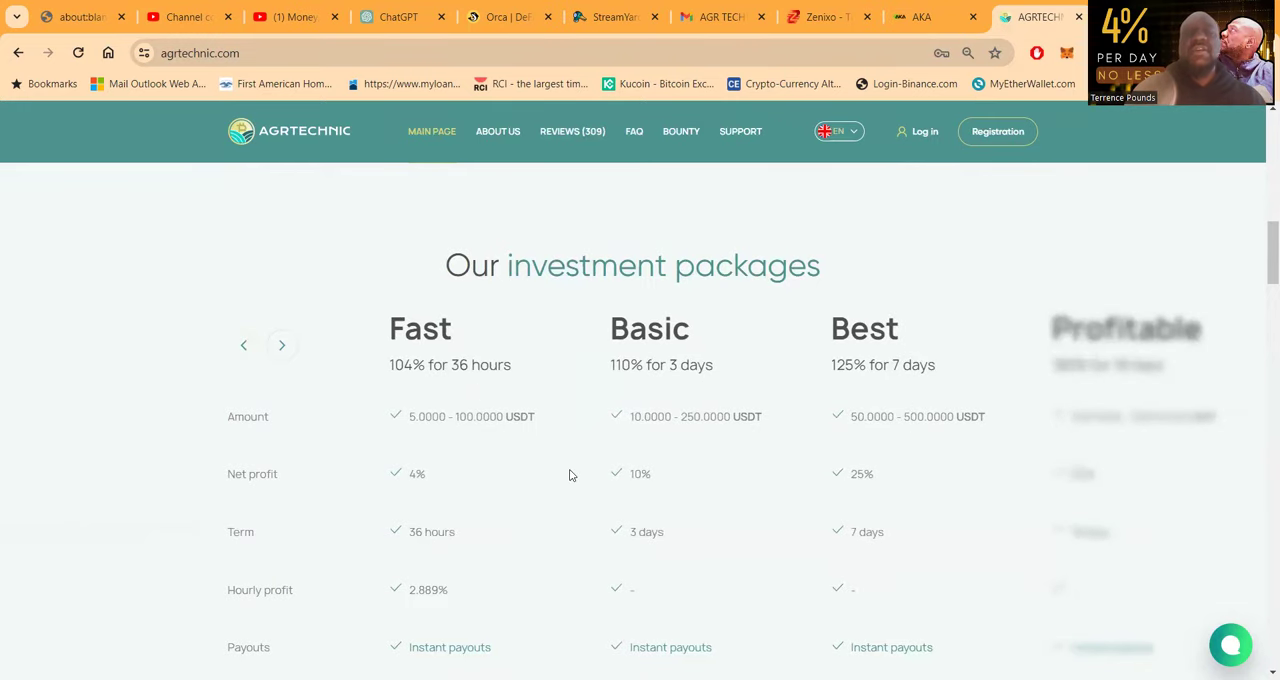
scroll(down, 3)
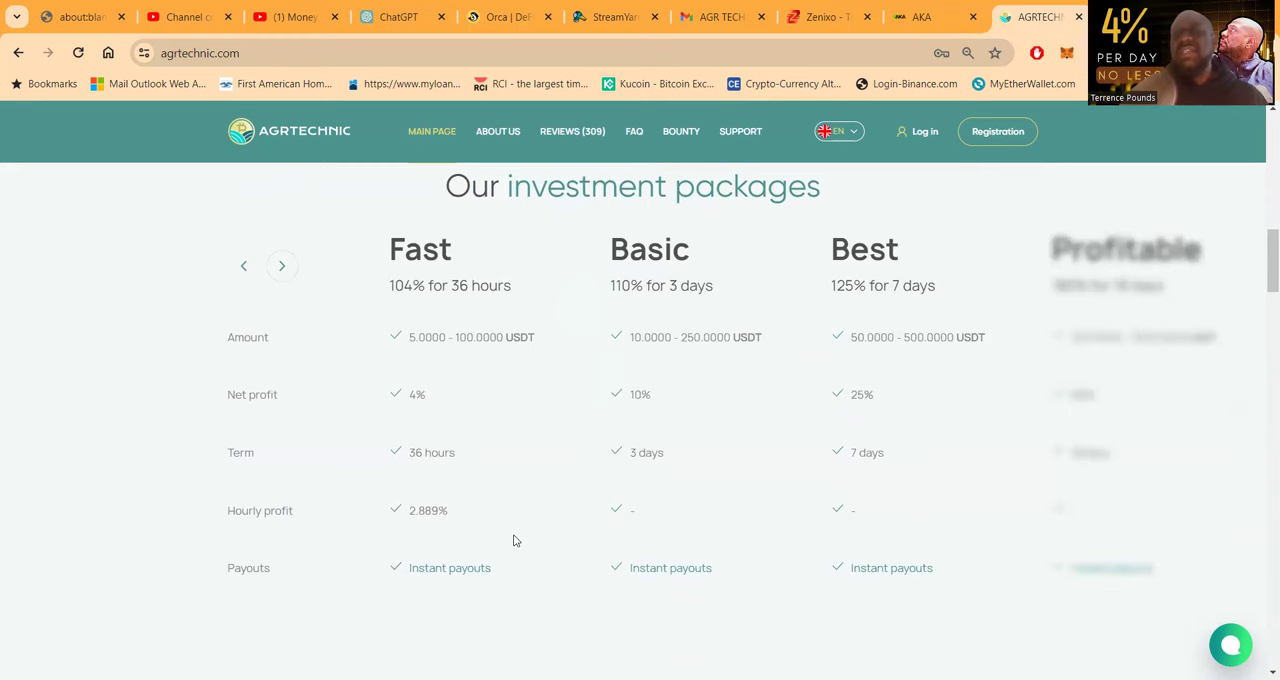
mouse_move(678, 442)
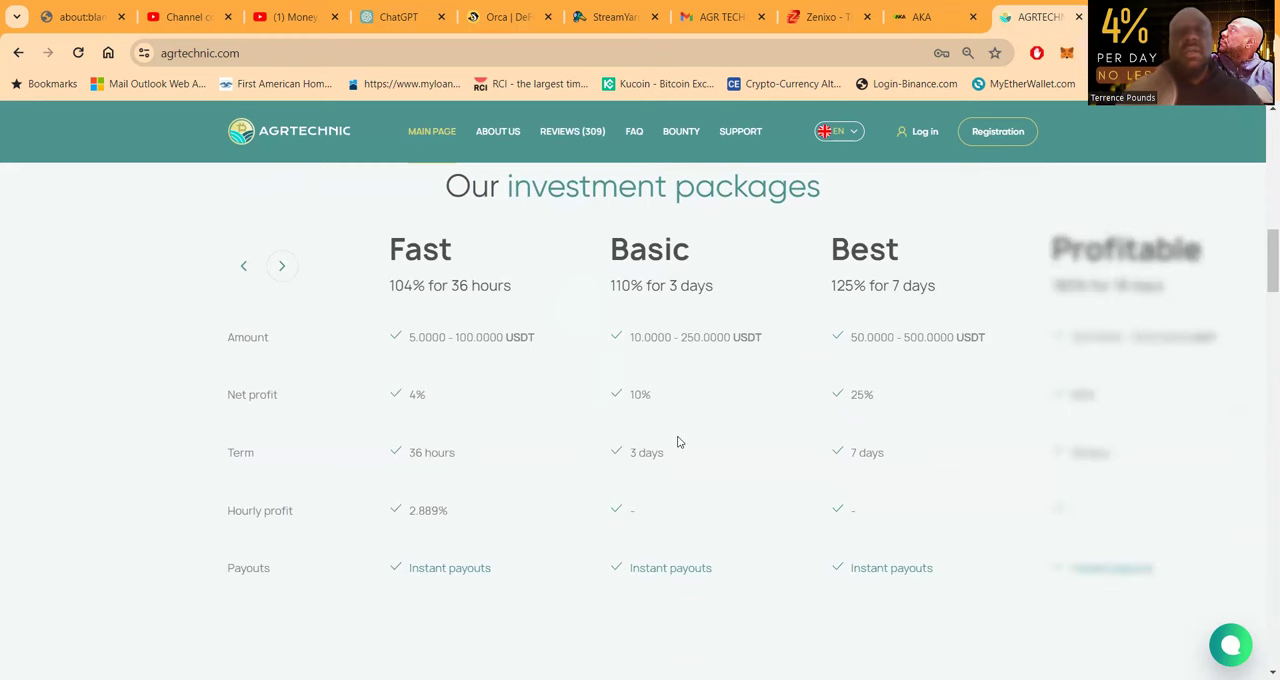
scroll(down, 3)
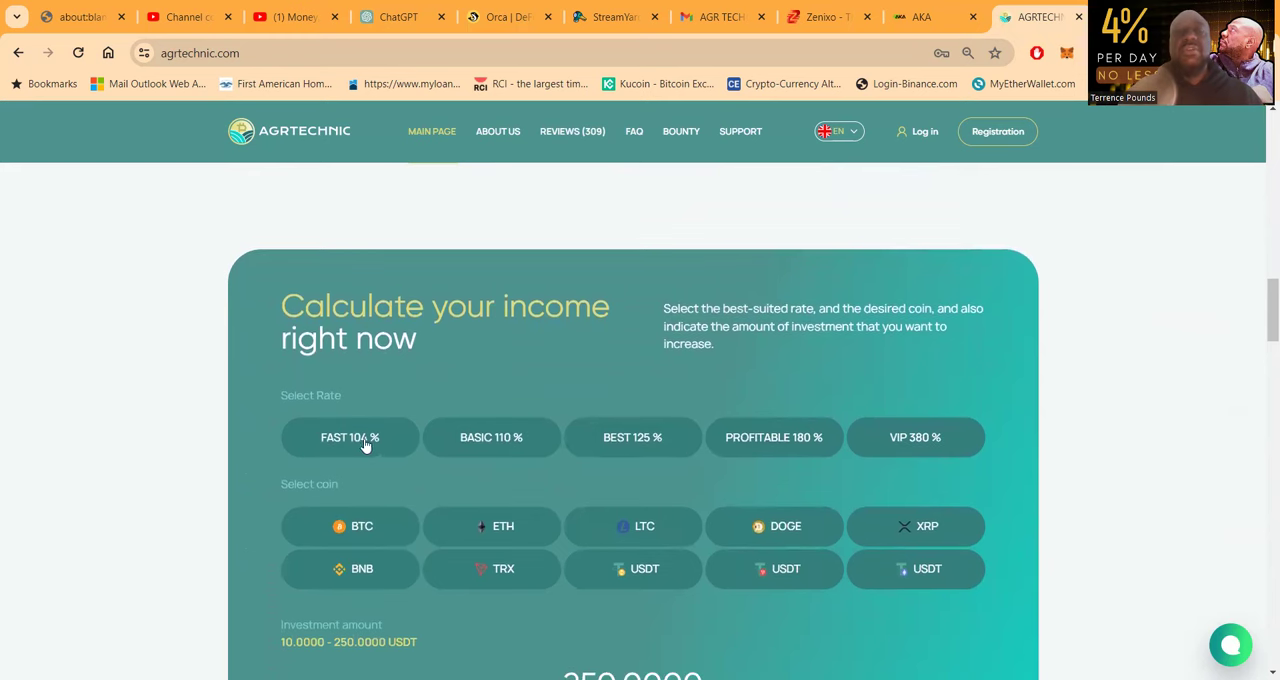
Read the calculator, feature tiles and Investment/Partnership program sections, then go to Log in.
scroll(down, 3)
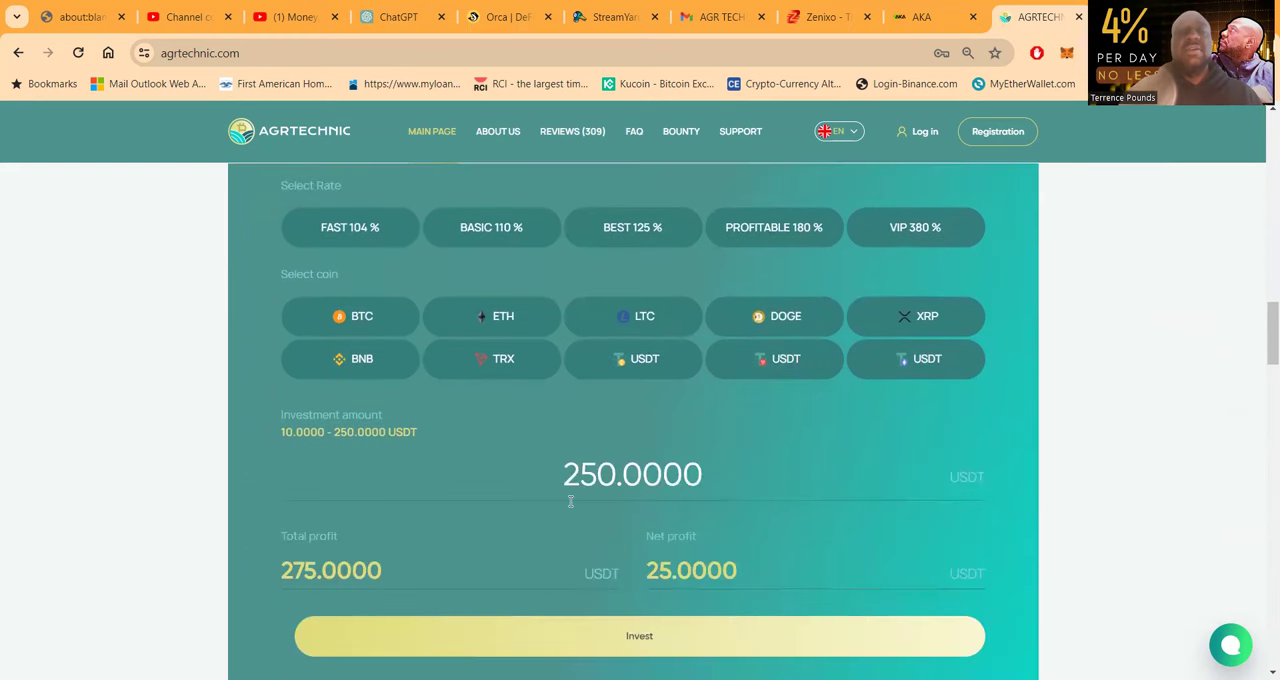
scroll(down, 3)
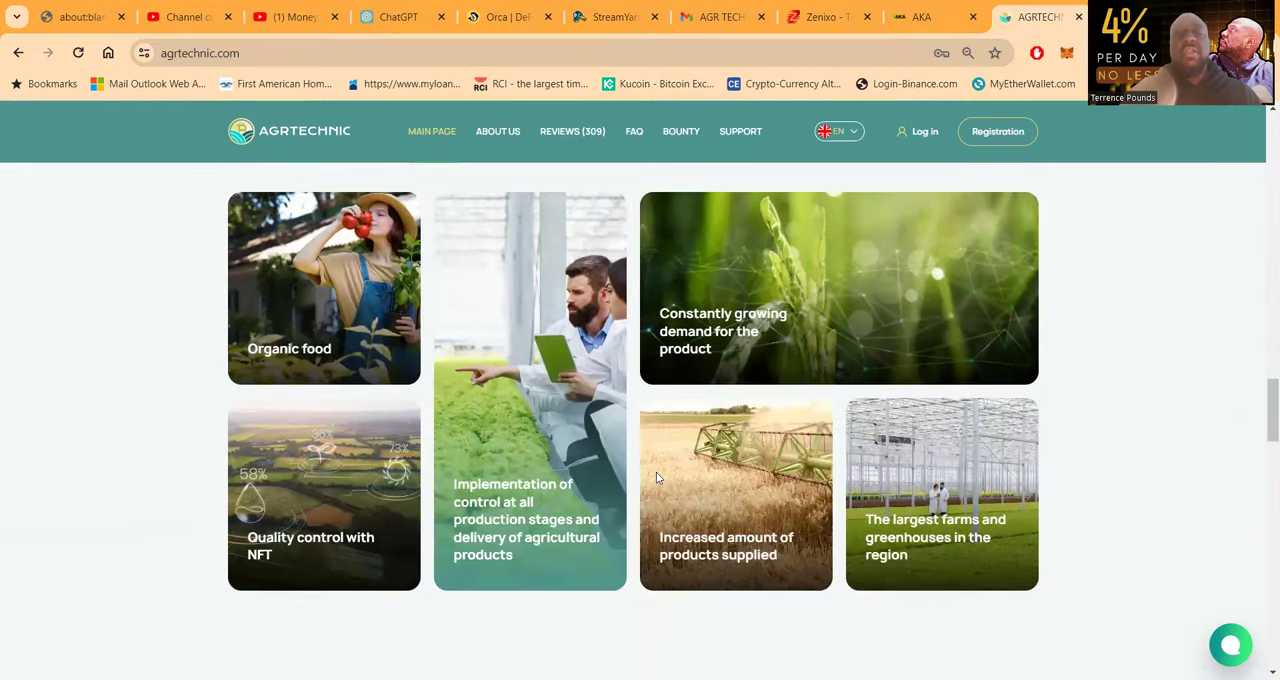
scroll(down, 3)
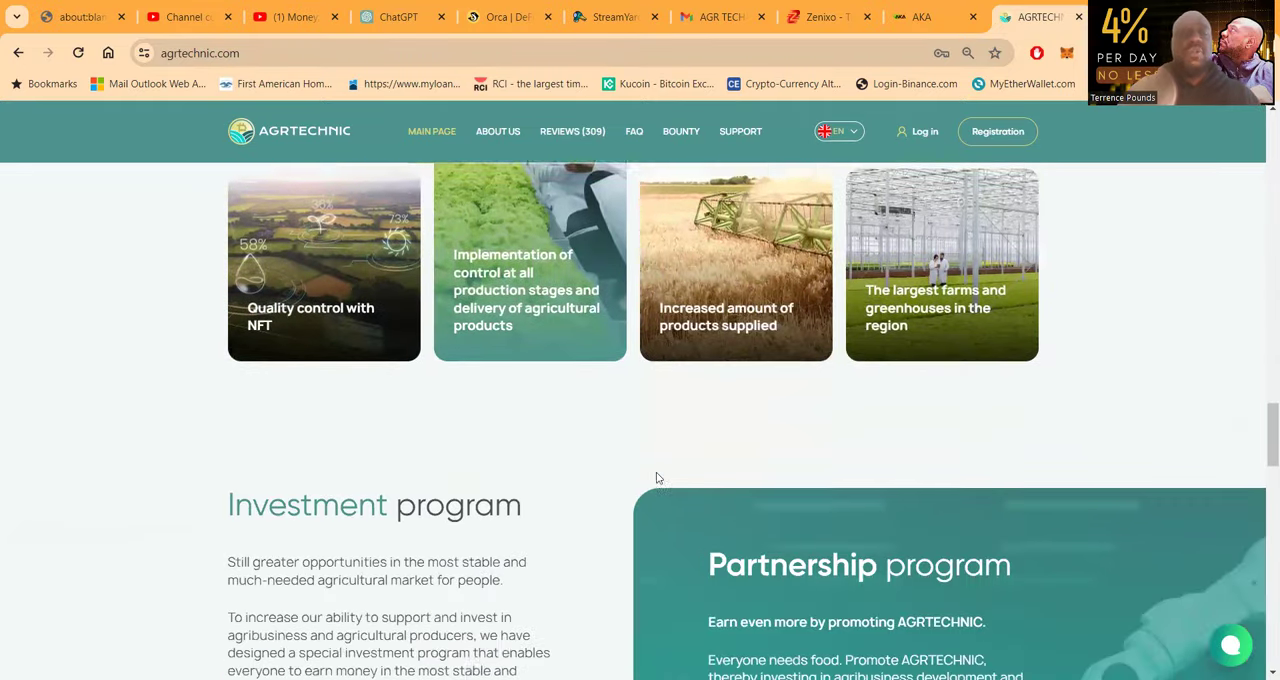
scroll(down, 3)
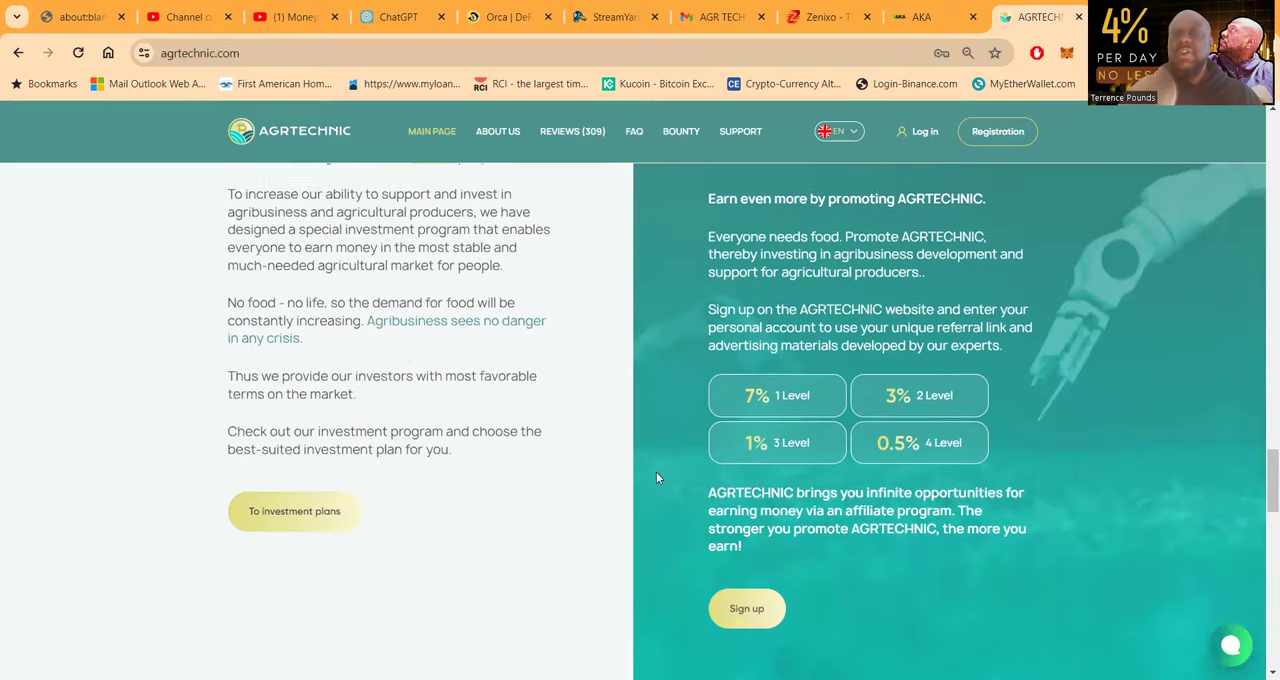
scroll(down, 3)
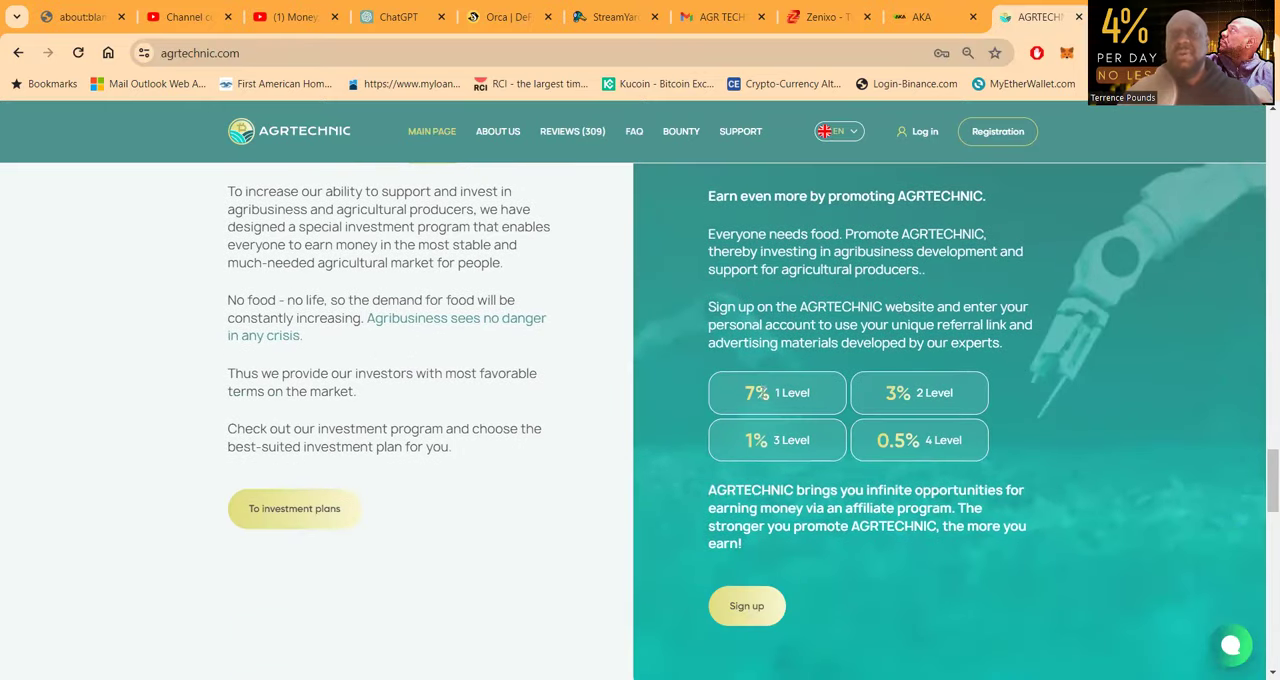
mouse_move(850, 440)
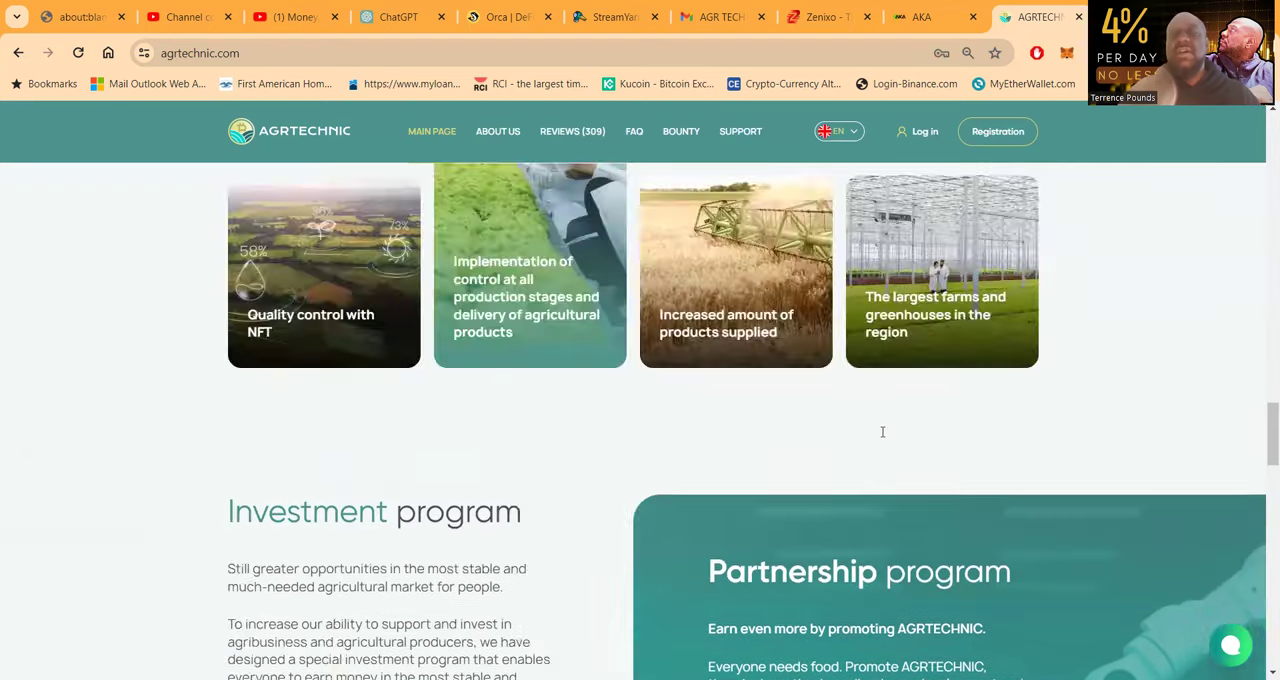
scroll(down, 3)
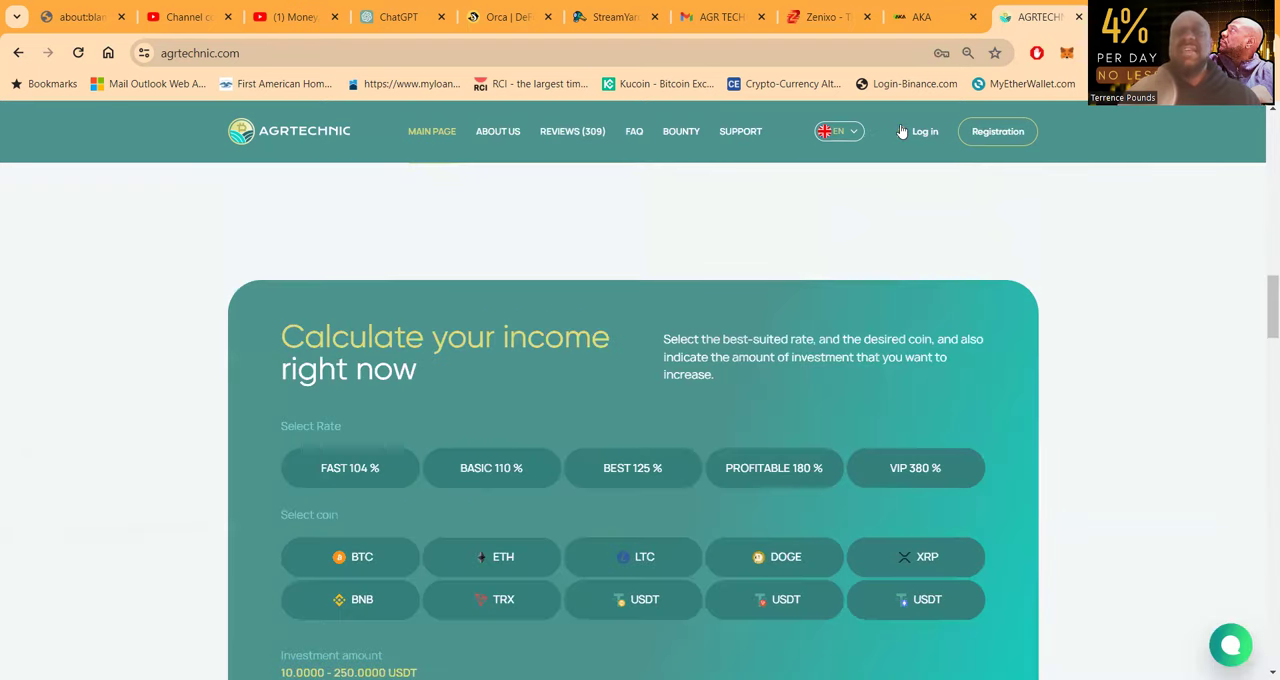
click(916, 132)
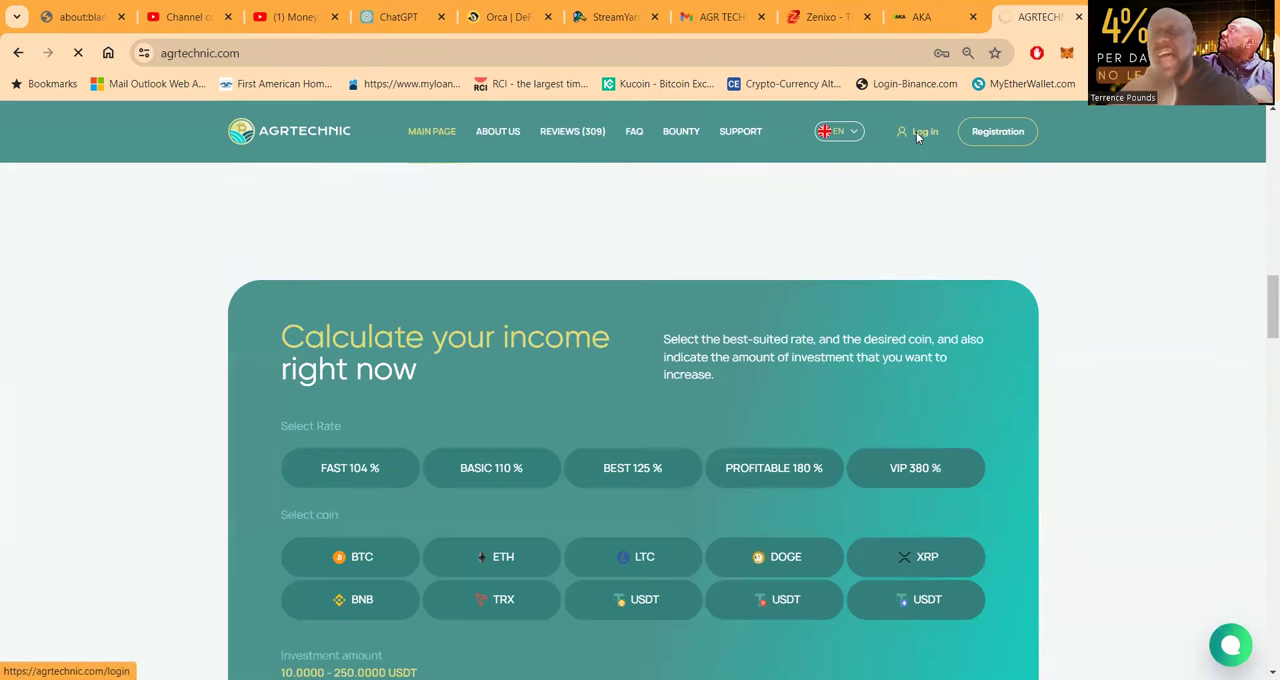
Fill the saved login and password on the login page and submit them.
click(920, 132)
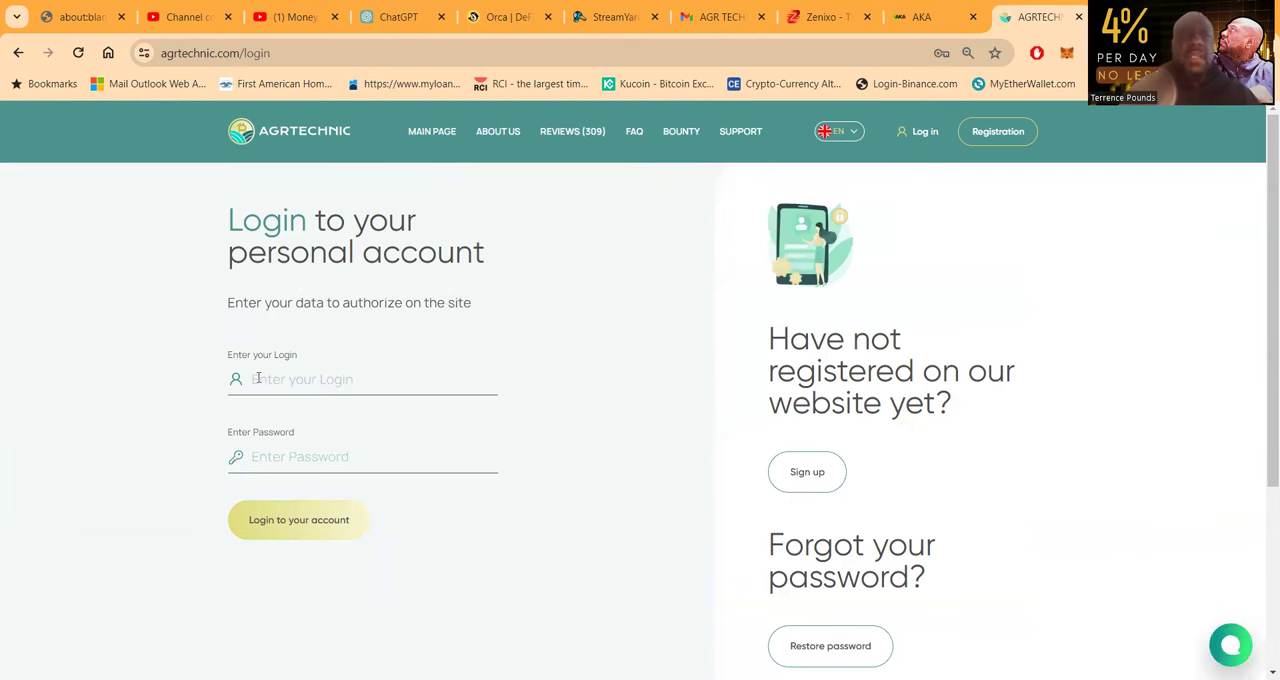
click(362, 380)
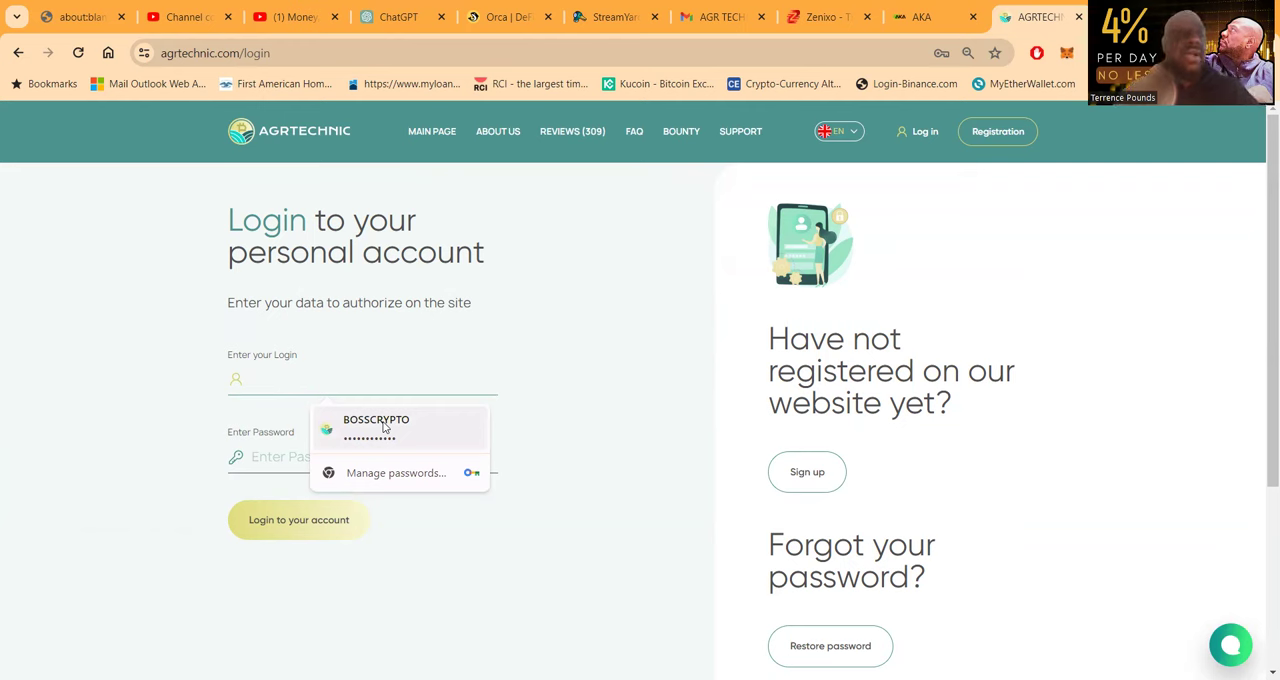
click(376, 428)
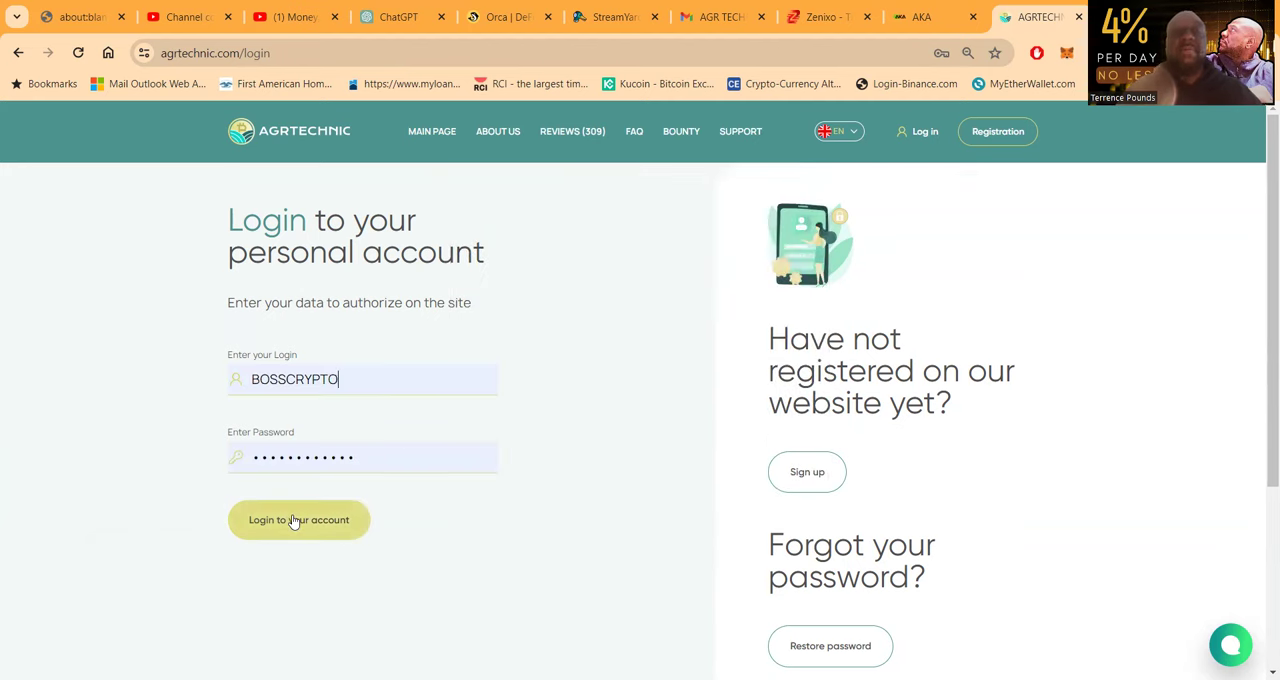
click(298, 520)
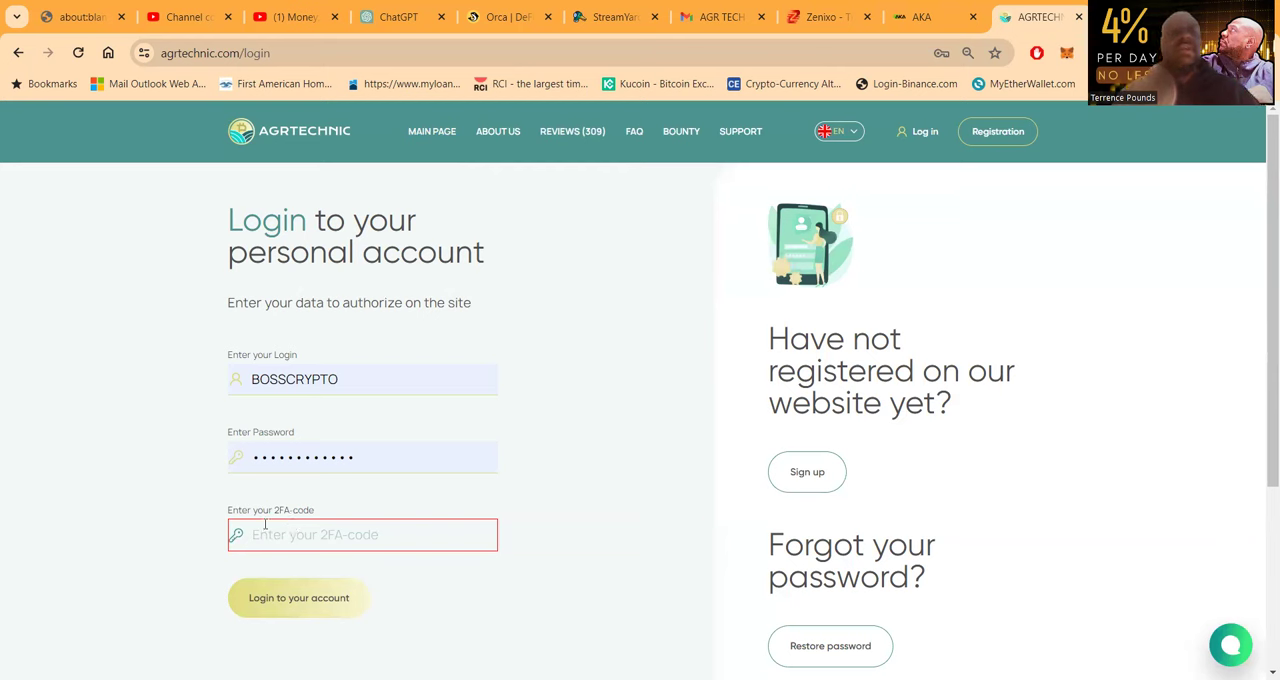
Enter the 2FA code, retry after the invalid-code error and dismiss the login success message.
click(362, 534)
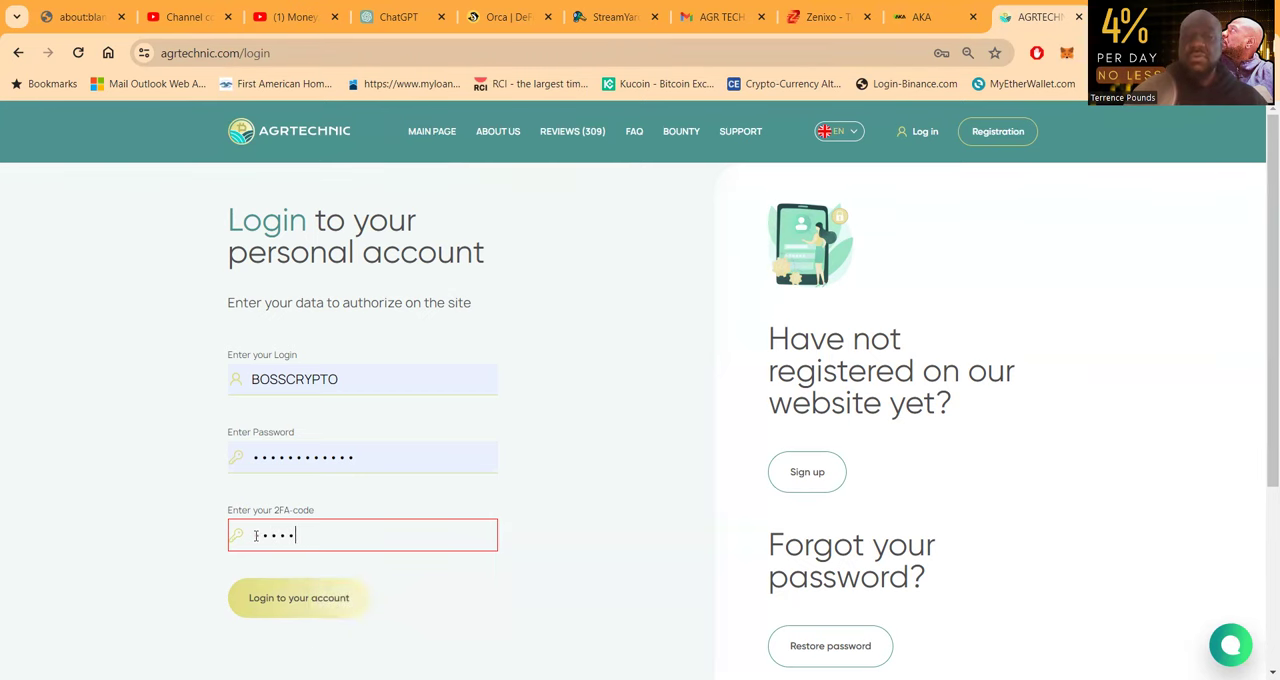
click(298, 596)
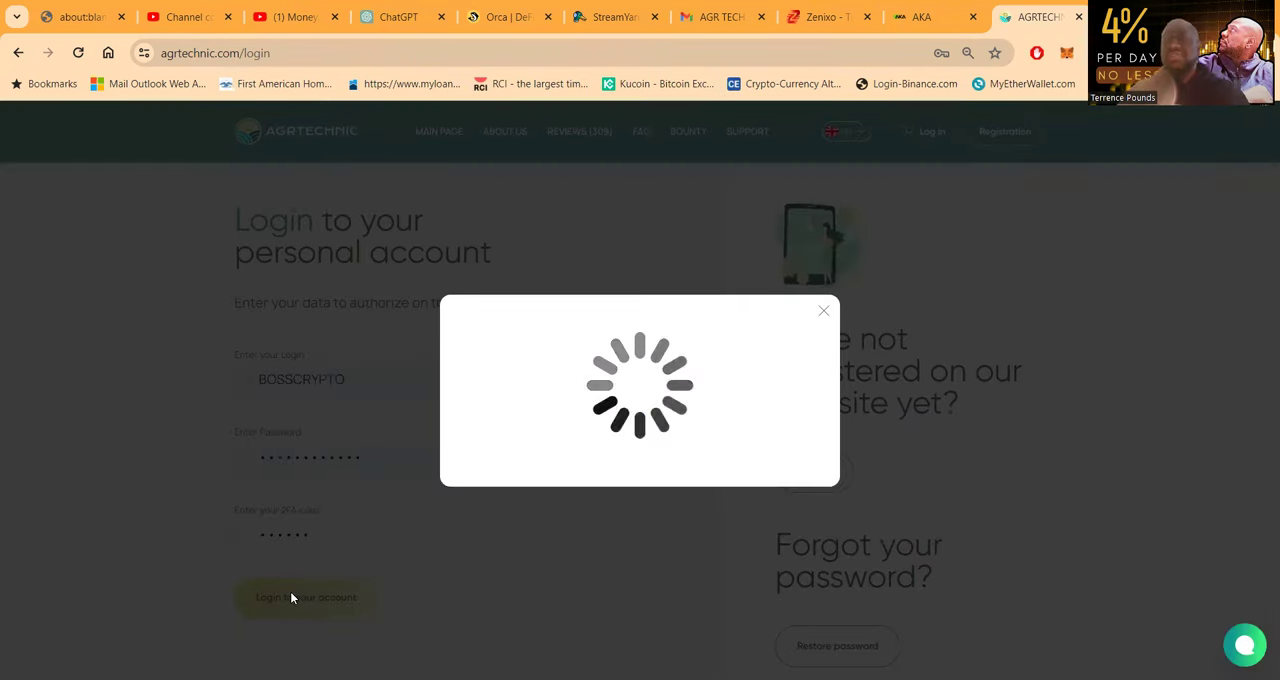
click(304, 596)
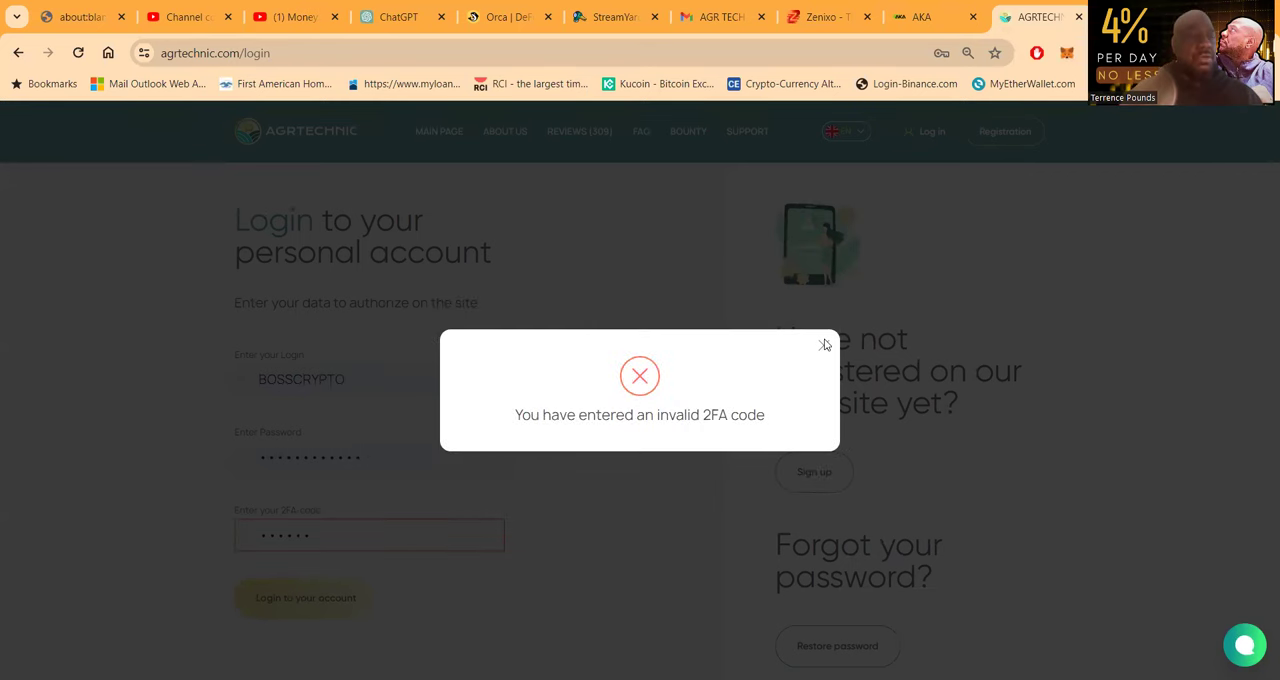
click(822, 344)
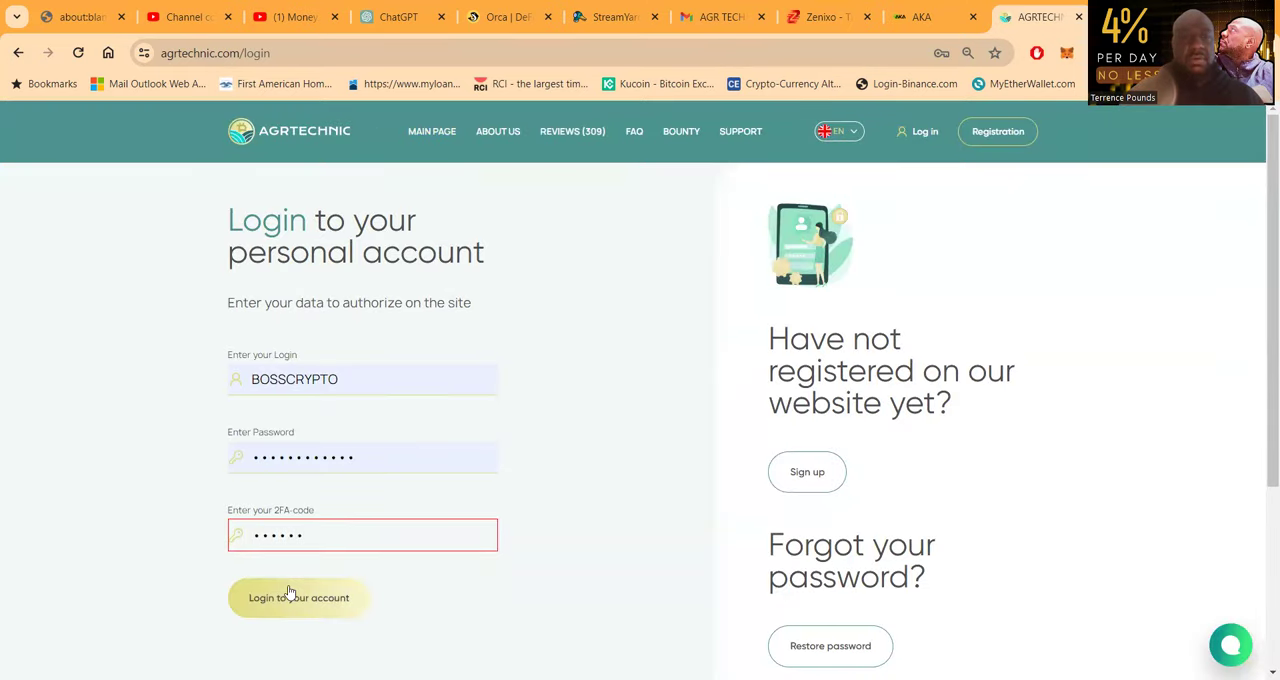
click(298, 596)
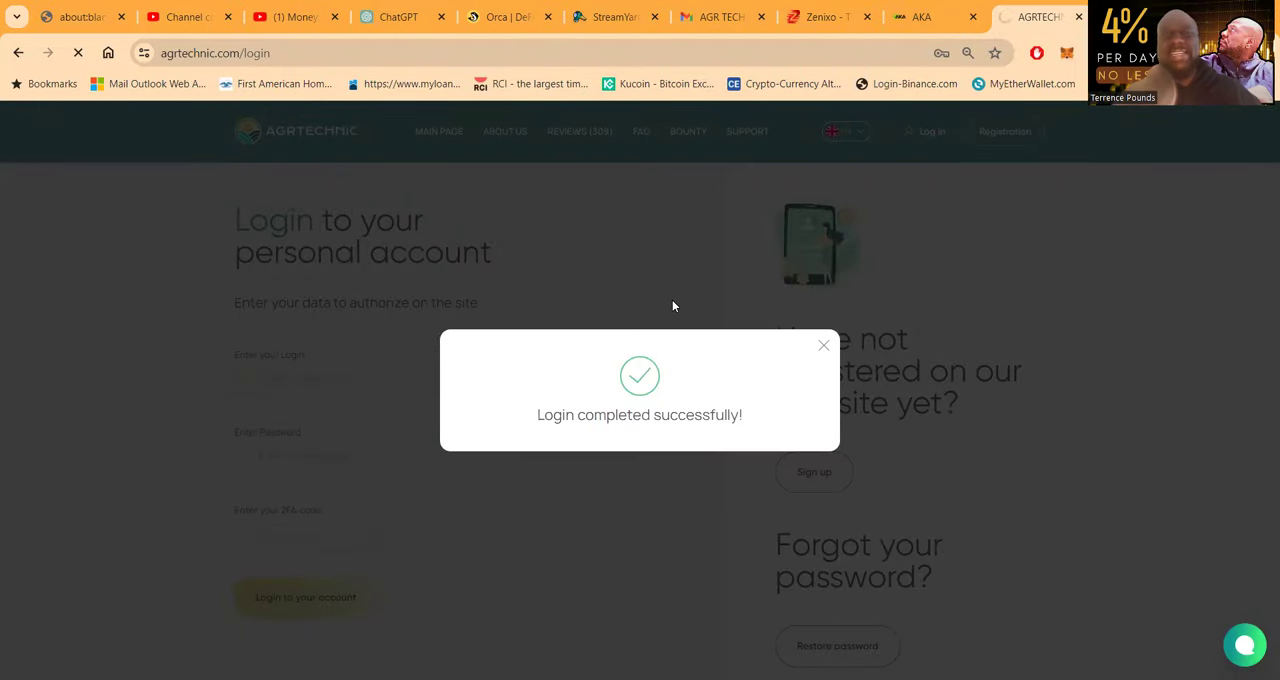
click(824, 344)
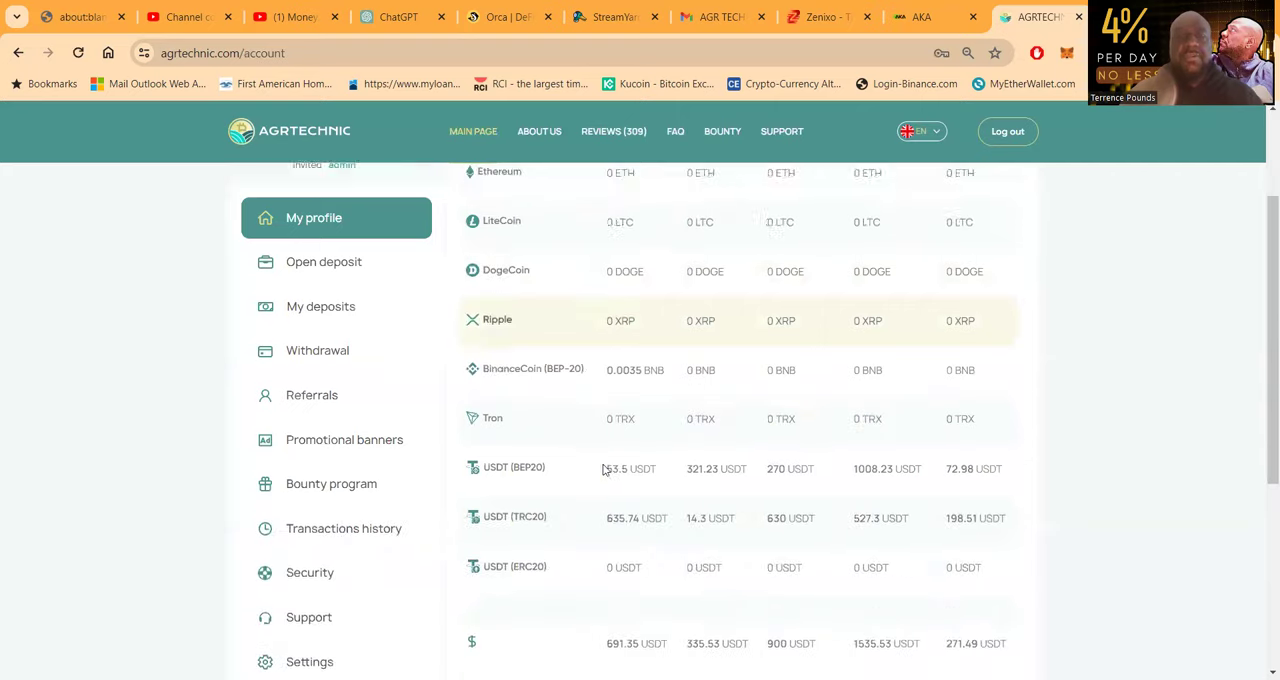
scroll(down, 3)
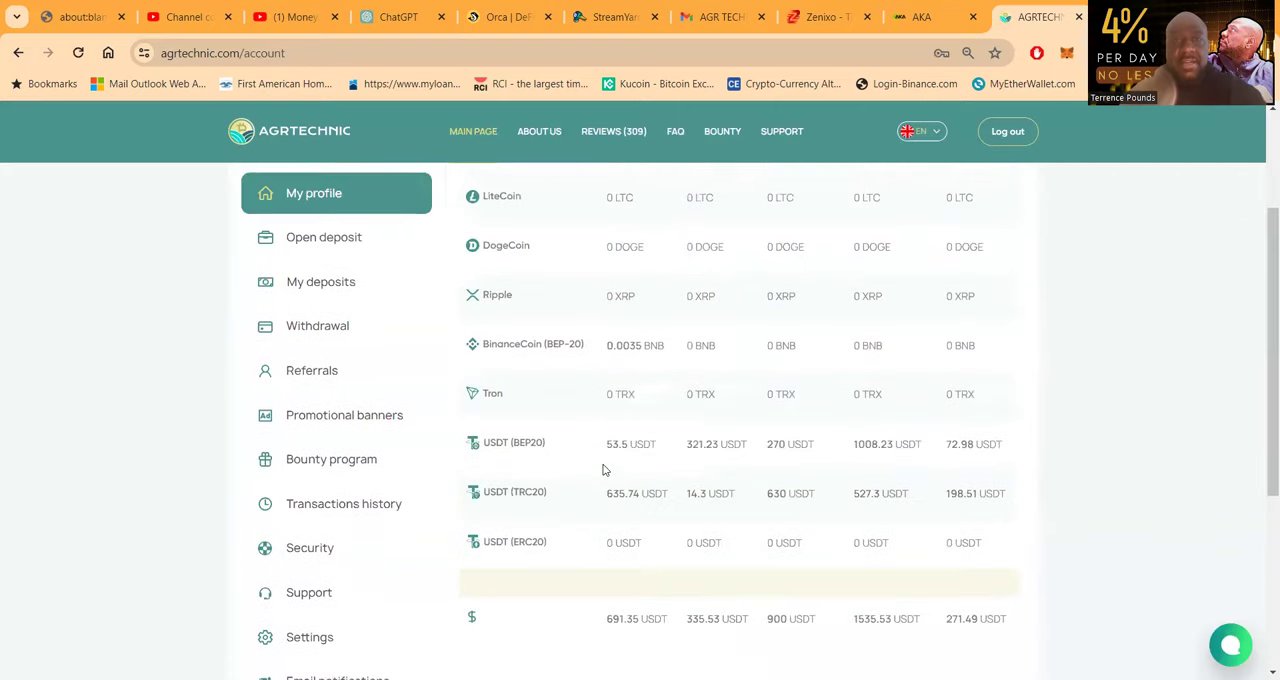
scroll(down, 3)
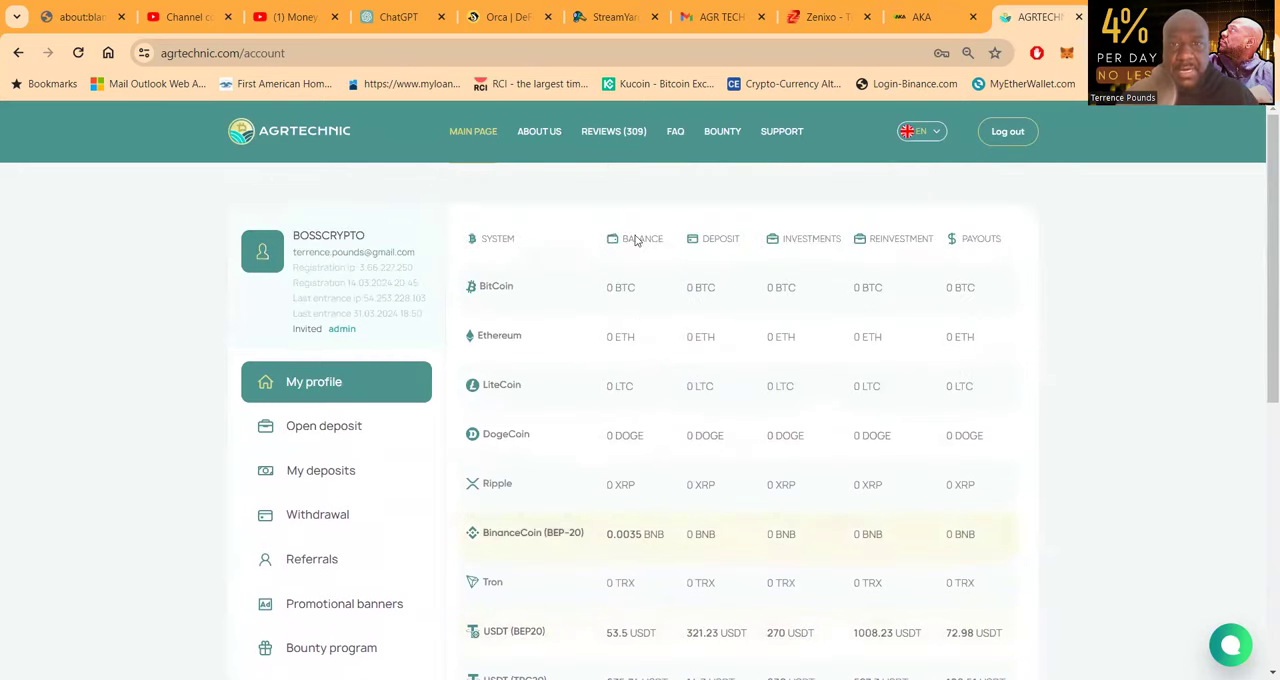
scroll(down, 3)
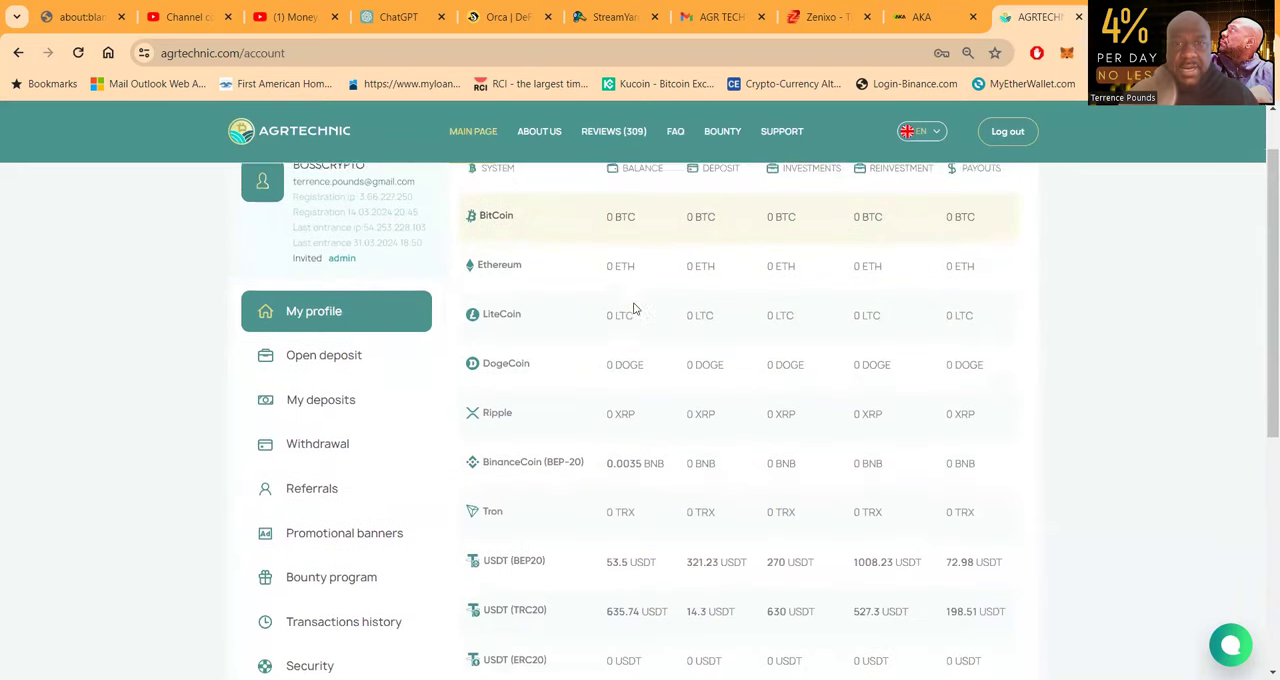
scroll(down, 3)
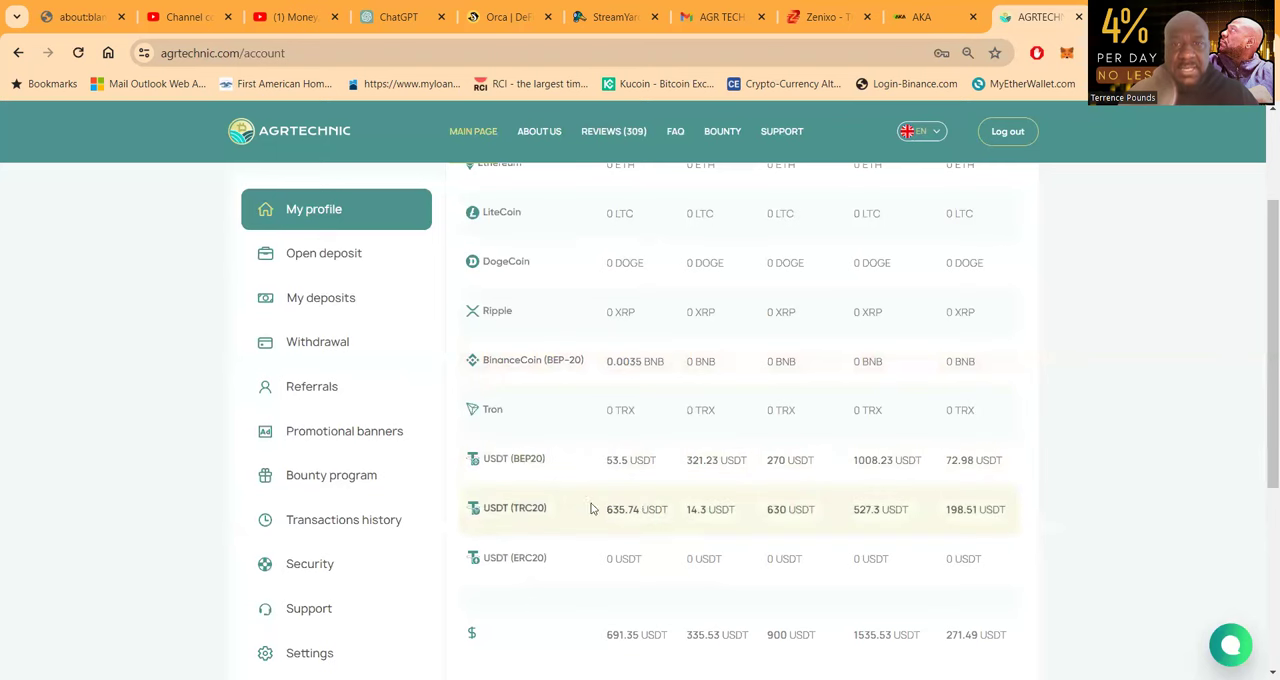
mouse_move(614, 524)
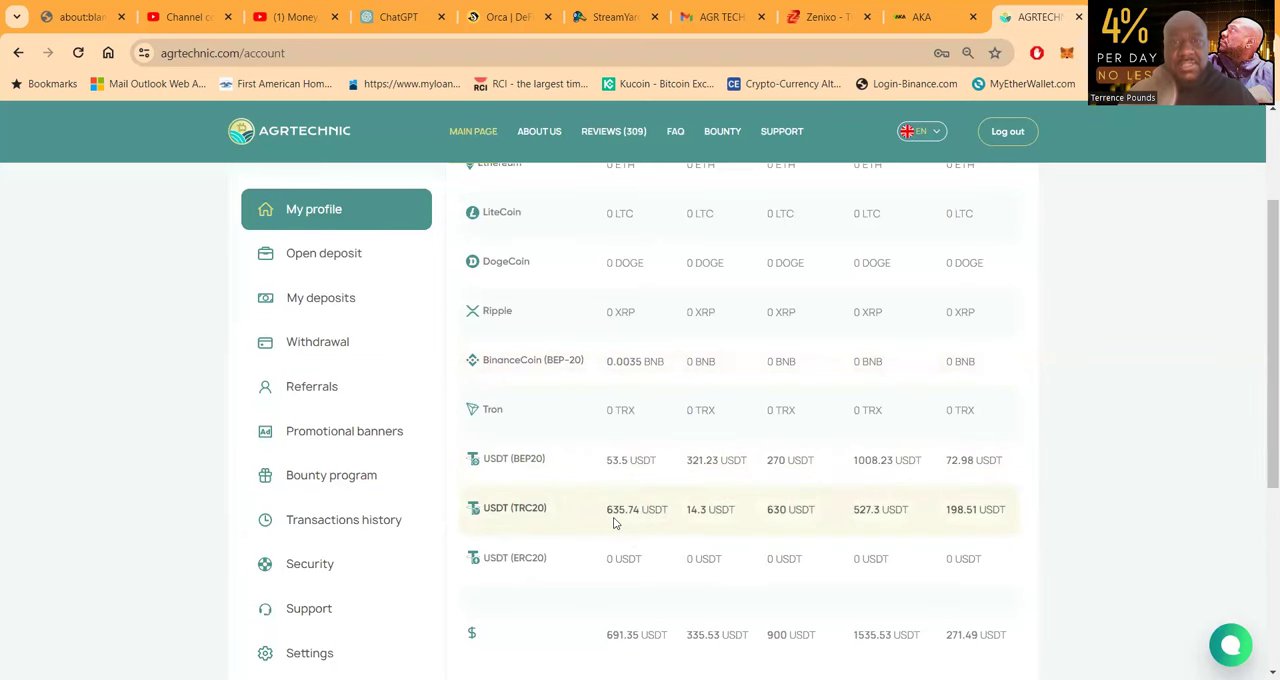
scroll(down, 3)
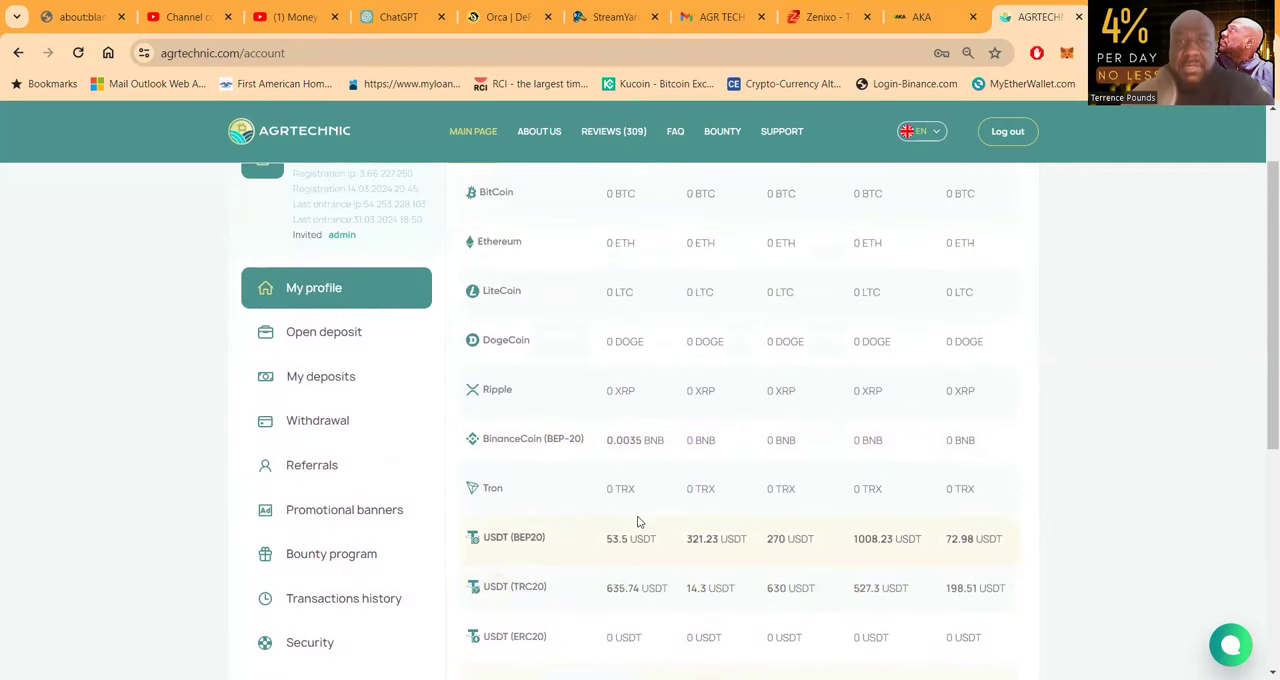
scroll(up, 3)
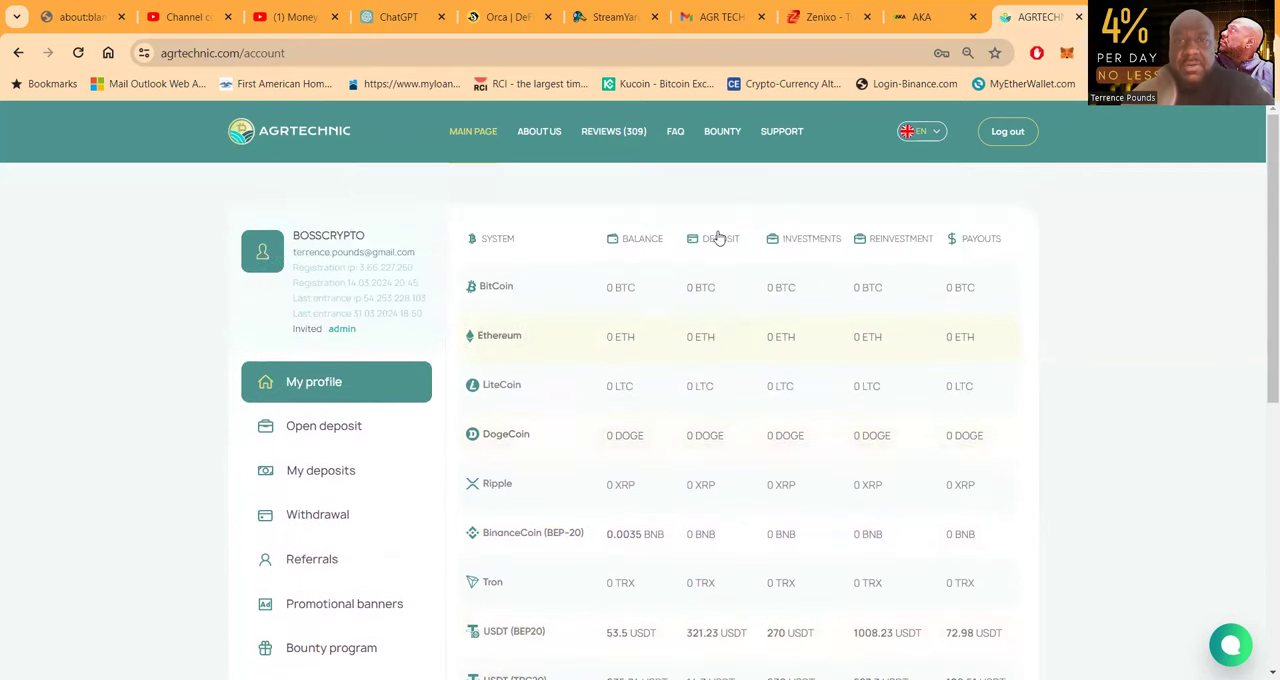
scroll(down, 3)
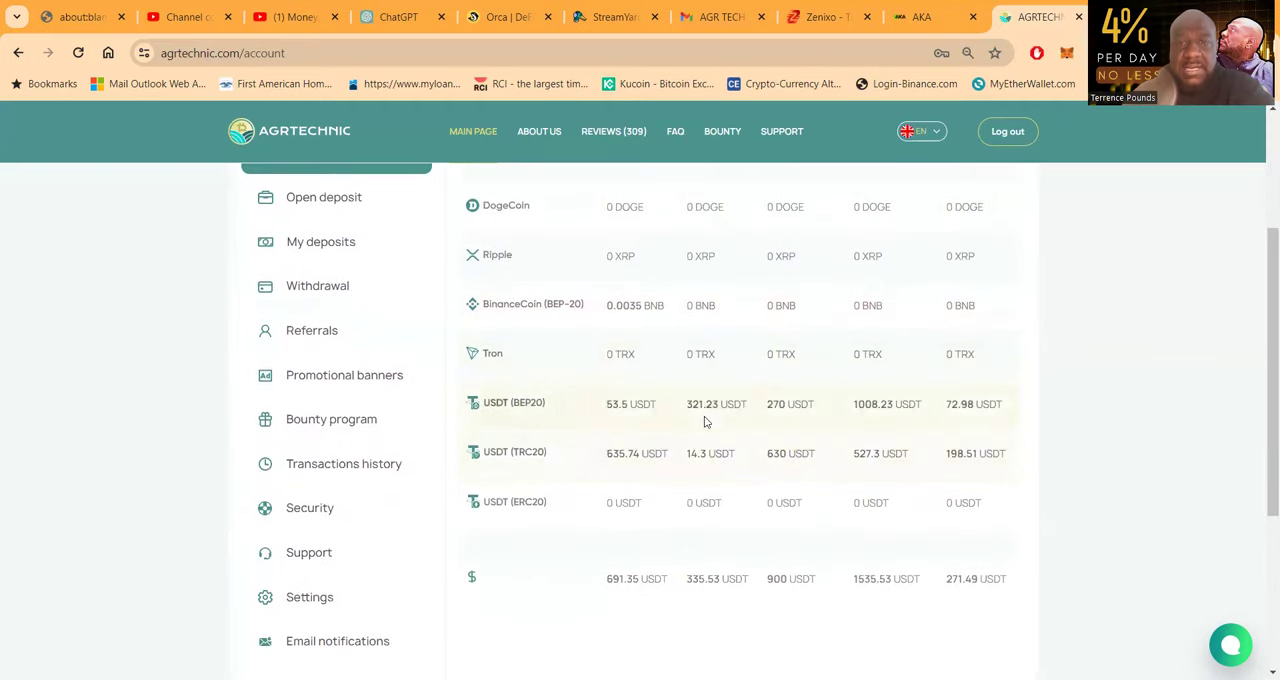
mouse_move(728, 442)
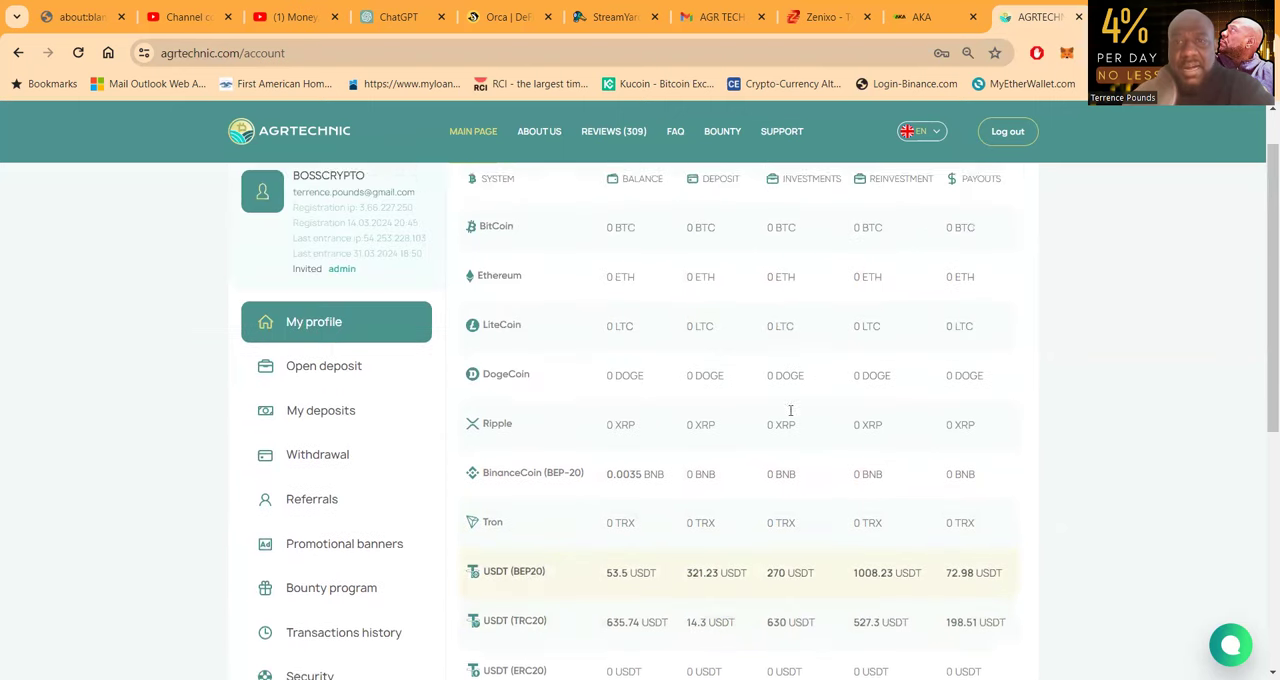
scroll(down, 3)
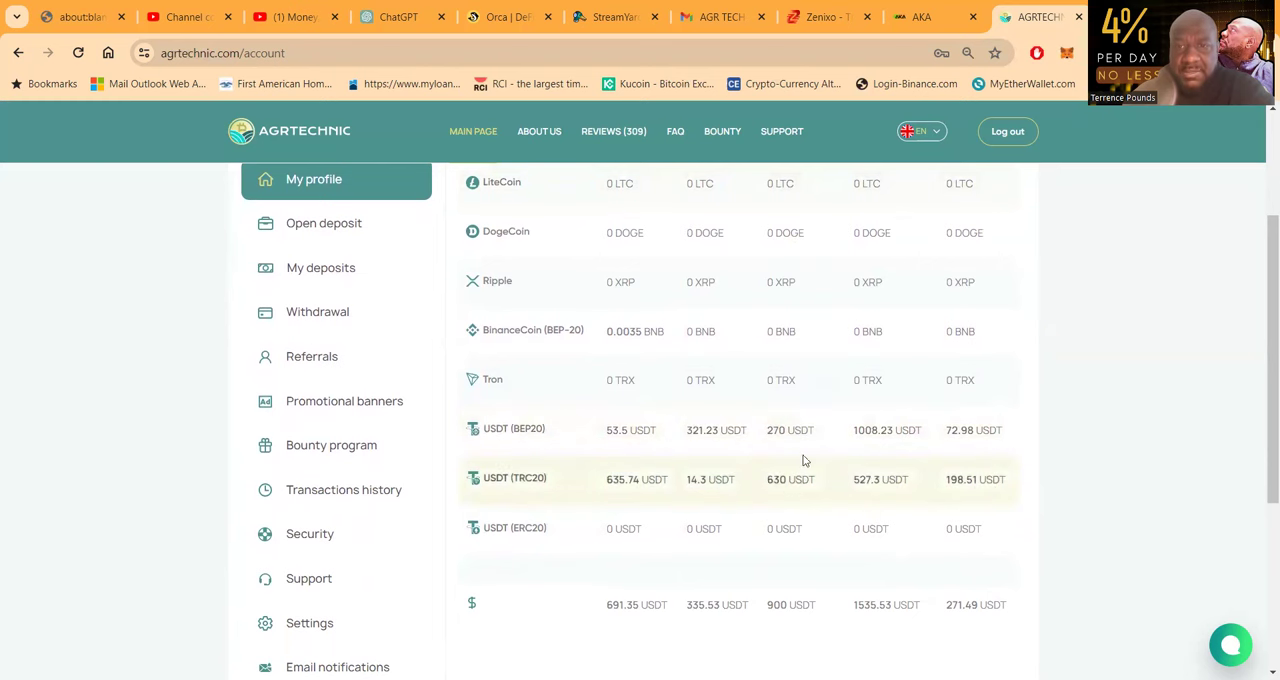
mouse_move(800, 476)
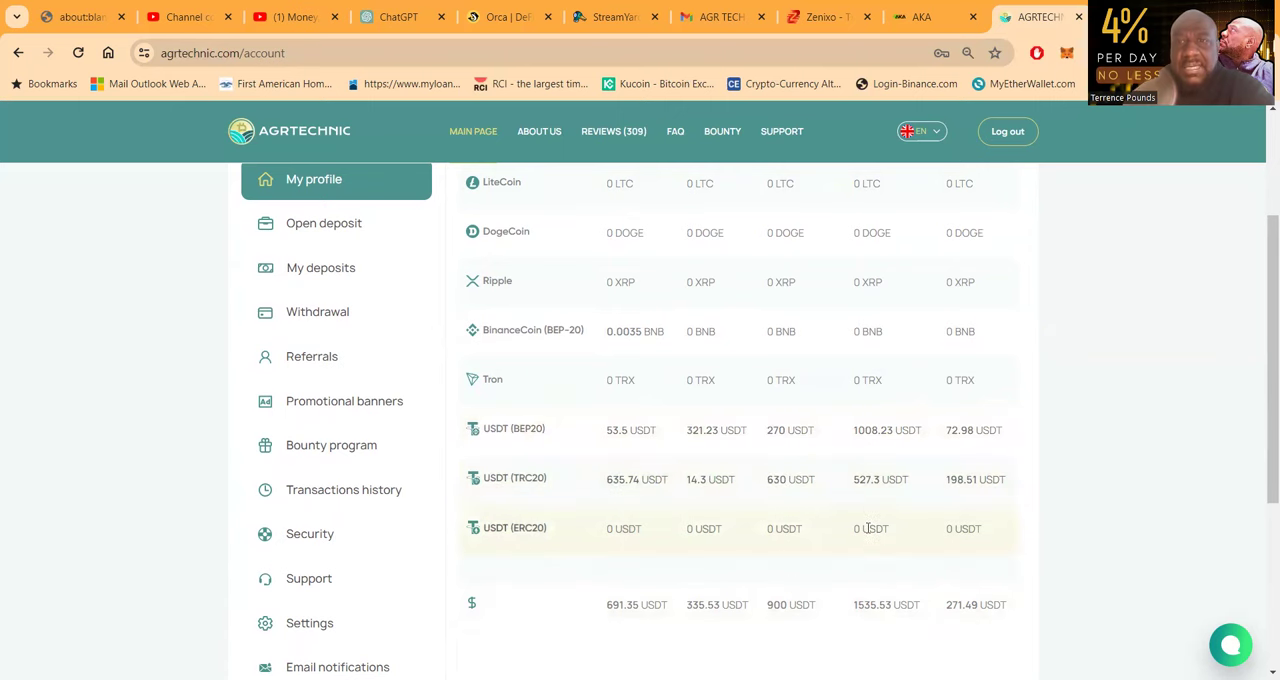
scroll(down, 3)
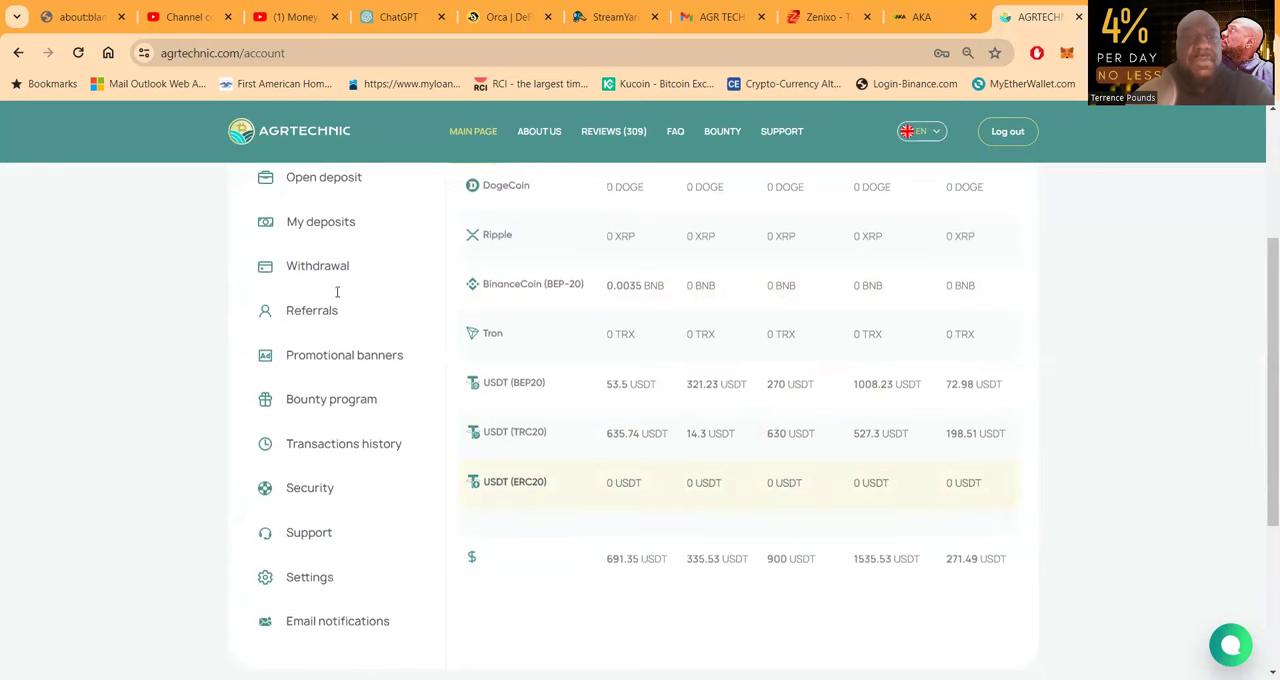
scroll(up, 3)
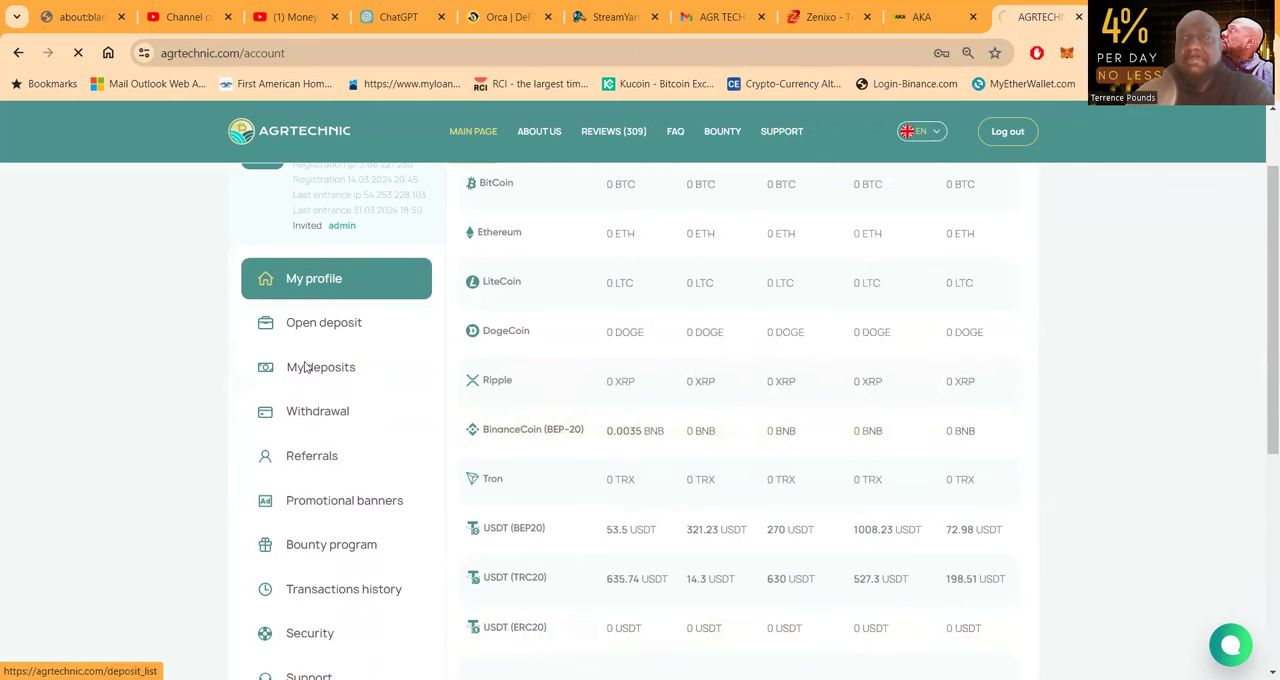
Show My deposits with active and completed USDT deposits, their accruals, profits and statuses.
click(320, 368)
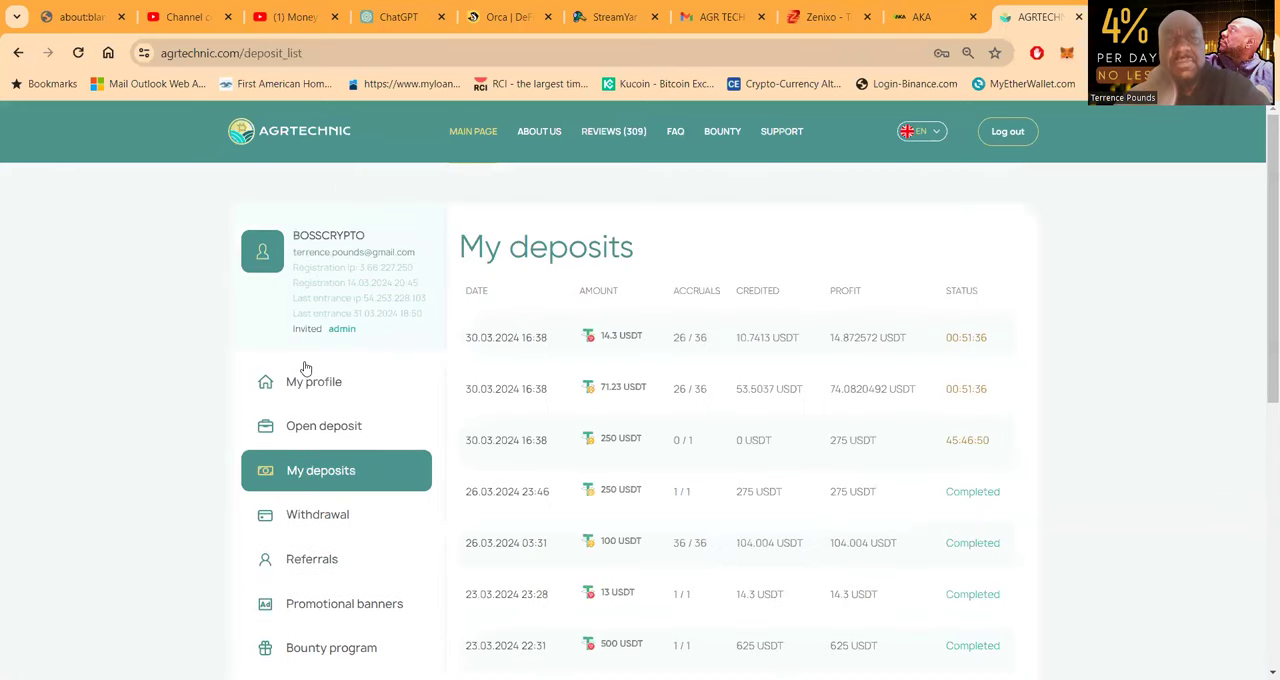
scroll(down, 3)
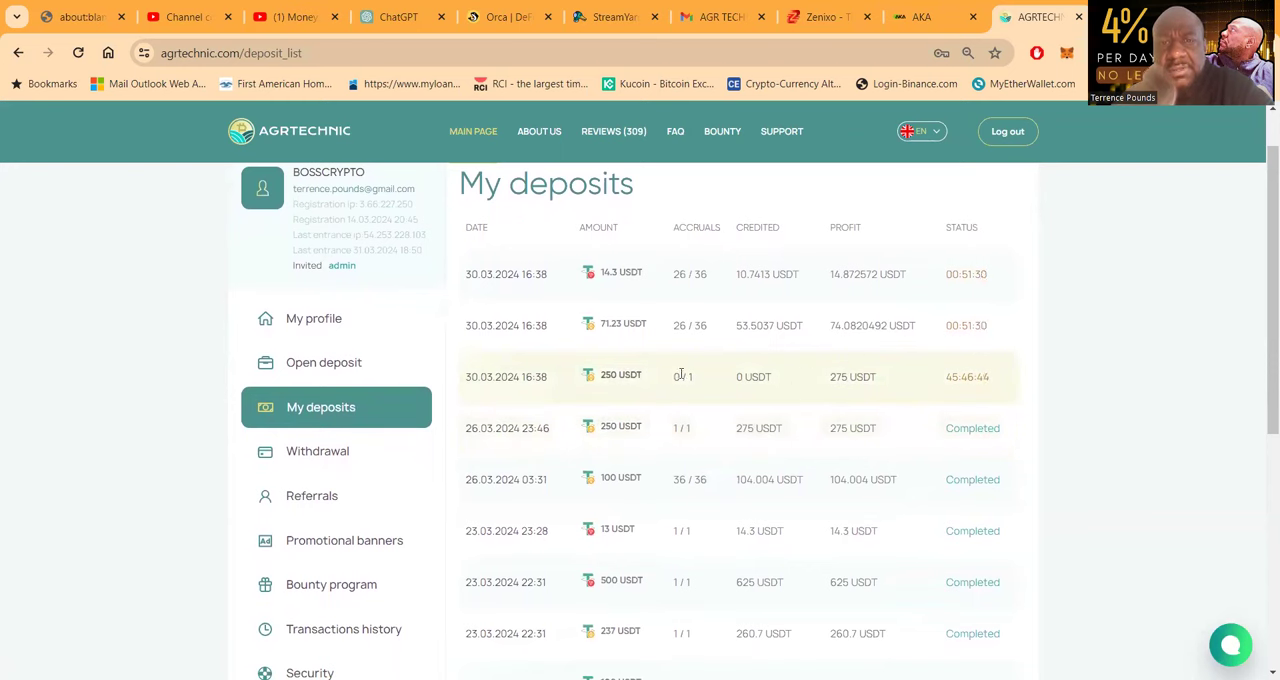
mouse_move(830, 378)
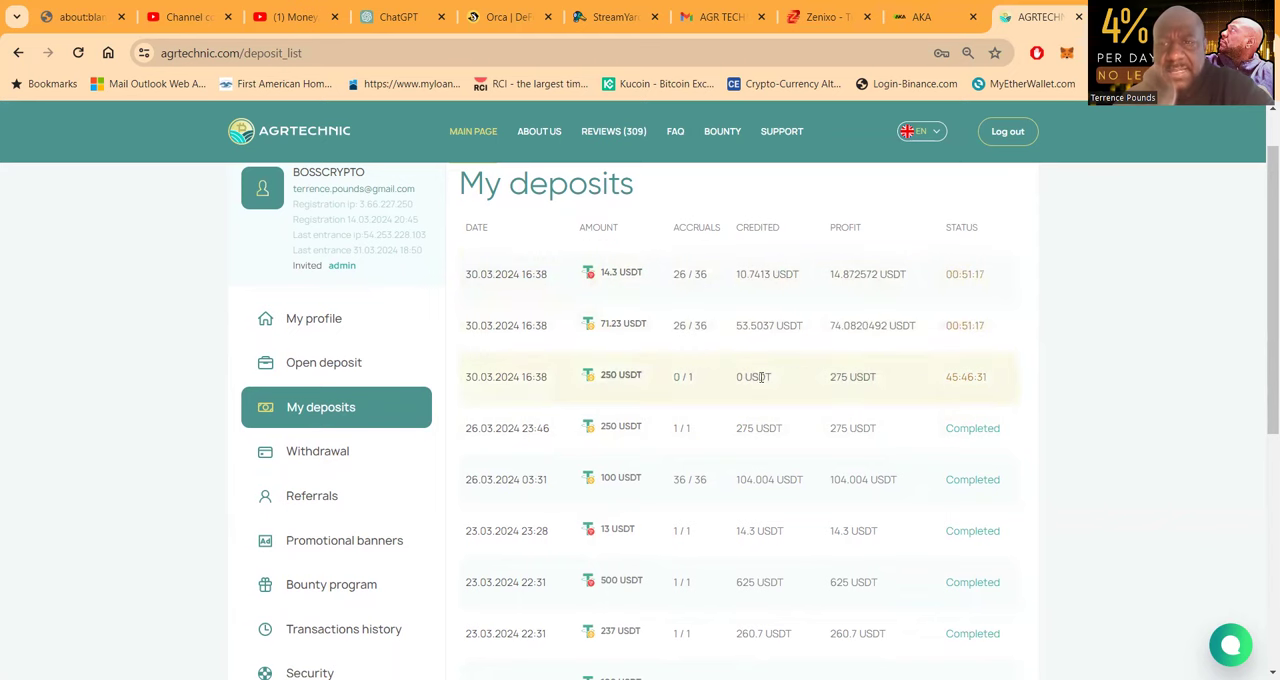
scroll(down, 3)
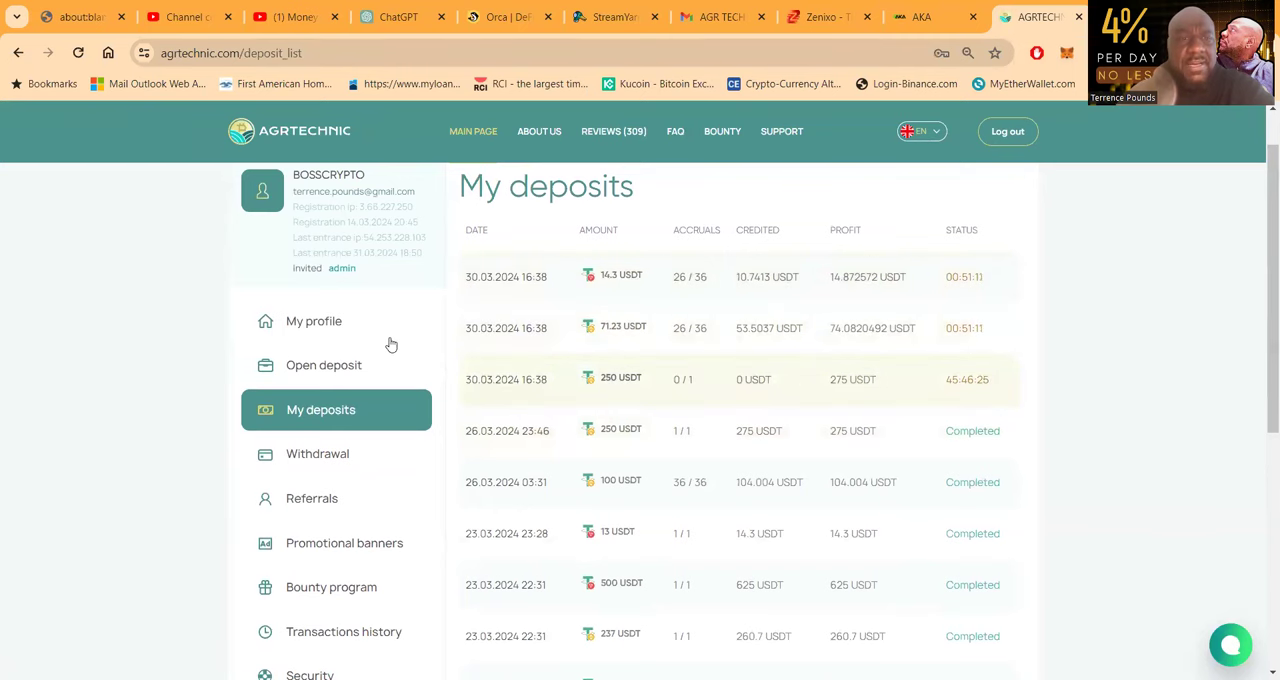
scroll(down, 3)
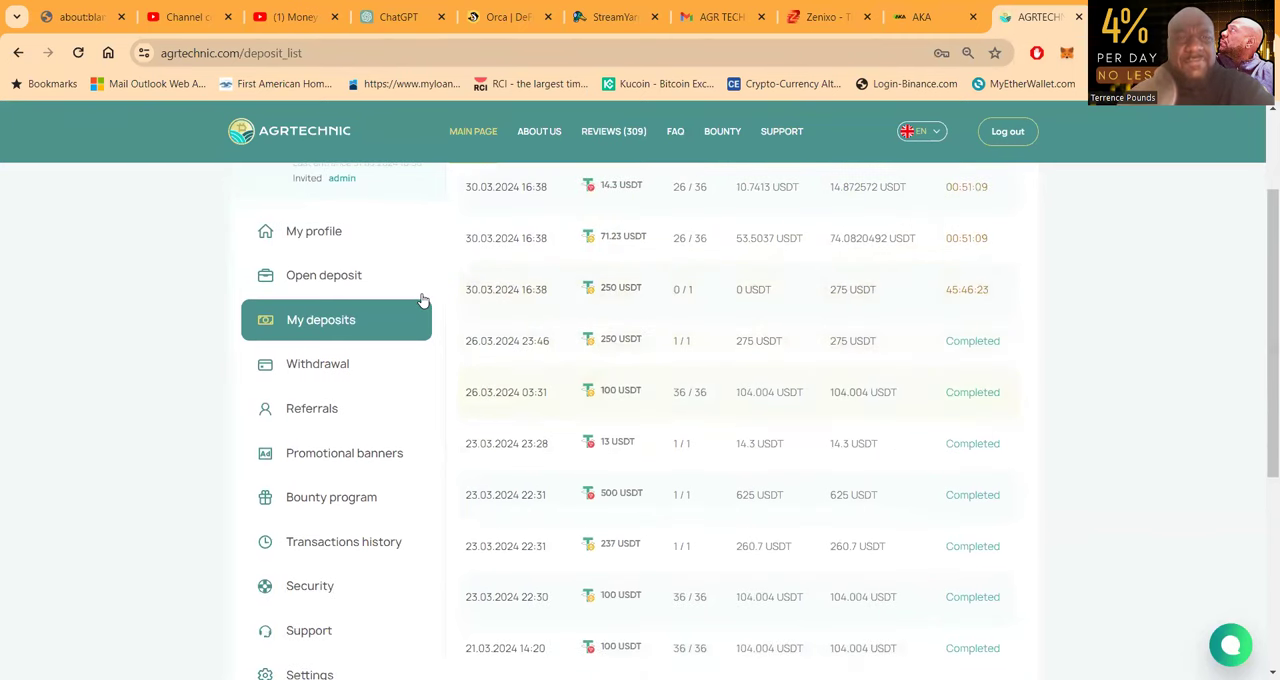
mouse_move(312, 232)
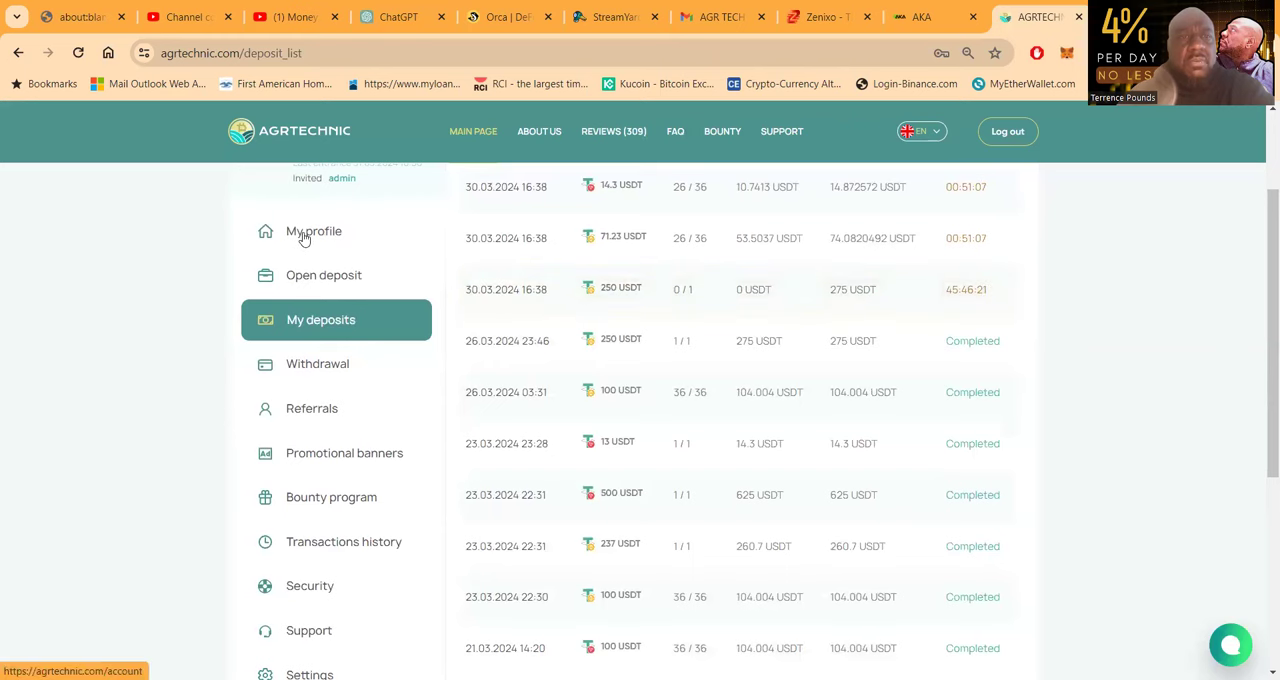
mouse_move(312, 284)
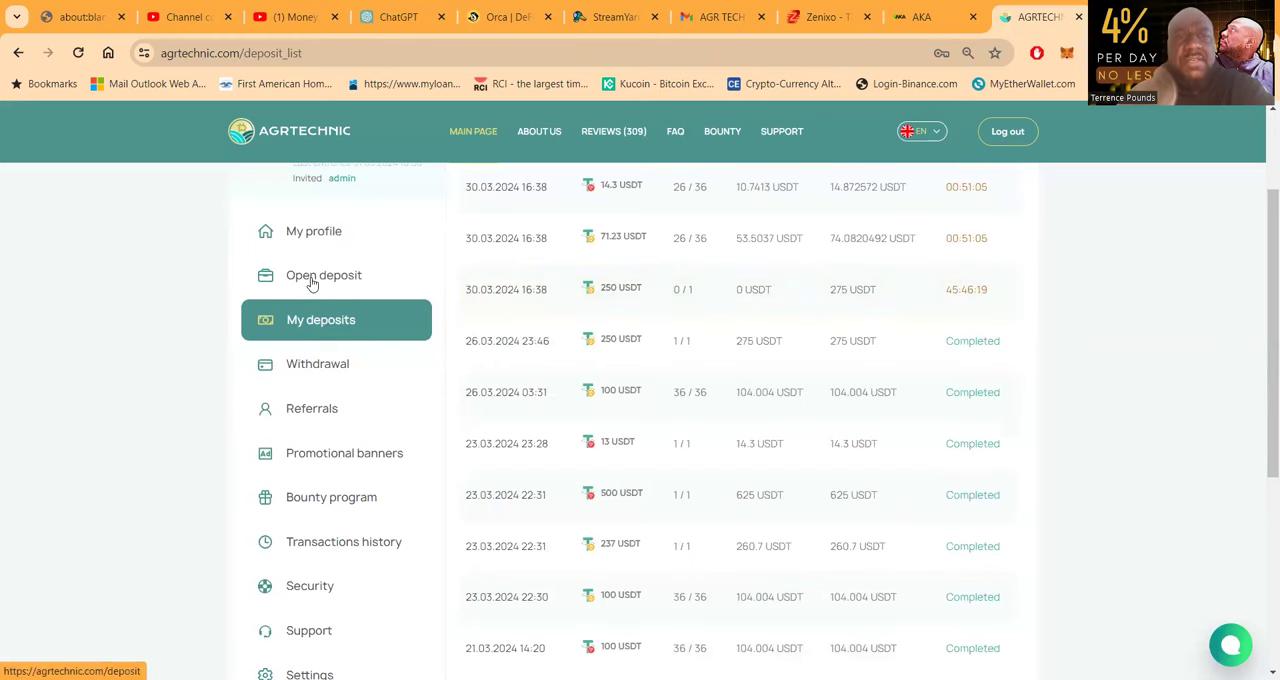
Go to Open deposit and choose the Best package from the packages list.
click(324, 276)
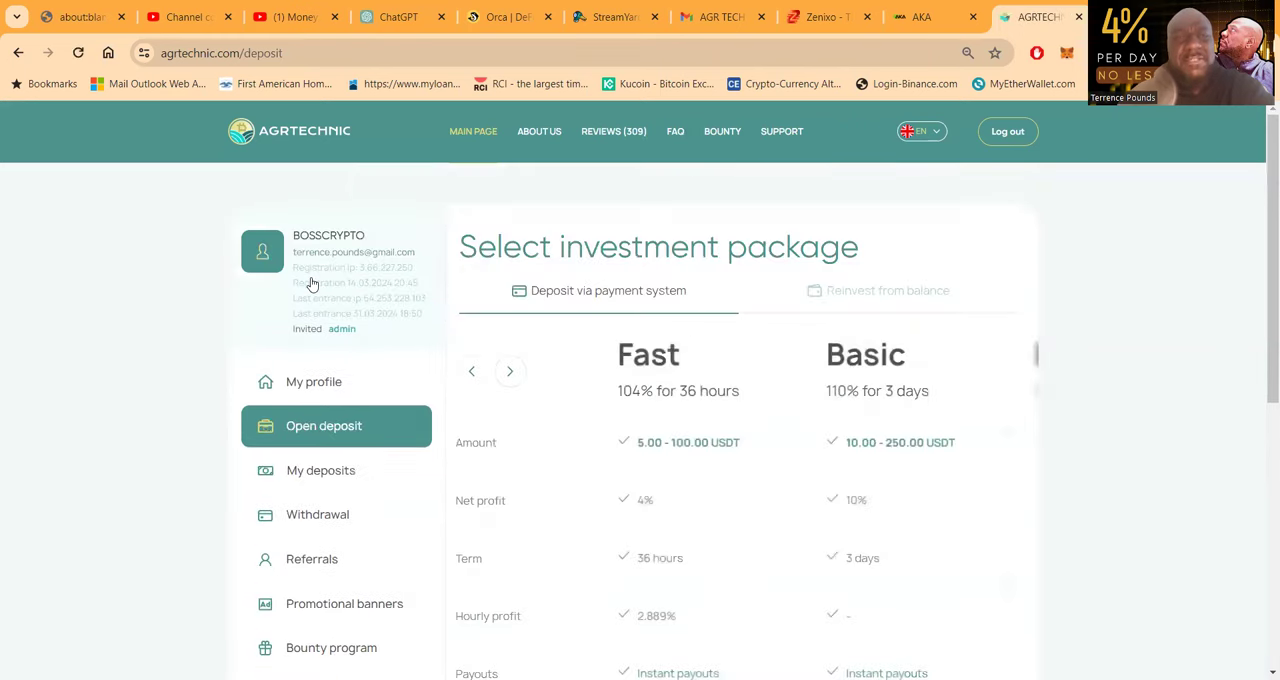
scroll(down, 3)
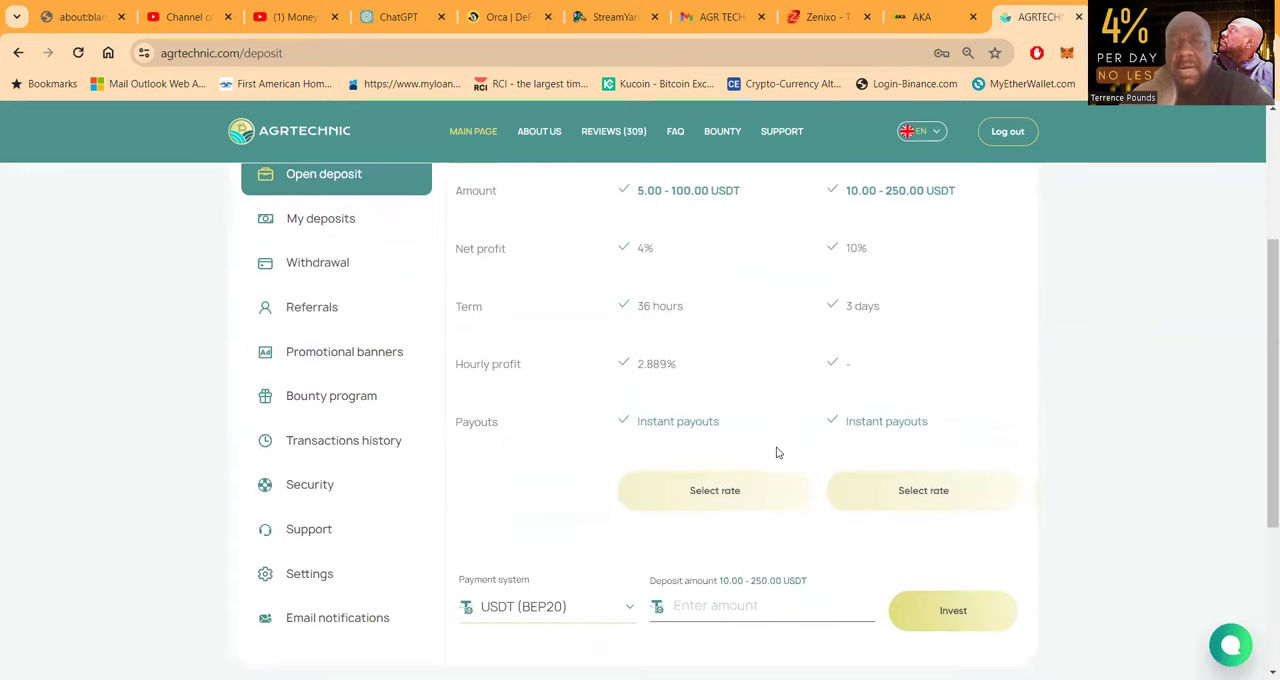
mouse_move(608, 434)
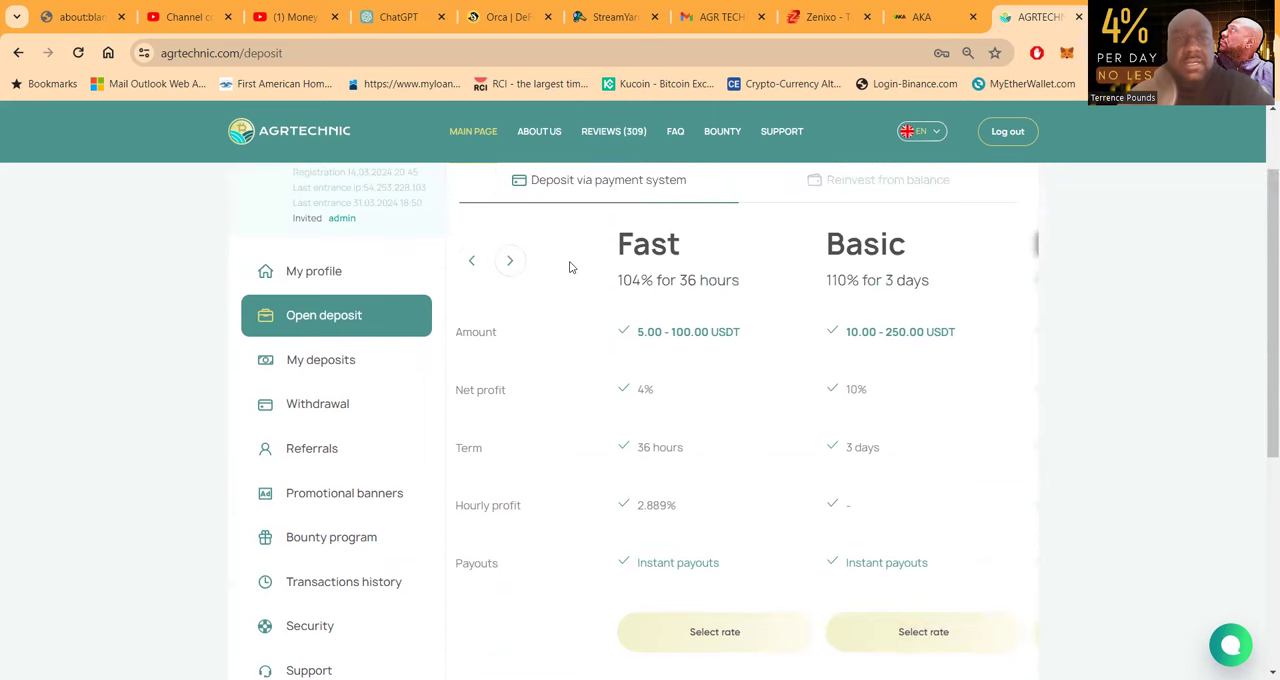
click(510, 260)
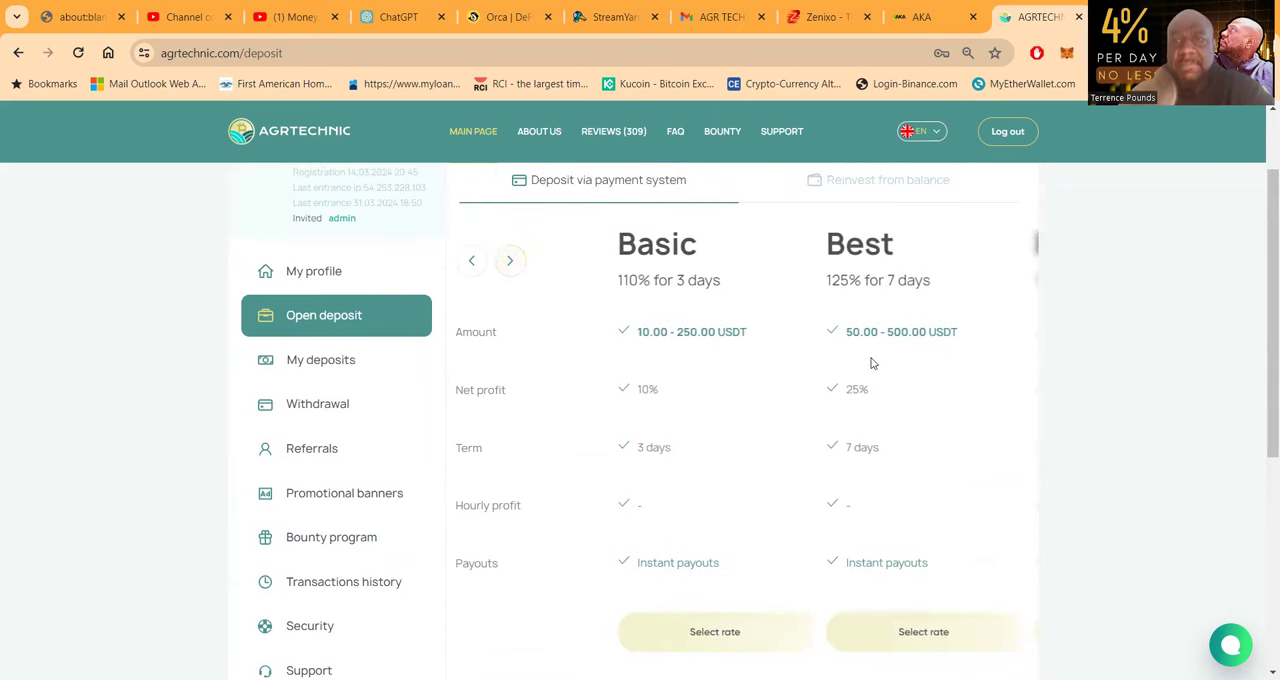
scroll(down, 3)
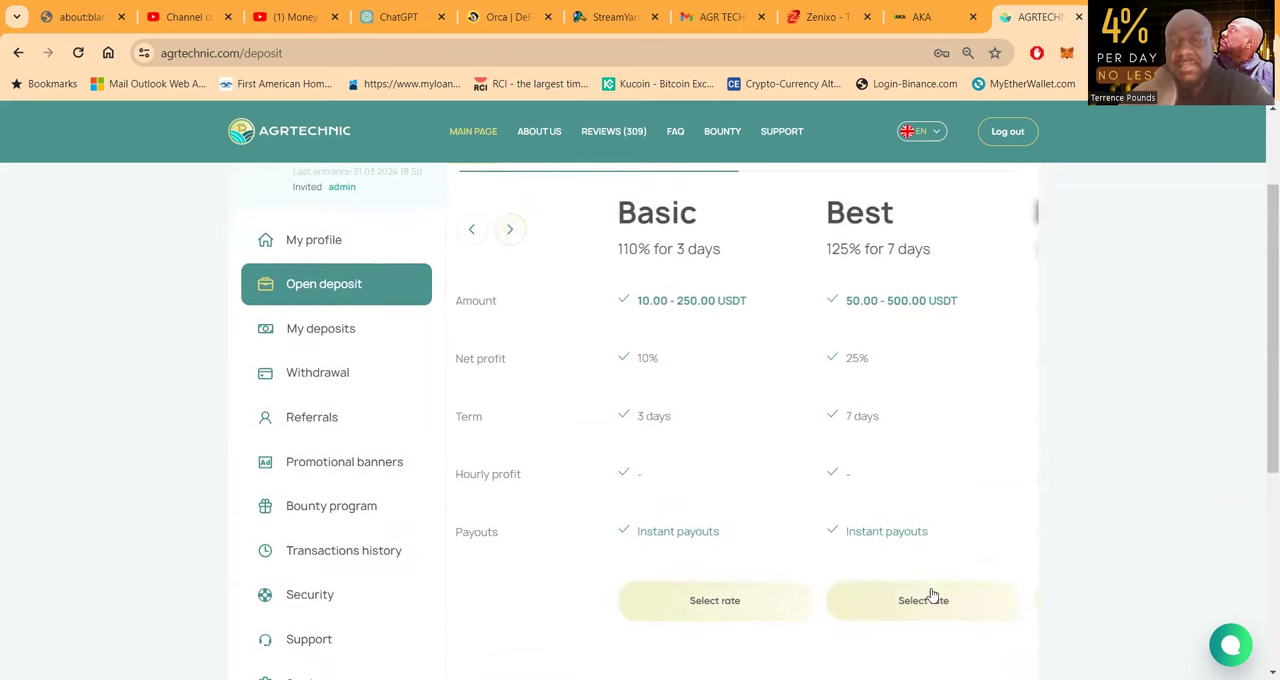
click(922, 600)
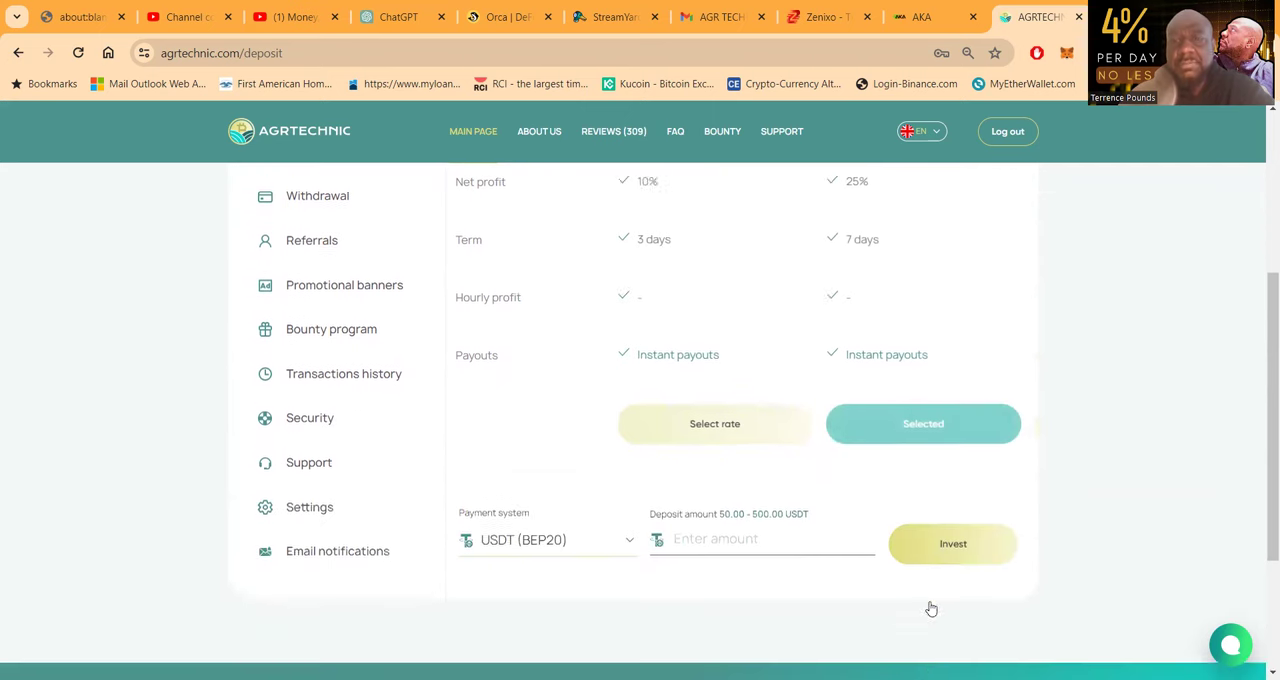
scroll(down, 3)
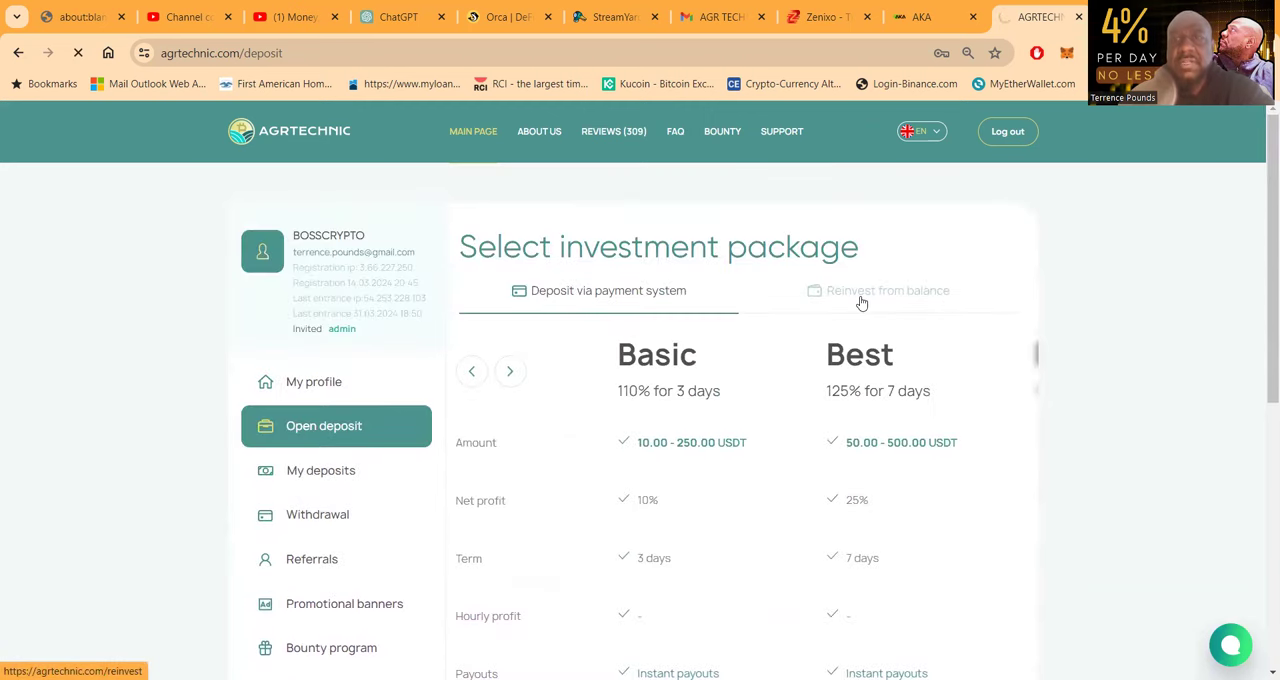
Switch to Reinvest from balance, select Best with USDT (TRC20) and reinvest 500 USDT.
click(888, 290)
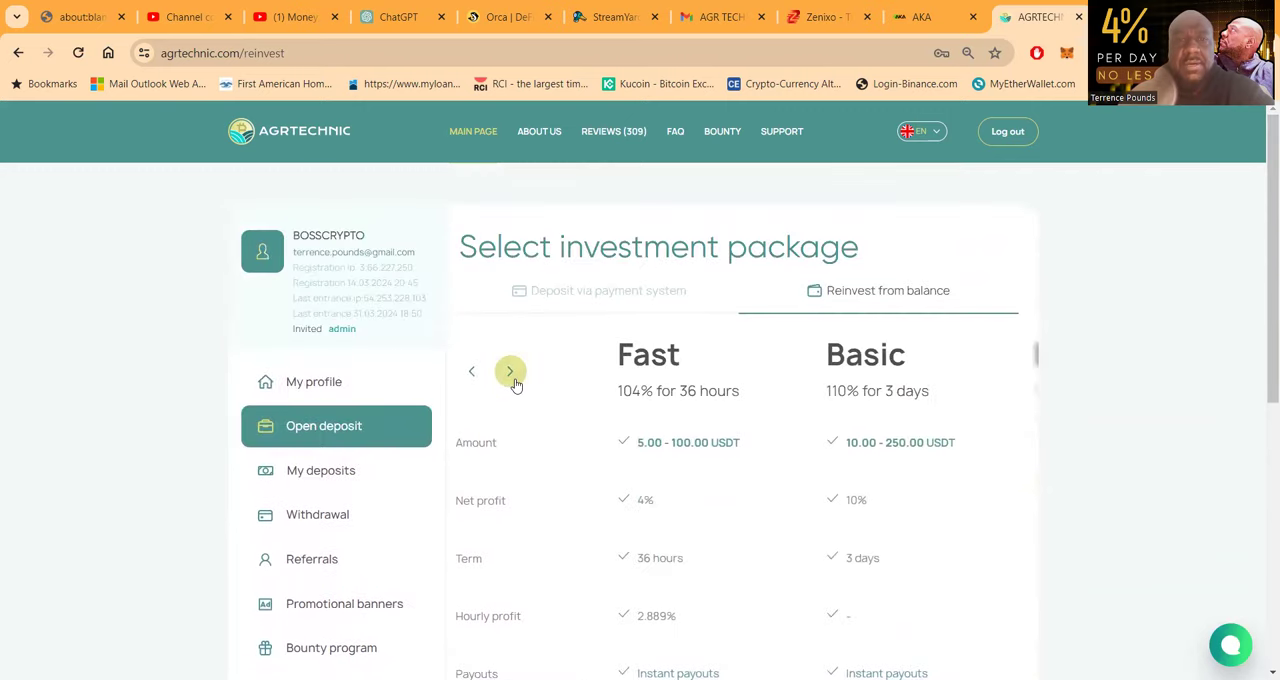
click(510, 370)
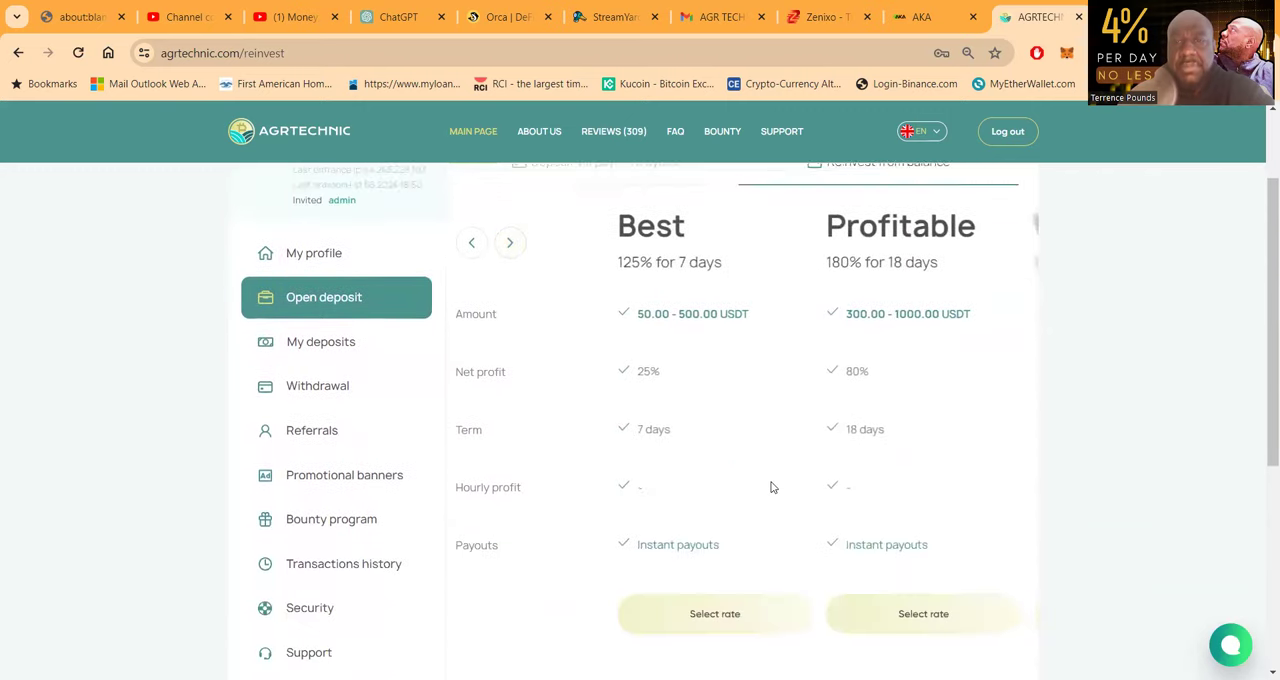
click(714, 612)
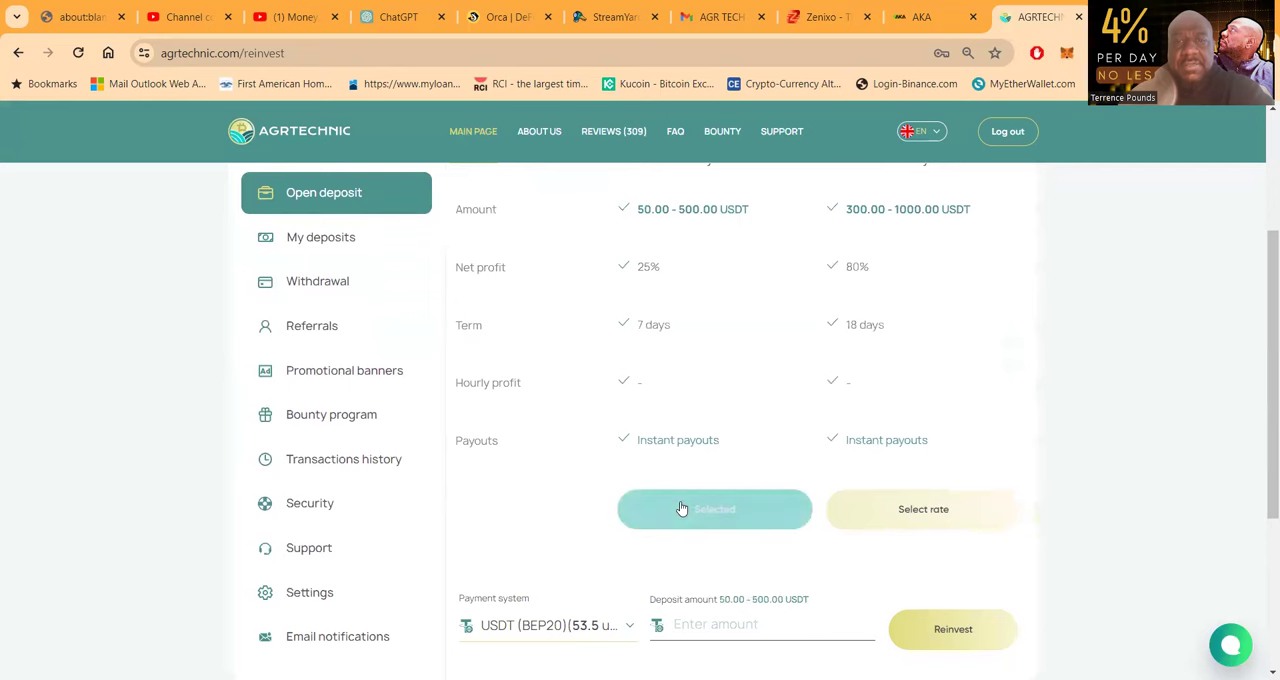
scroll(down, 3)
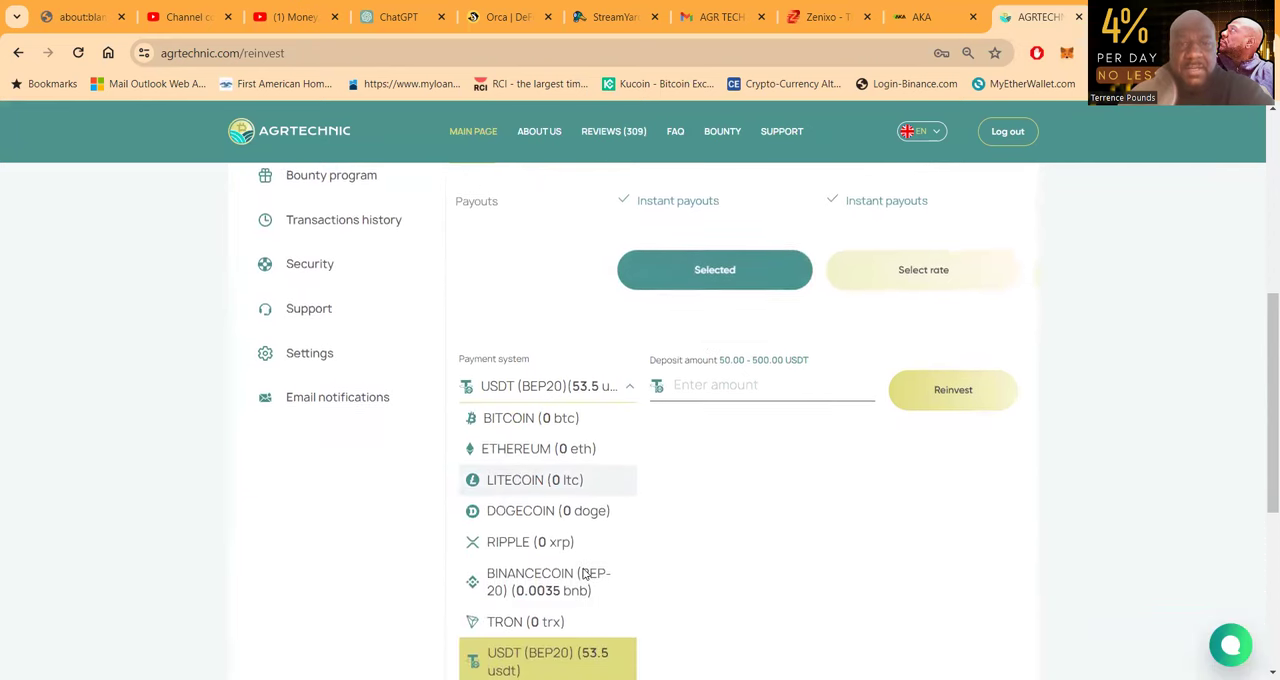
scroll(down, 3)
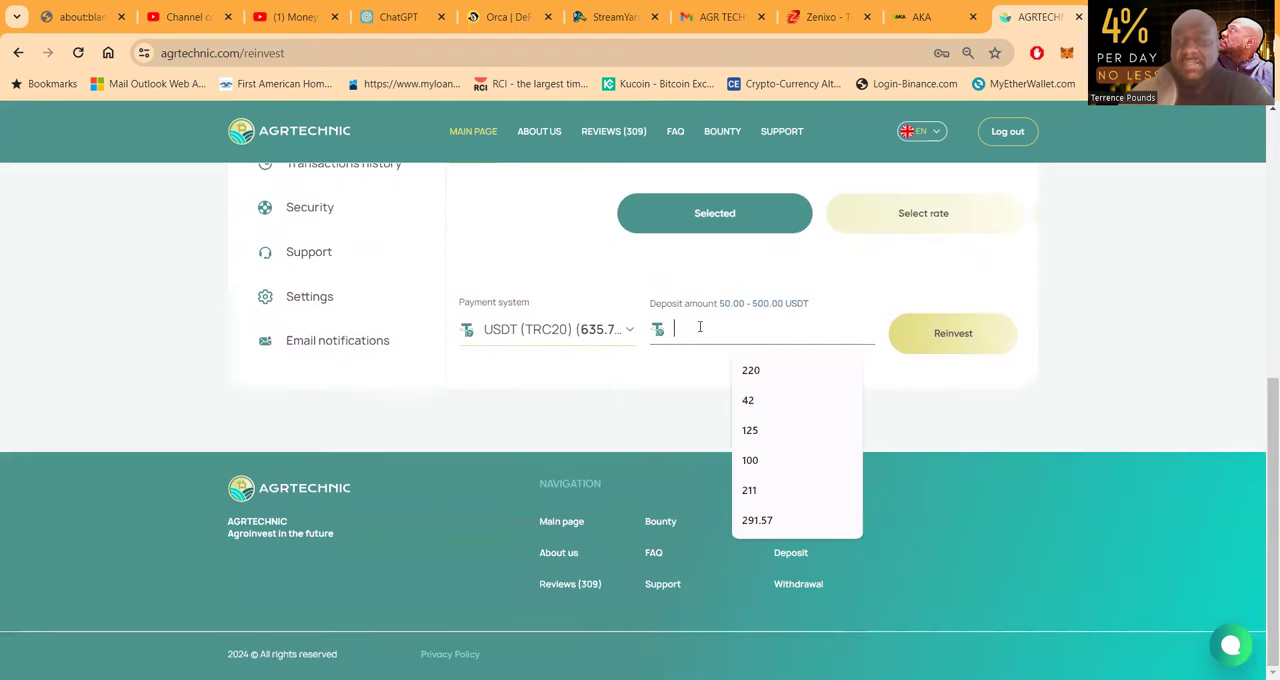
text(500)
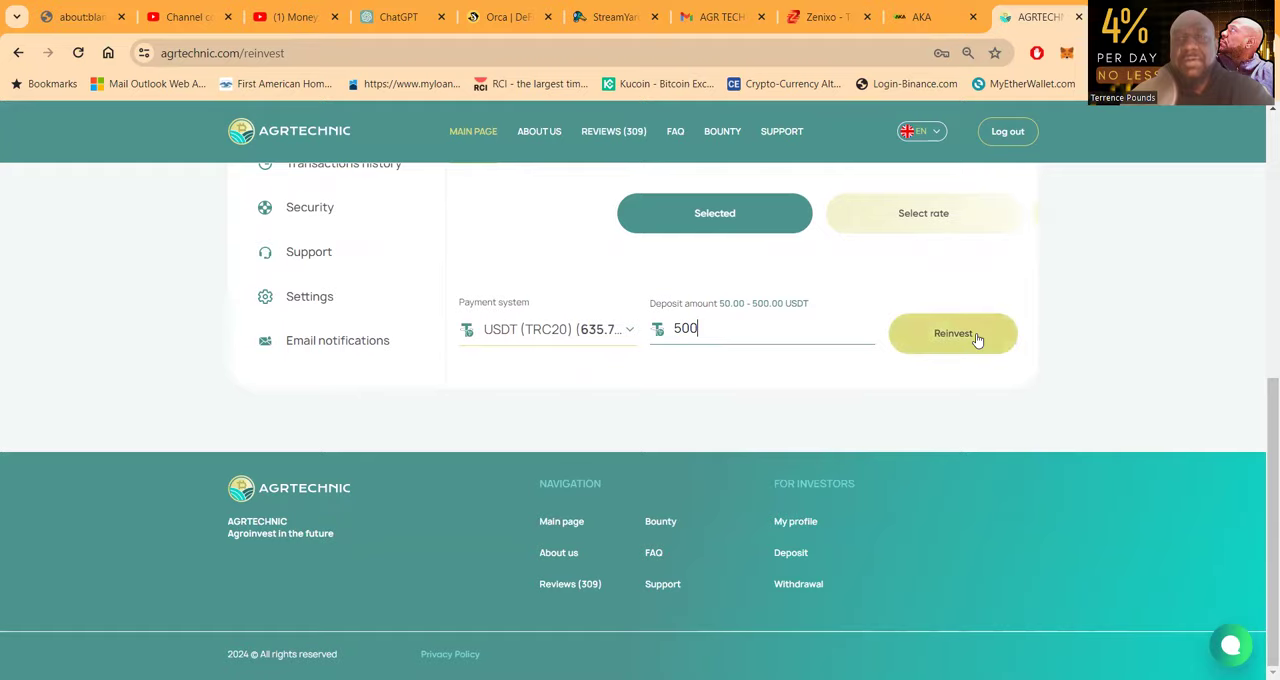
click(952, 332)
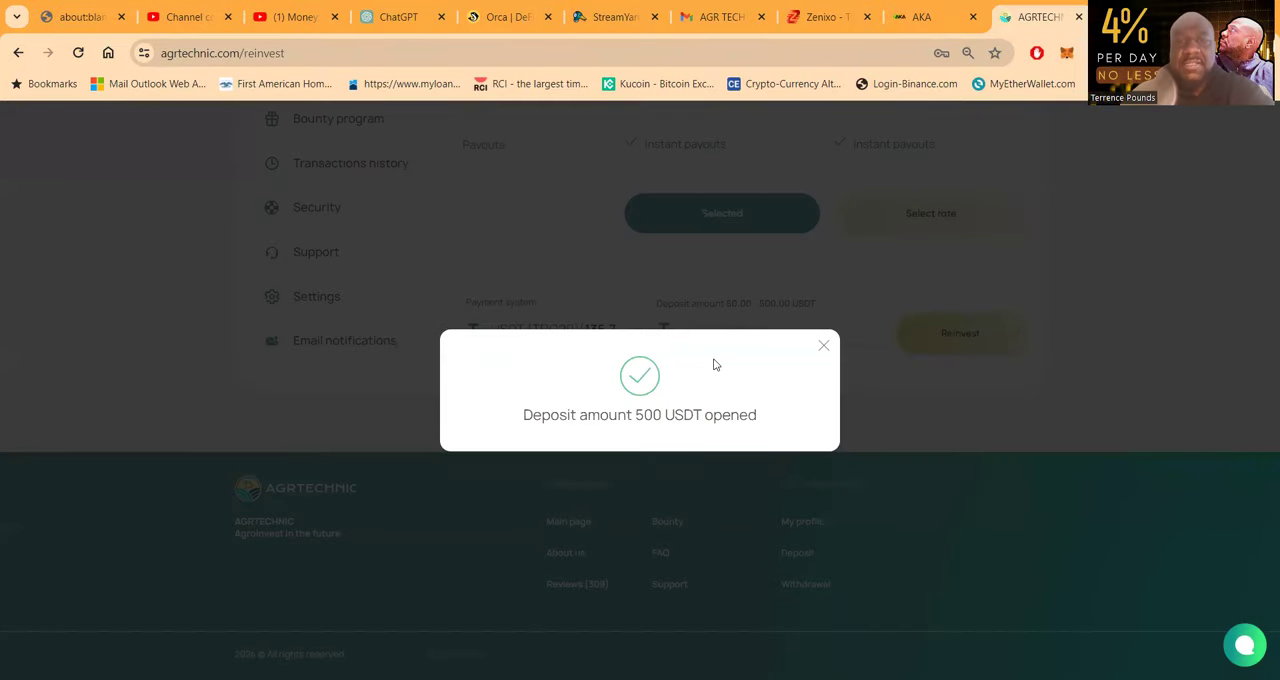
mouse_move(824, 348)
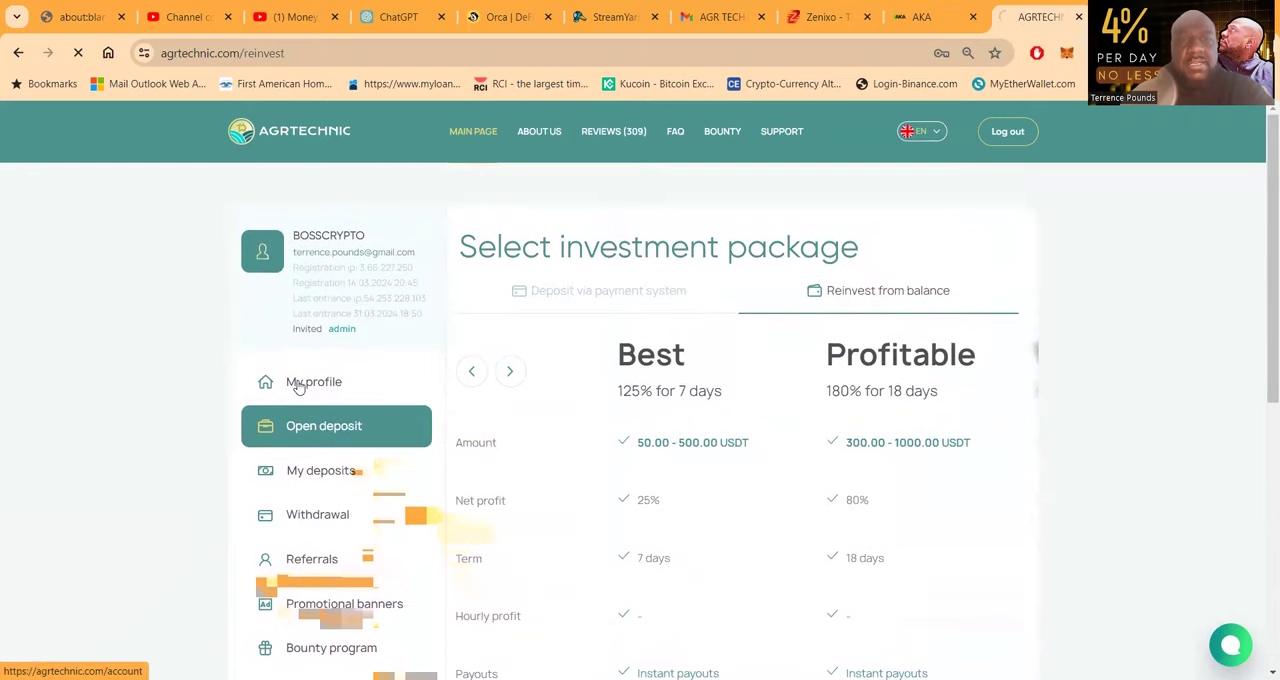
Return to My profile's balances table showing the USDT TRC20 balance at 135.74 USDT.
click(312, 382)
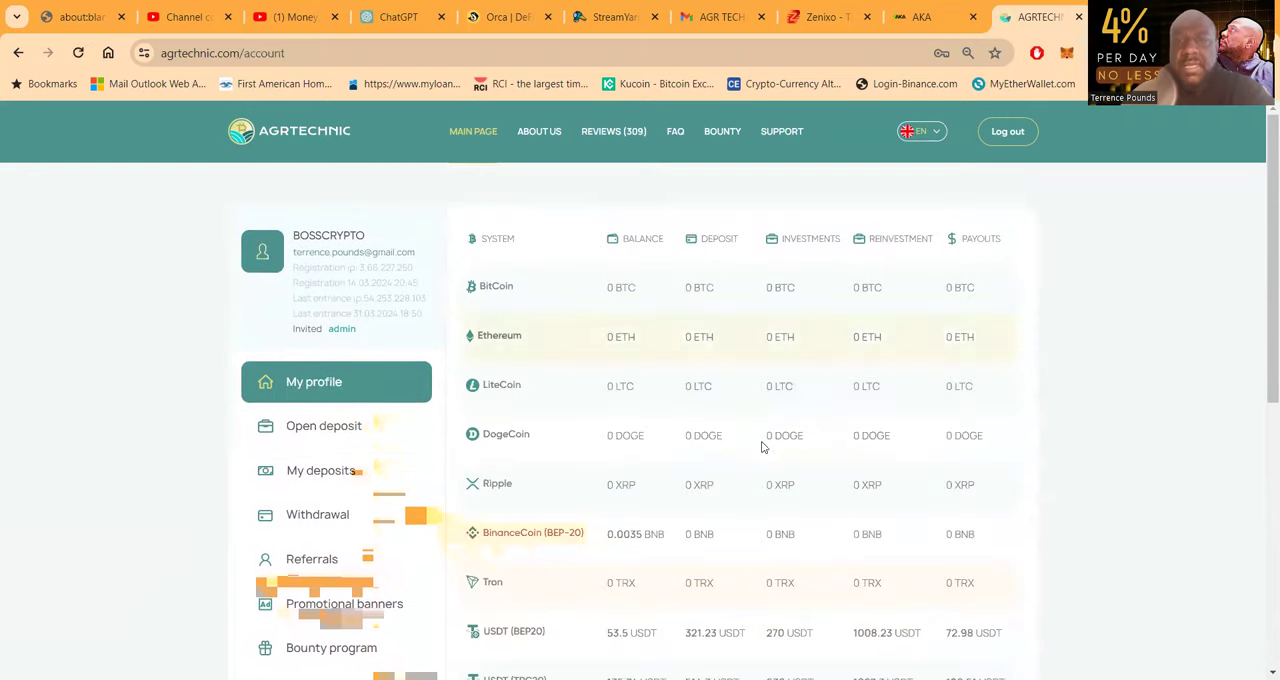
scroll(down, 3)
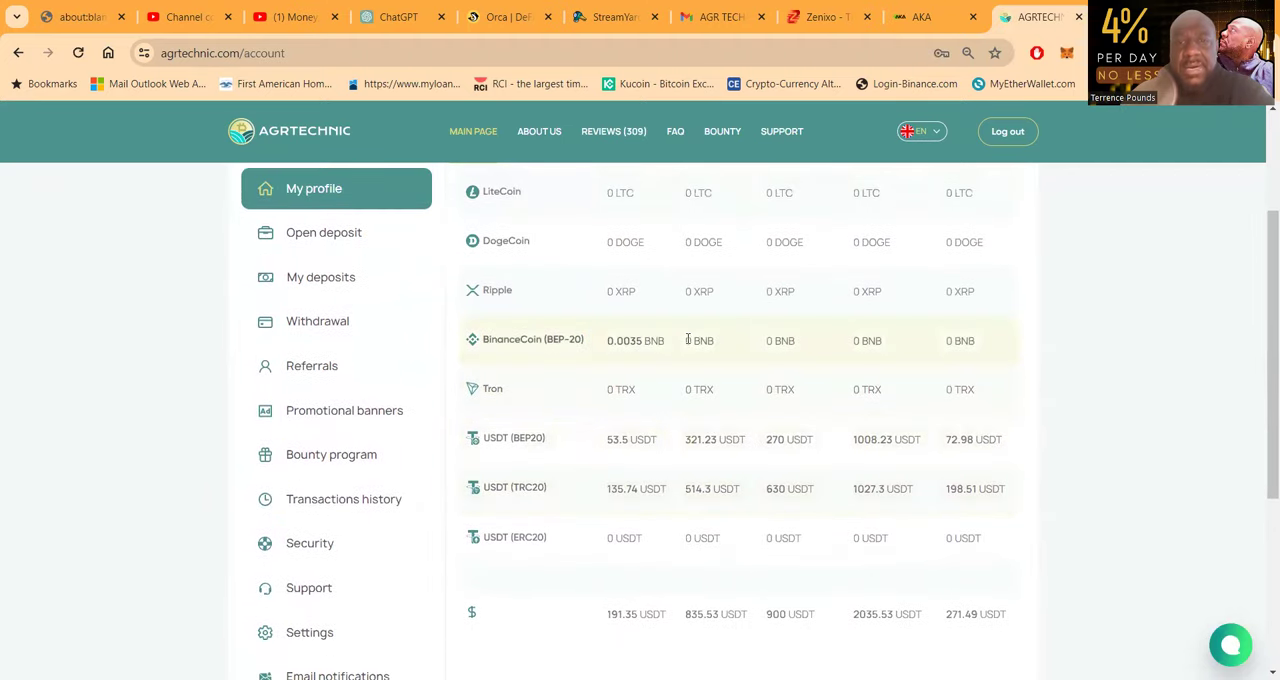
scroll(down, 3)
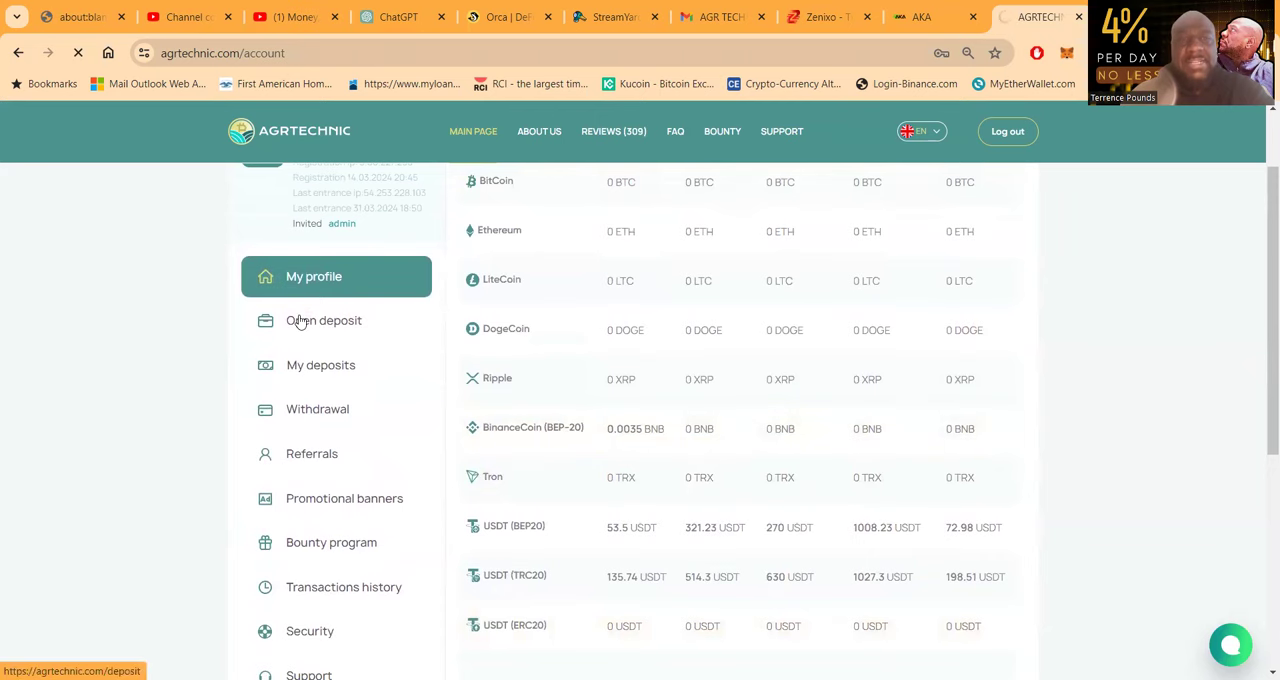
Go to Open deposit, choose the Basic package and switch to Reinvest from balance.
click(324, 320)
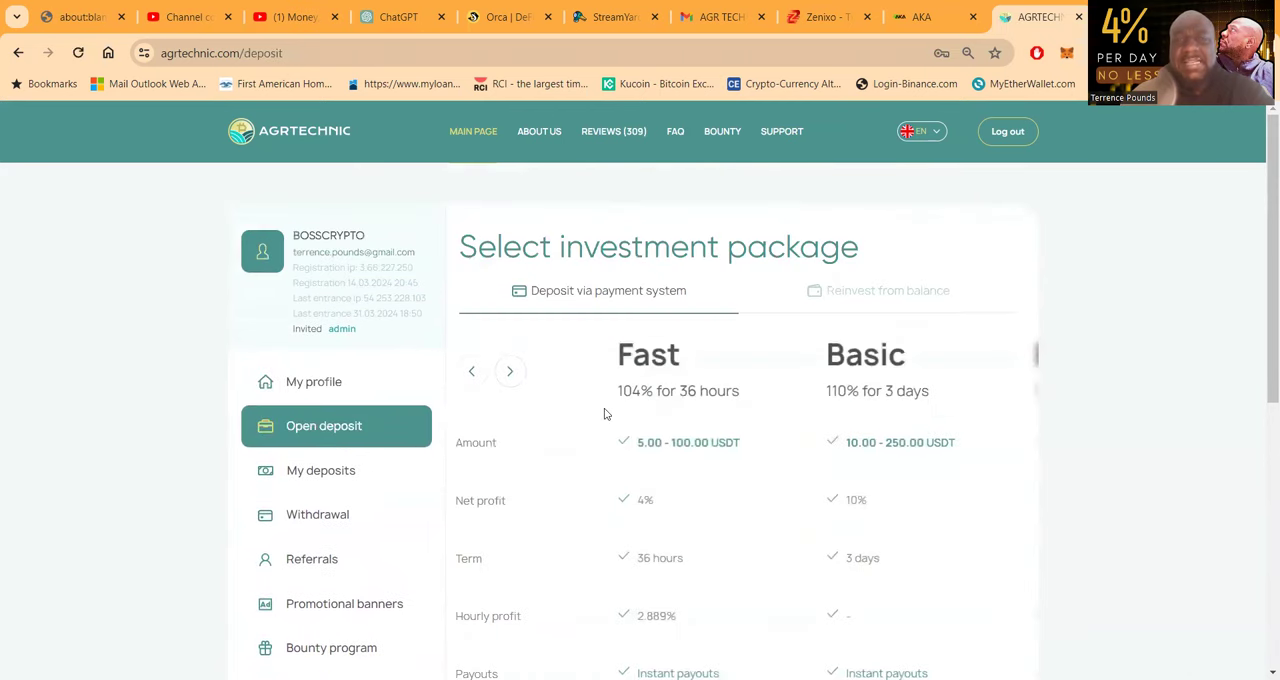
scroll(down, 3)
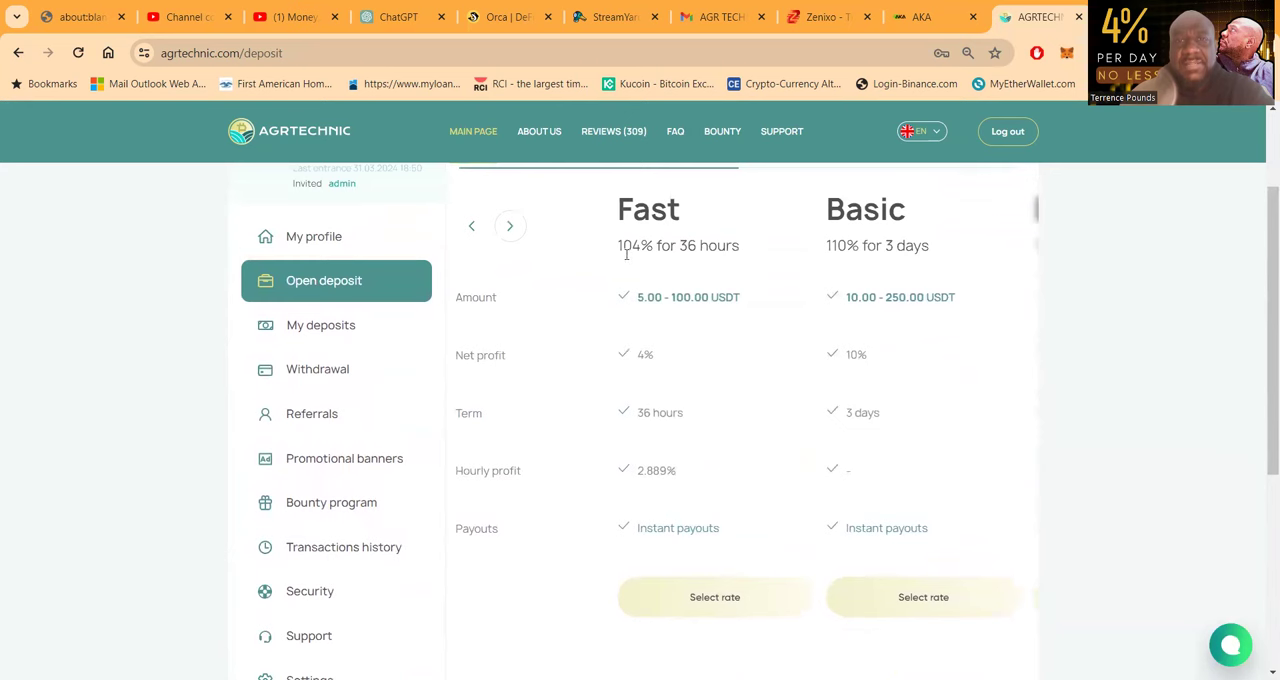
click(510, 224)
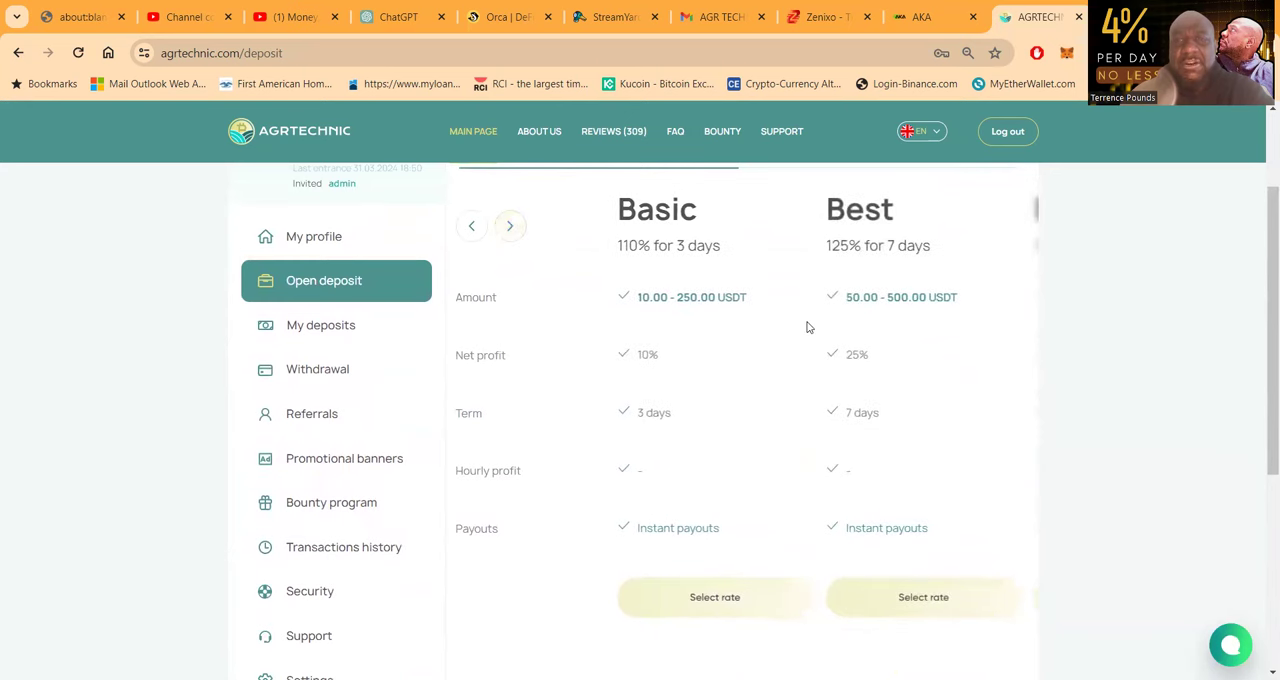
click(714, 596)
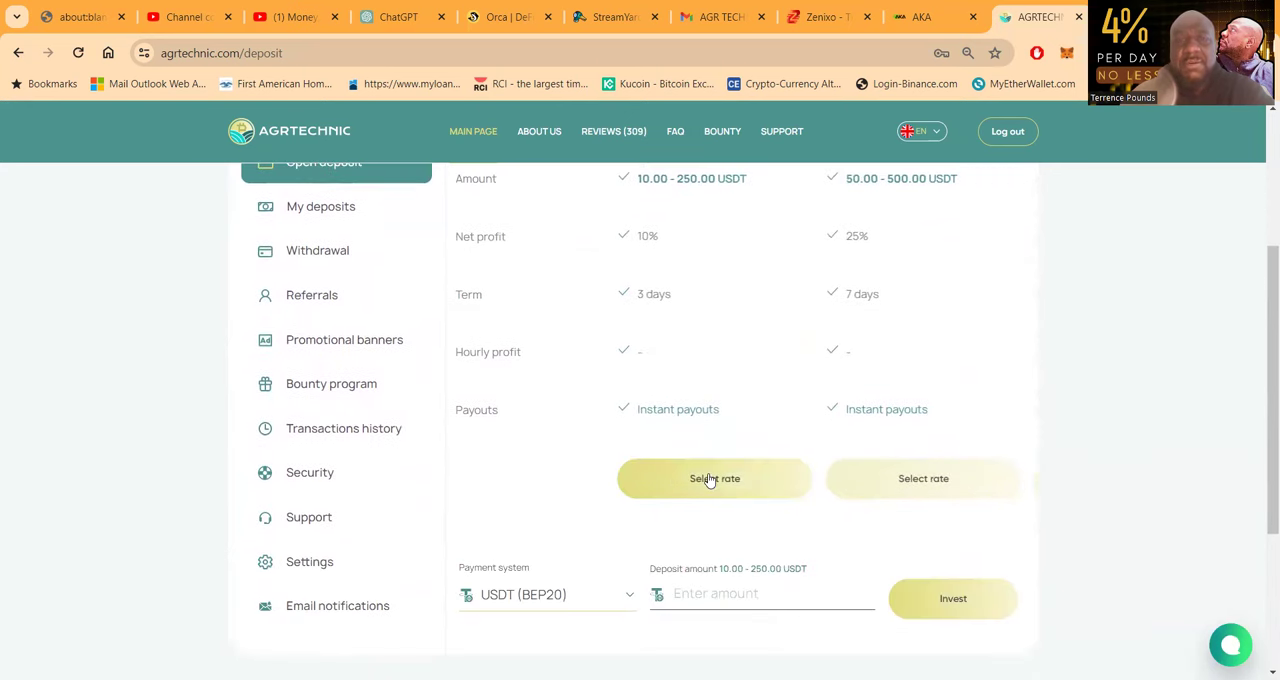
click(714, 478)
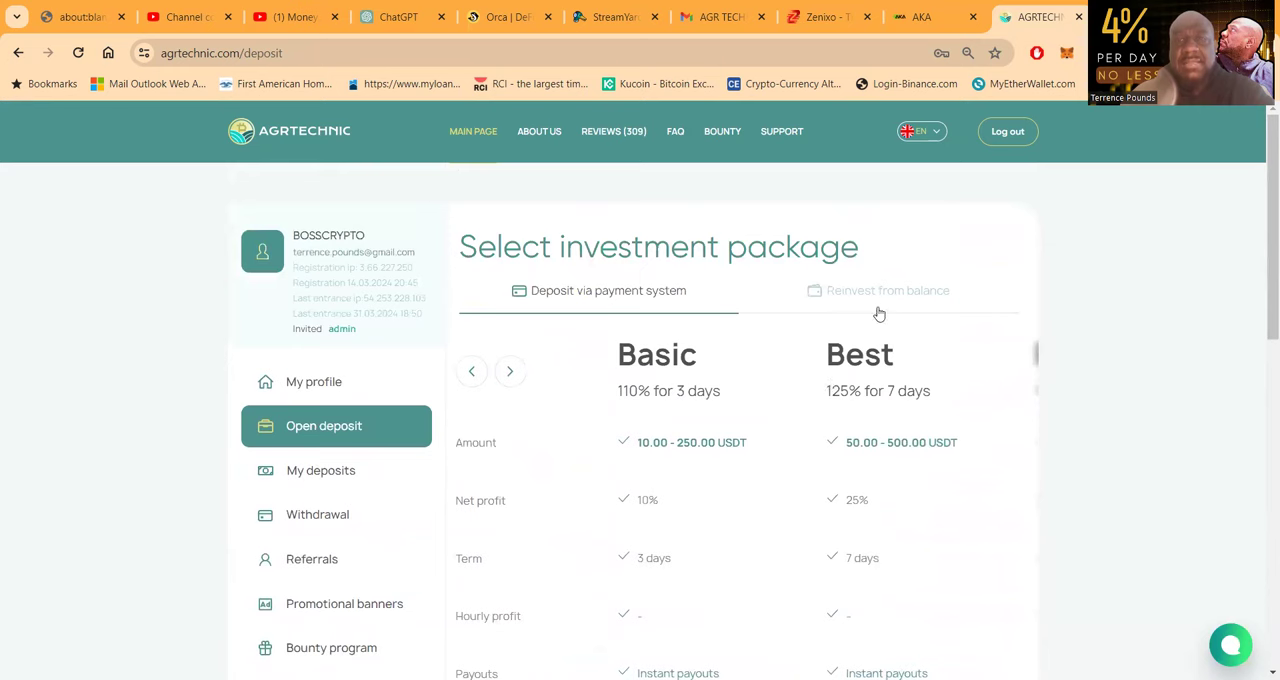
click(884, 290)
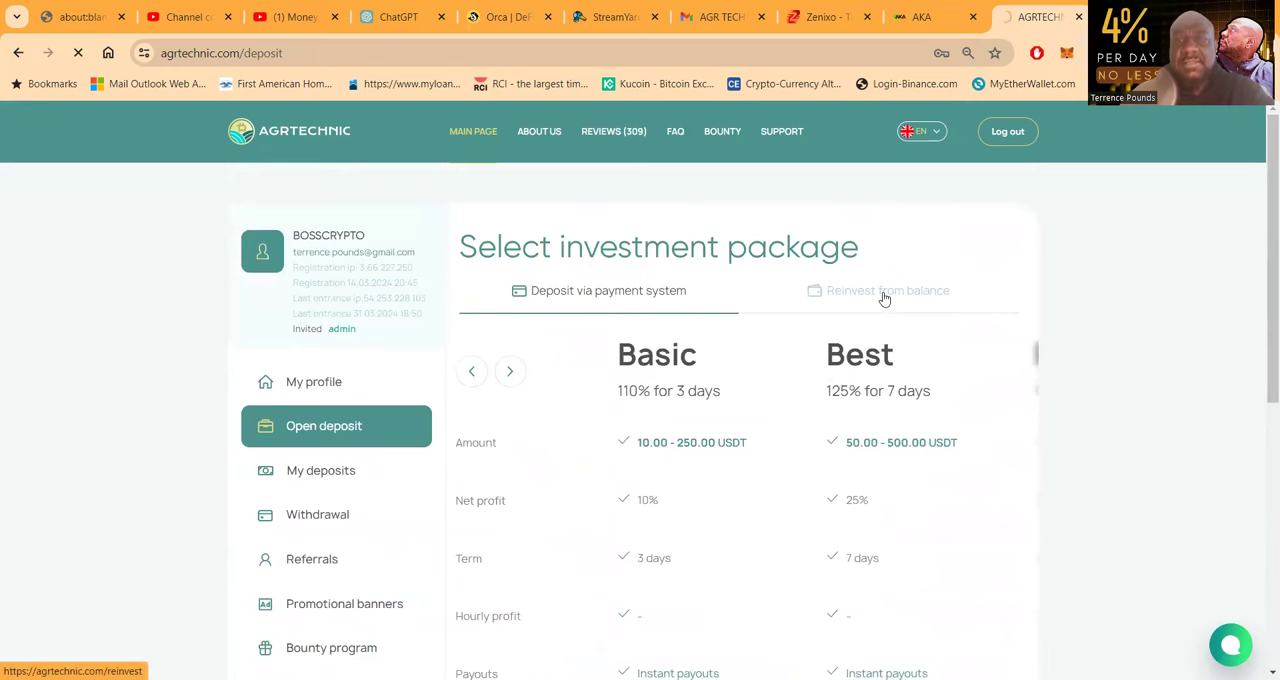
click(888, 290)
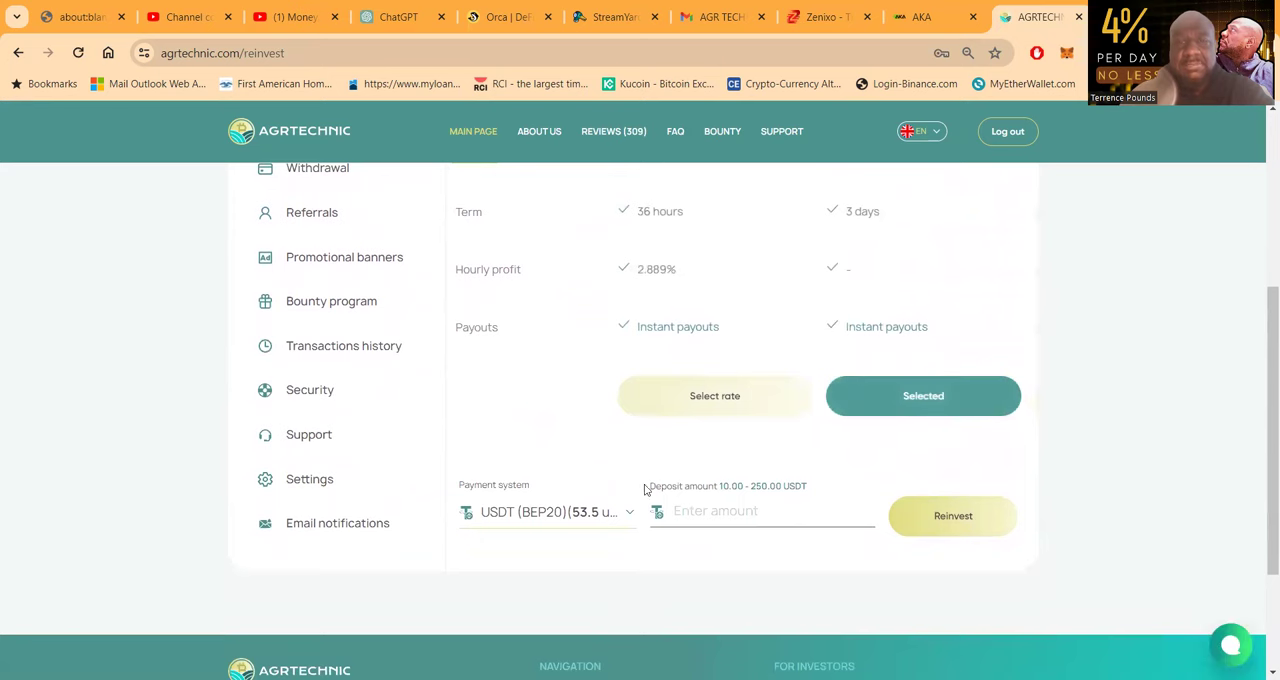
Pick USDT (TRC20) and submit a 135 USDT reinvestment, refused for the tariff limit.
click(548, 512)
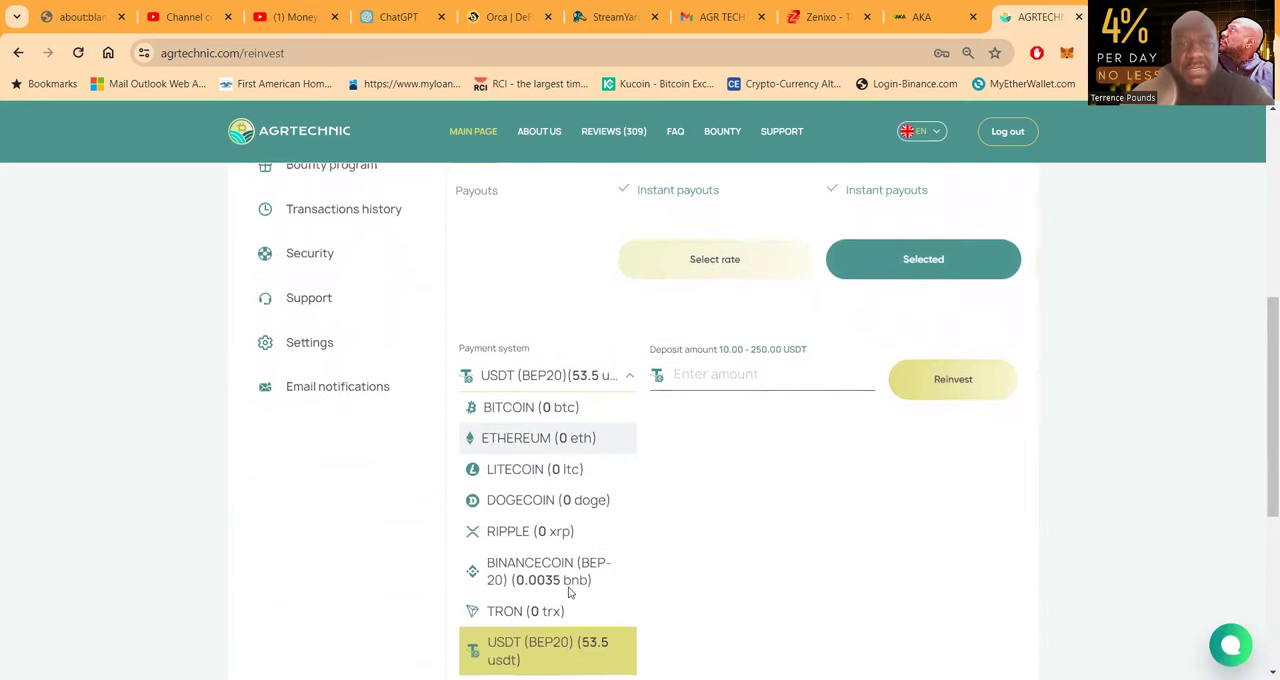
scroll(down, 3)
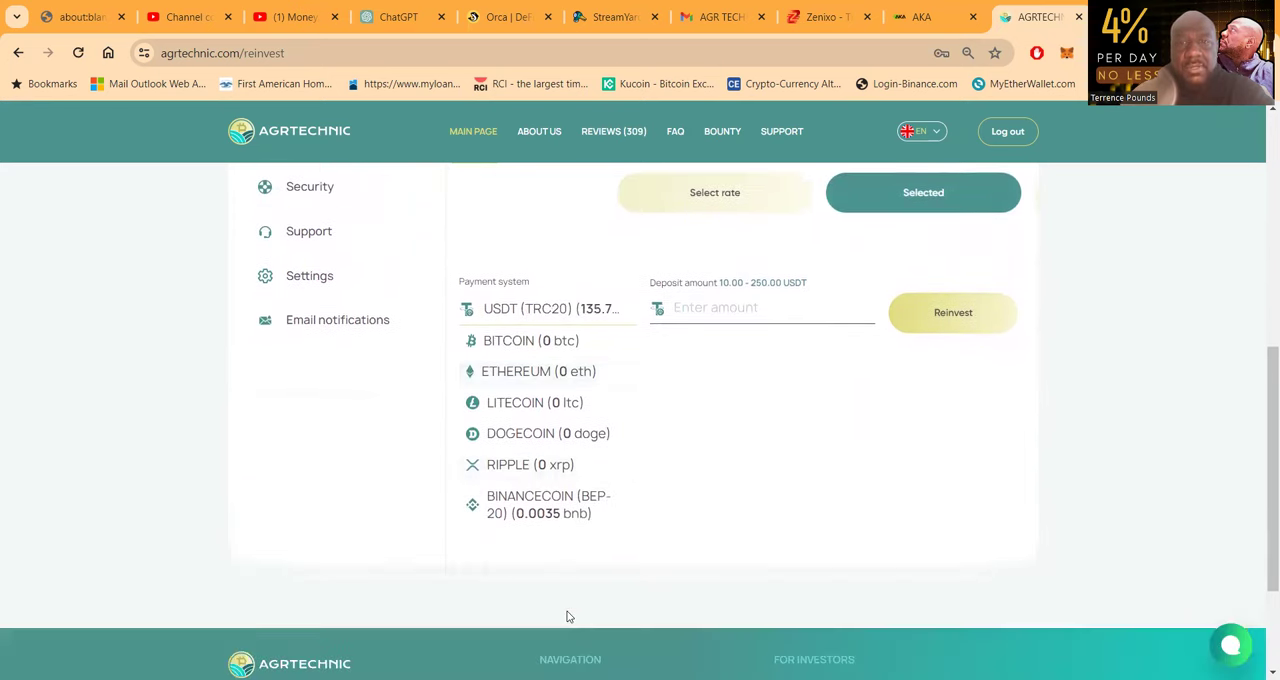
click(762, 308)
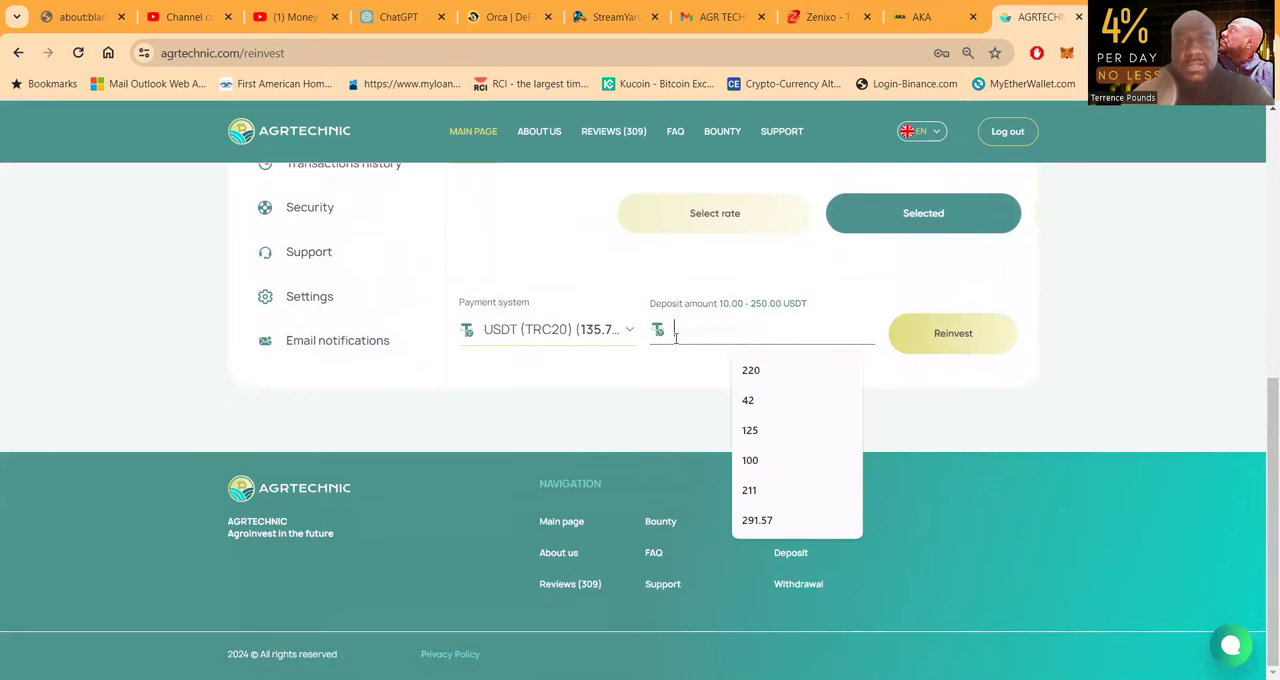
text(135)
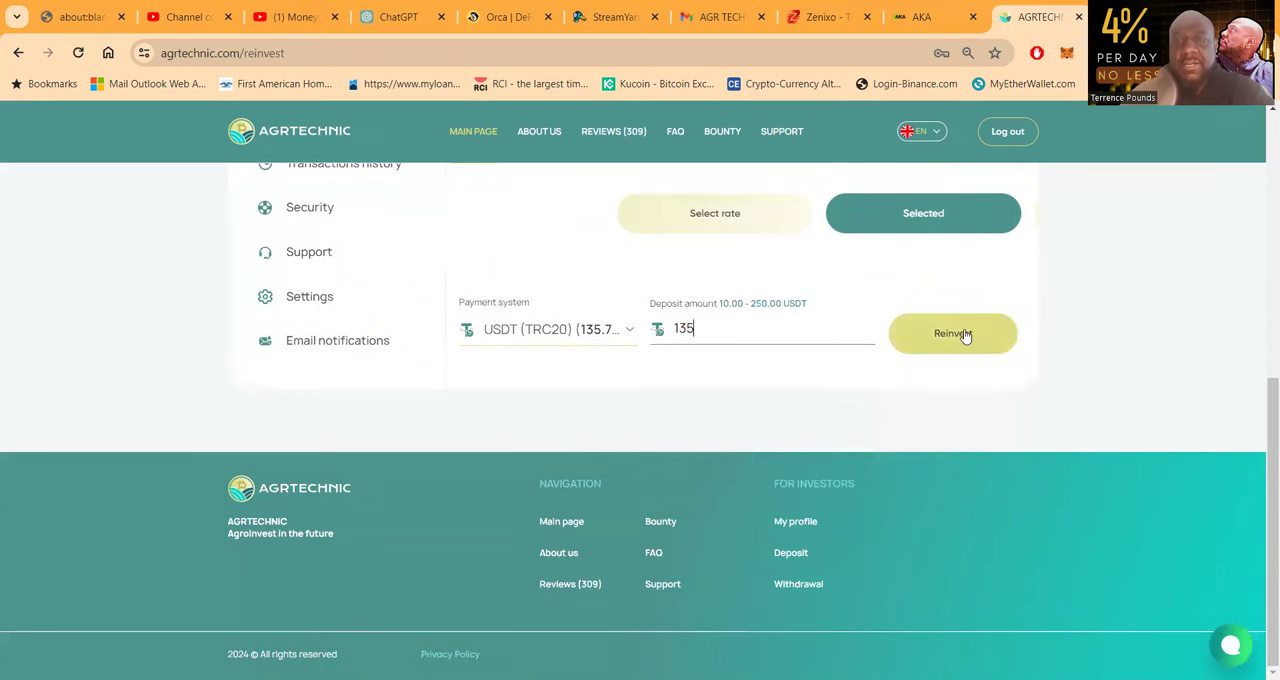
click(952, 332)
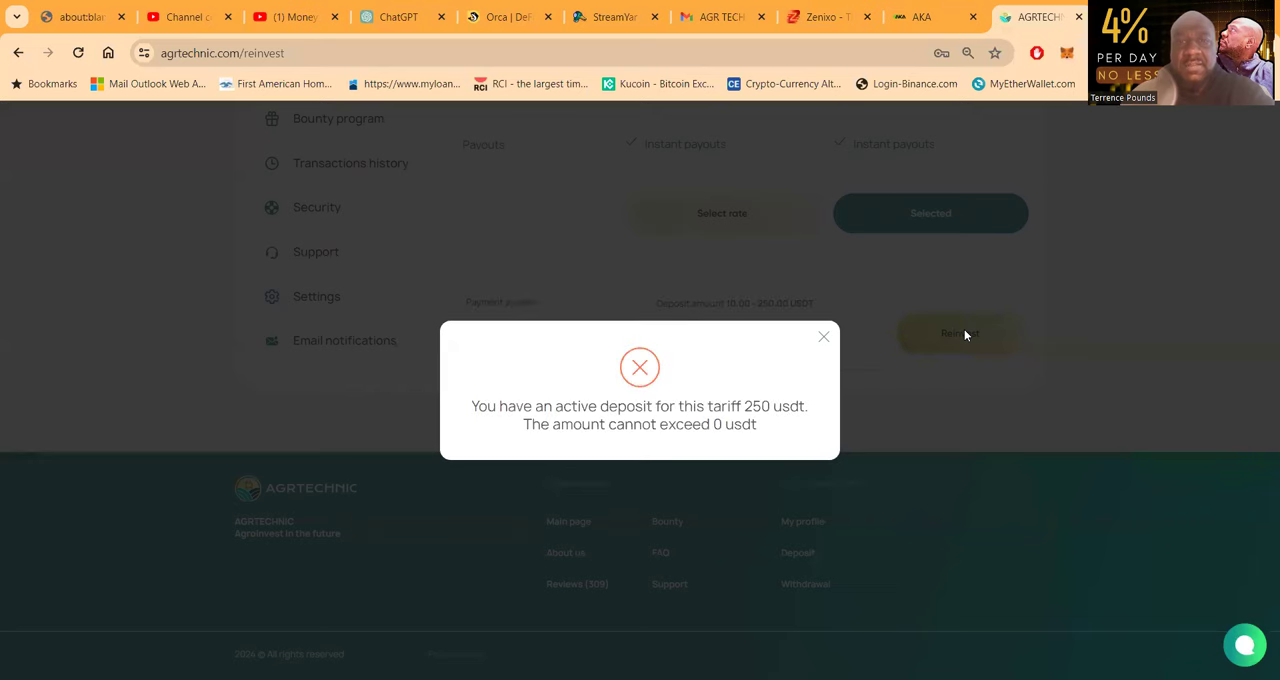
Attempt a 100 USDT TRC20 reinvestment into the Fast package; it is refused, capped at 14.47 USDT.
click(824, 336)
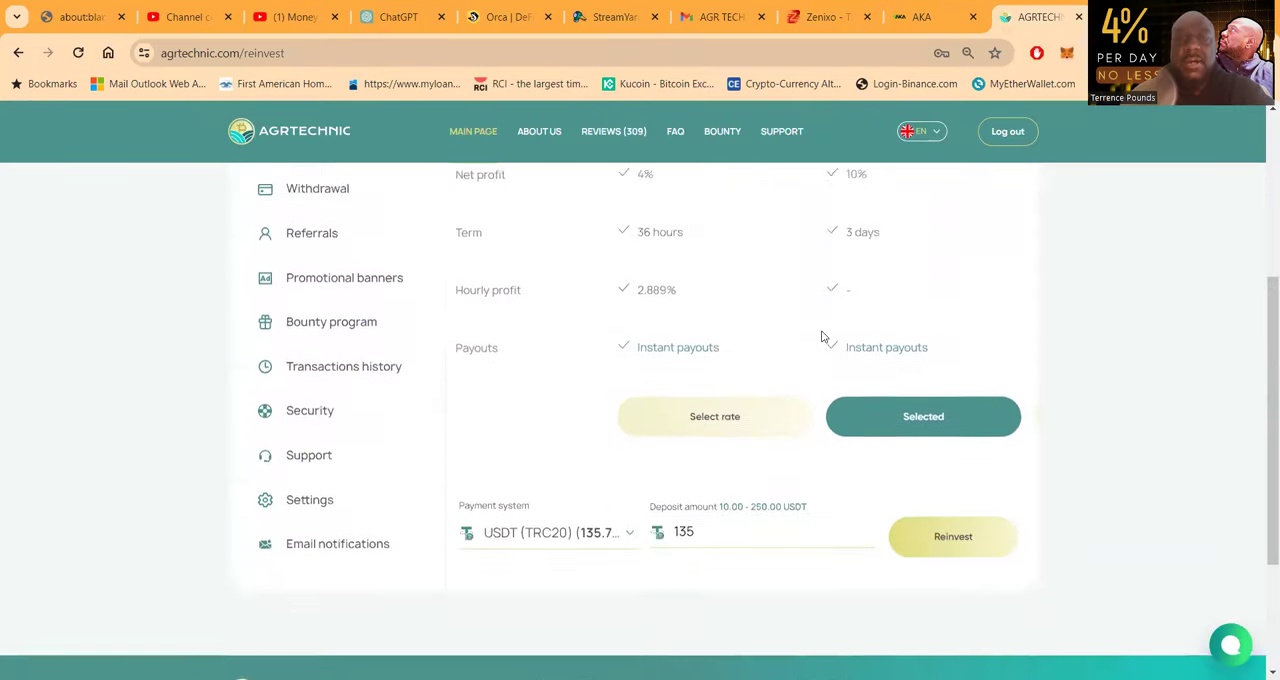
click(714, 416)
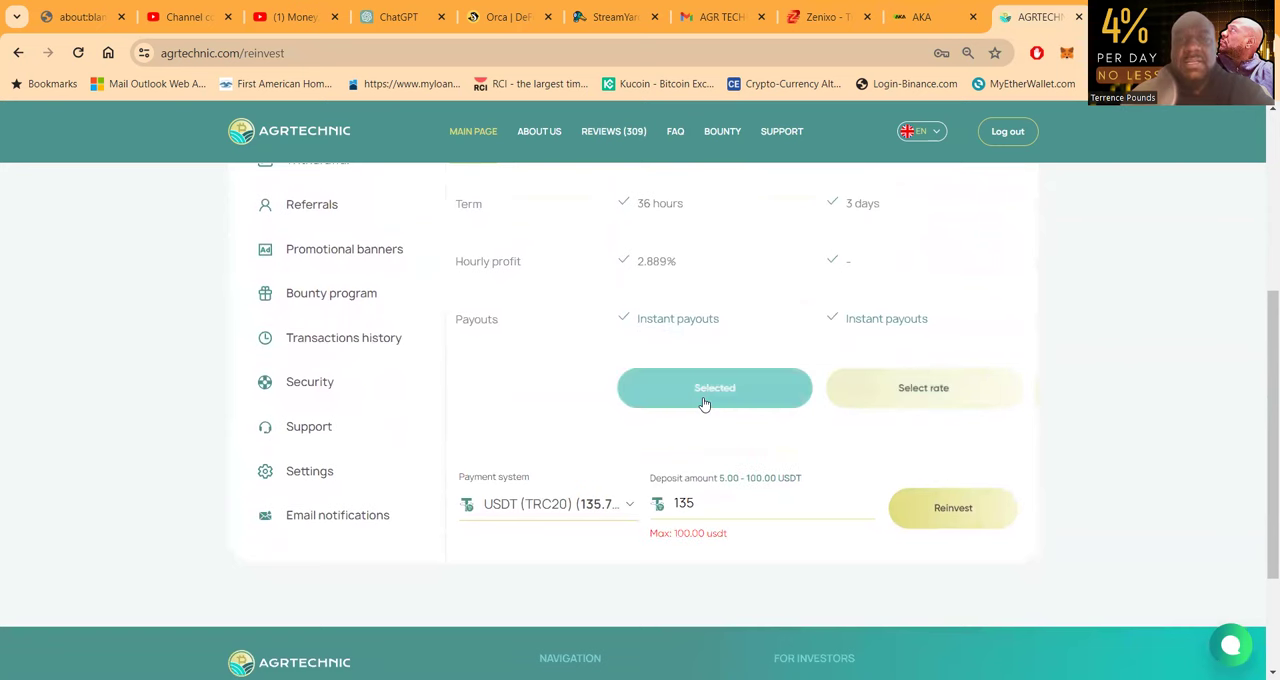
click(760, 504)
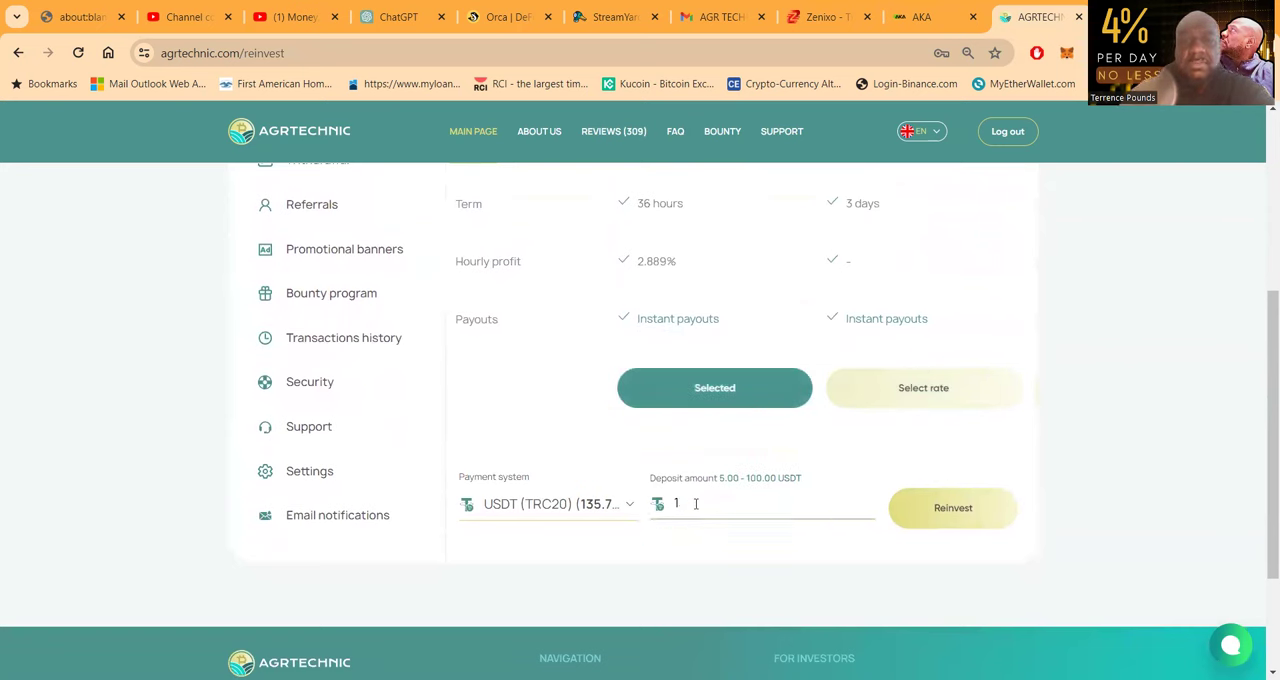
text(100)
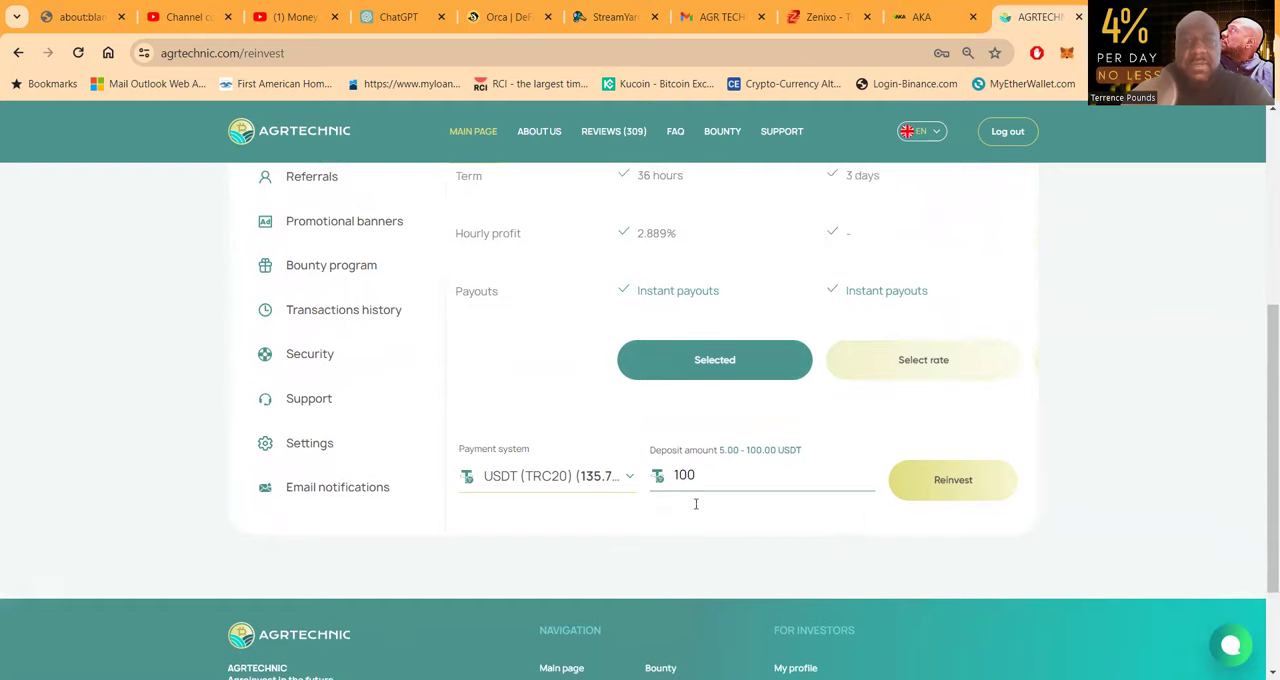
click(548, 476)
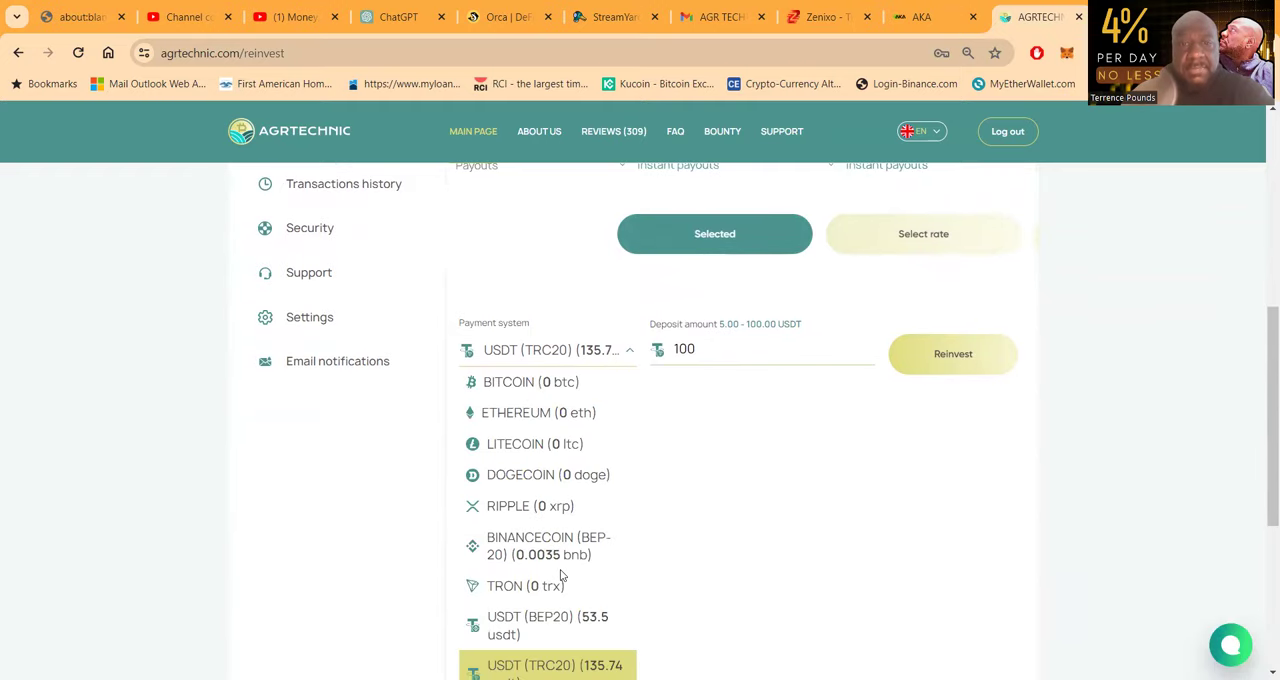
scroll(down, 3)
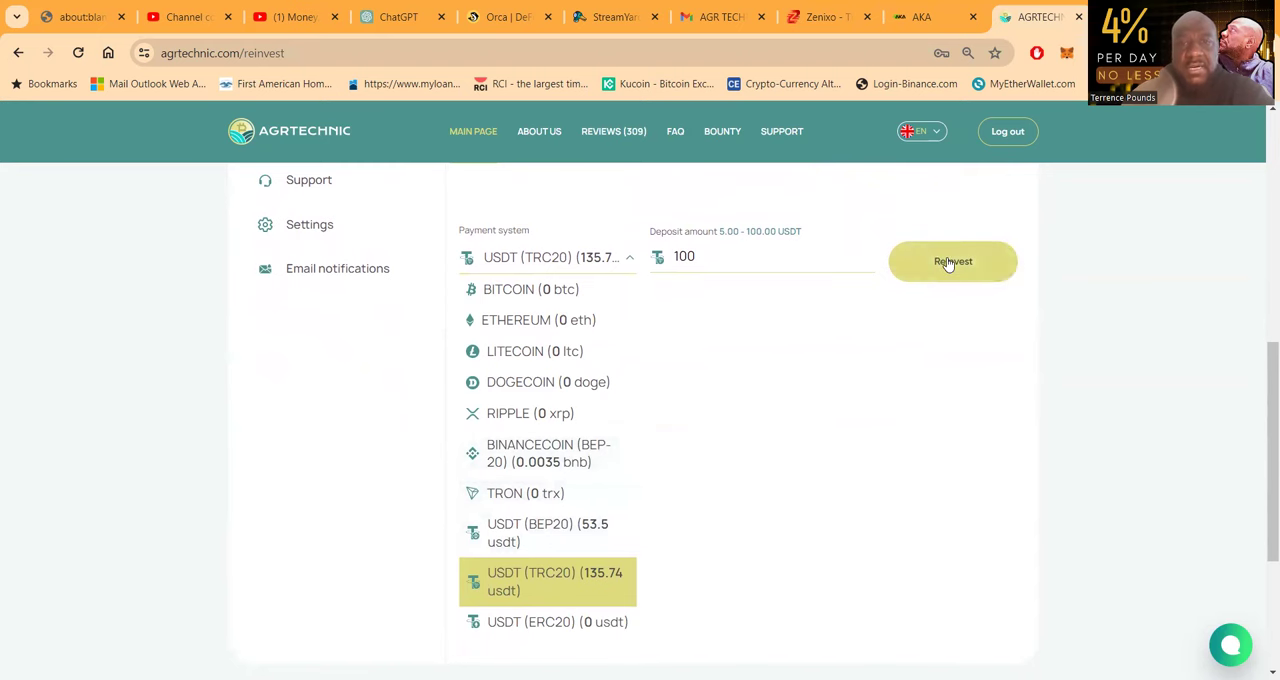
click(952, 260)
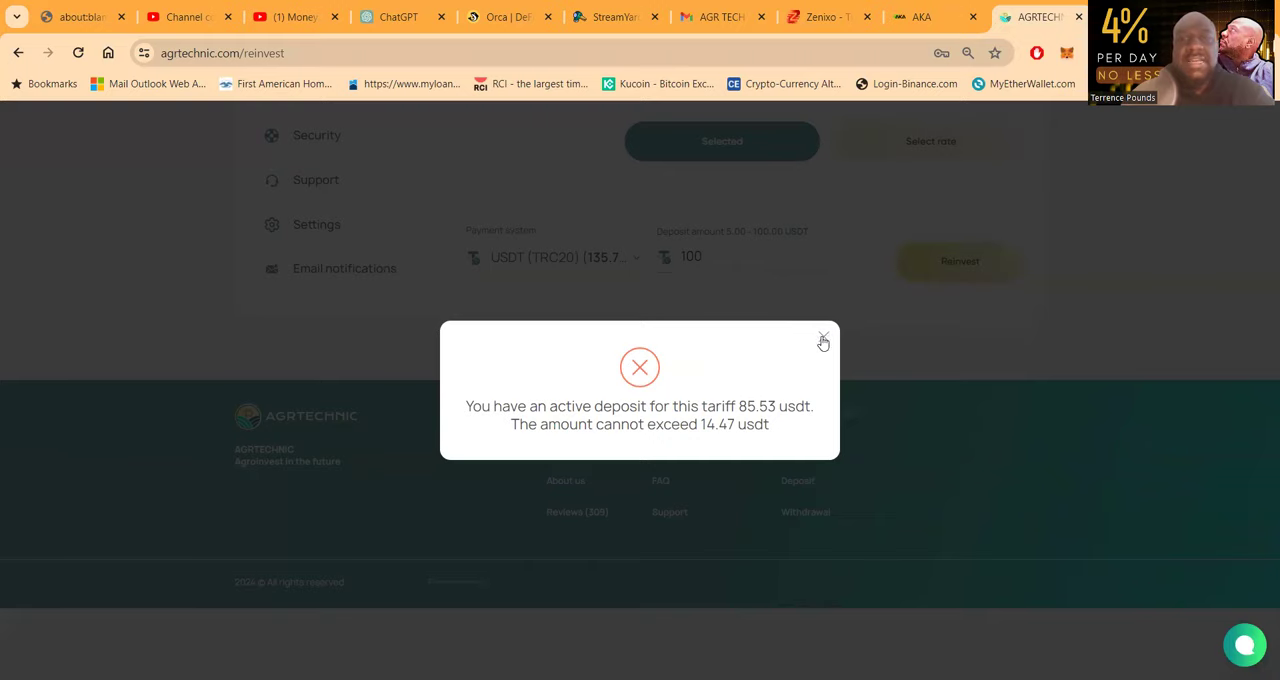
Reinvest 14 USDT from the USDT BEP20 balance into a new Fast-package deposit.
click(824, 338)
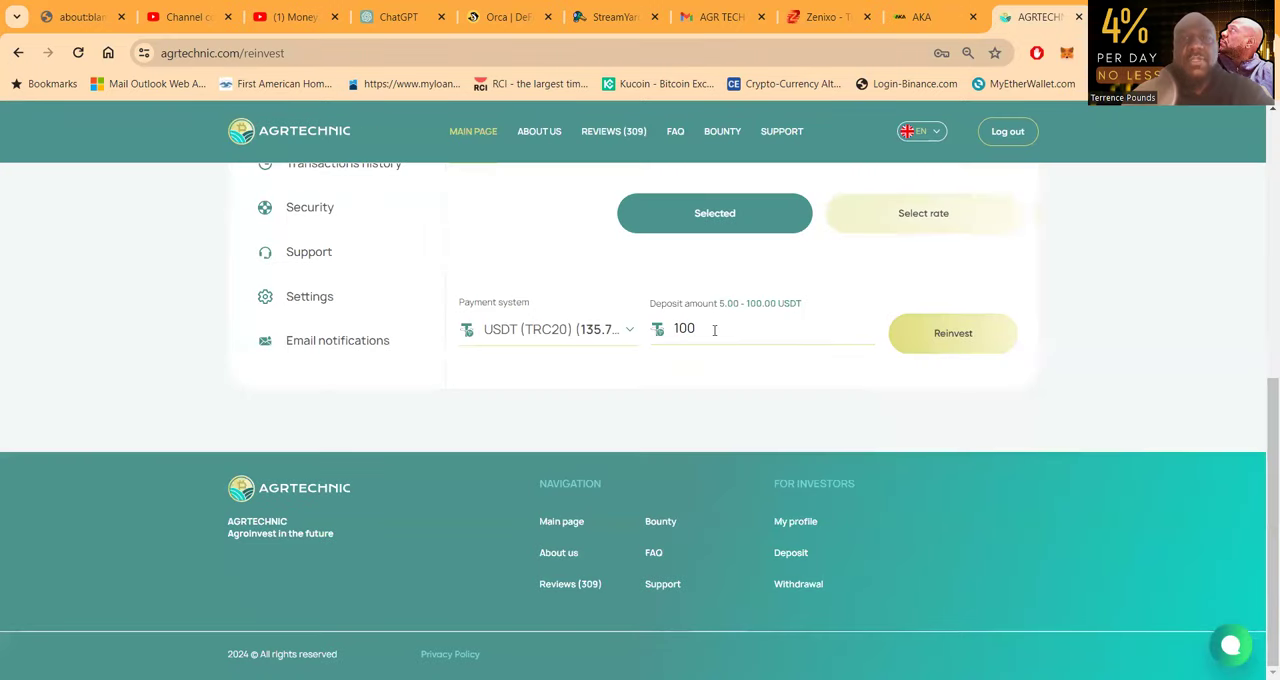
click(548, 328)
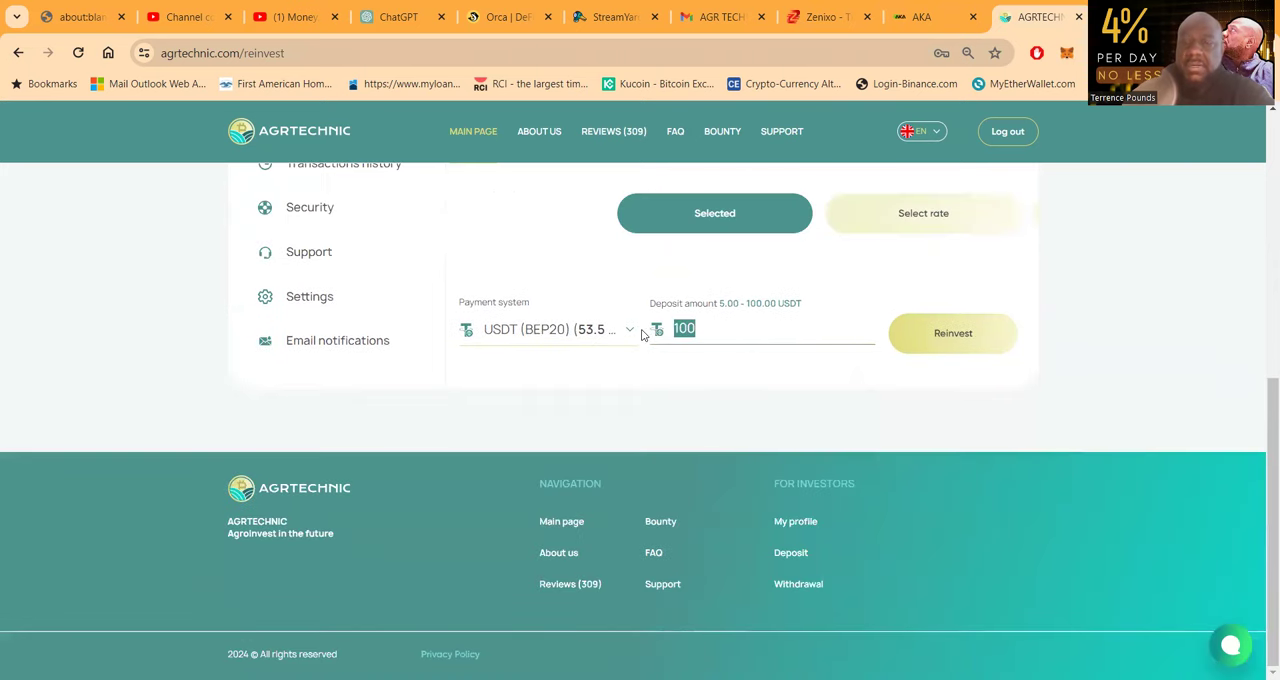
click(952, 332)
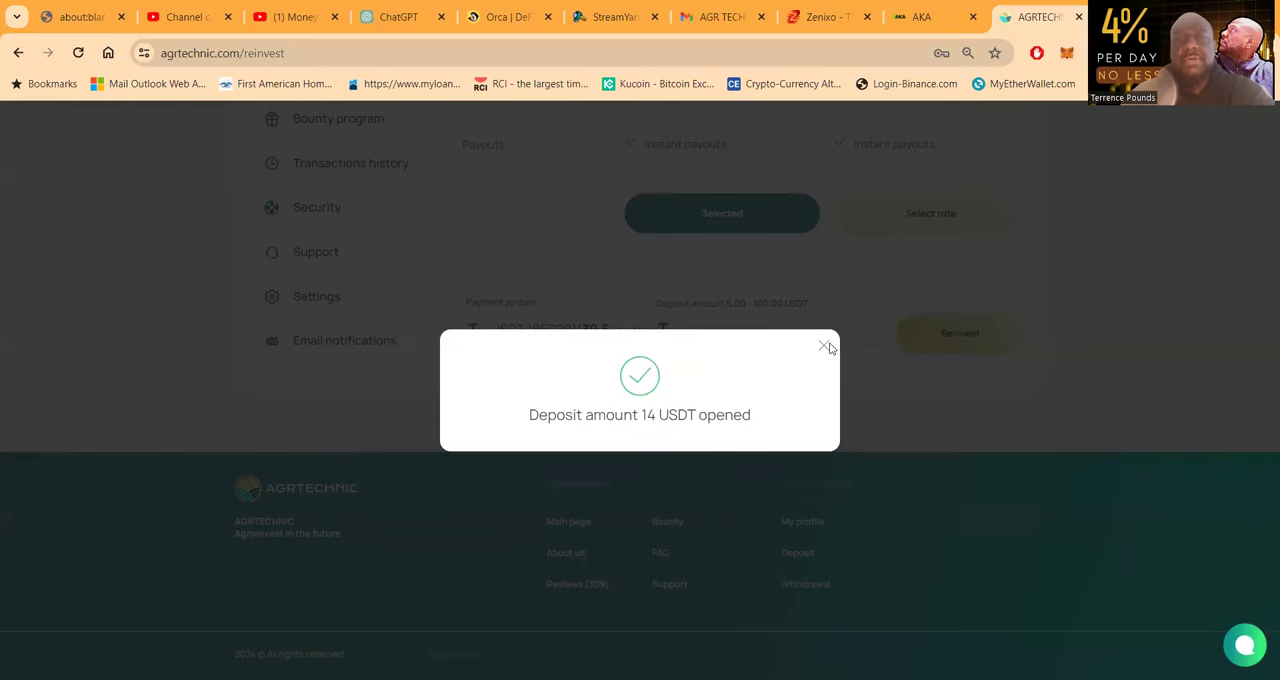
click(824, 348)
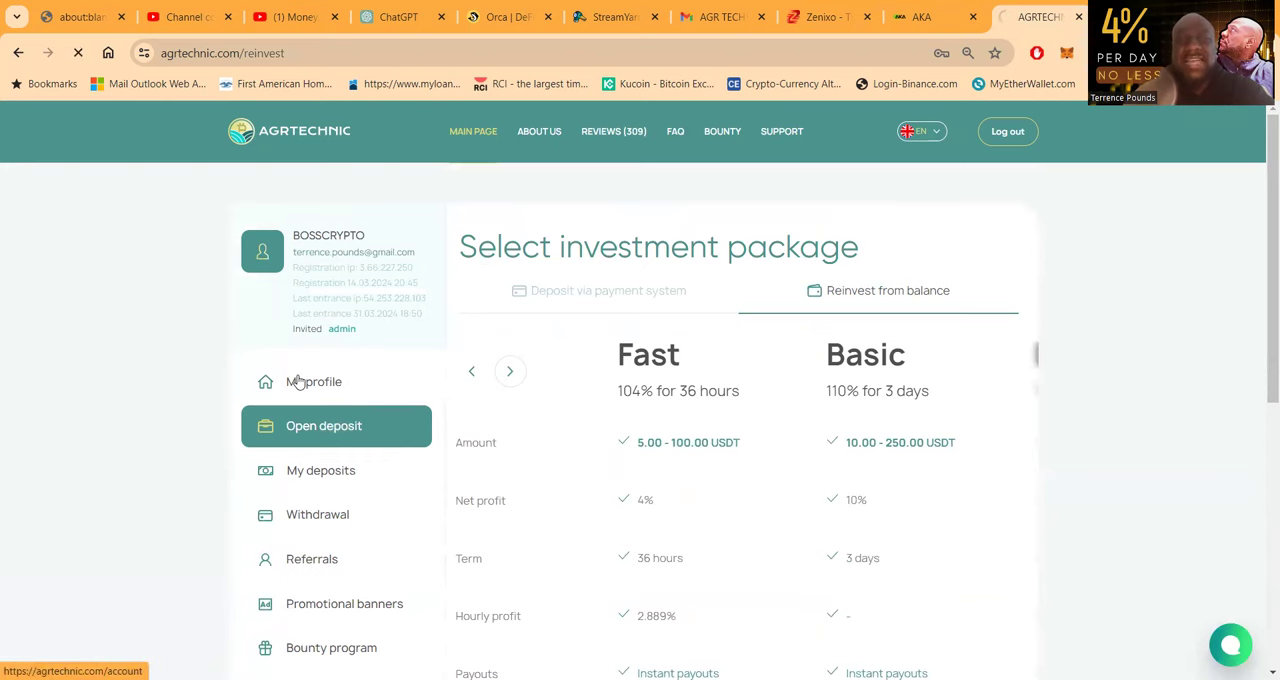
Review the profile balance table showing USDT BEP20 now at 39.5.
click(312, 380)
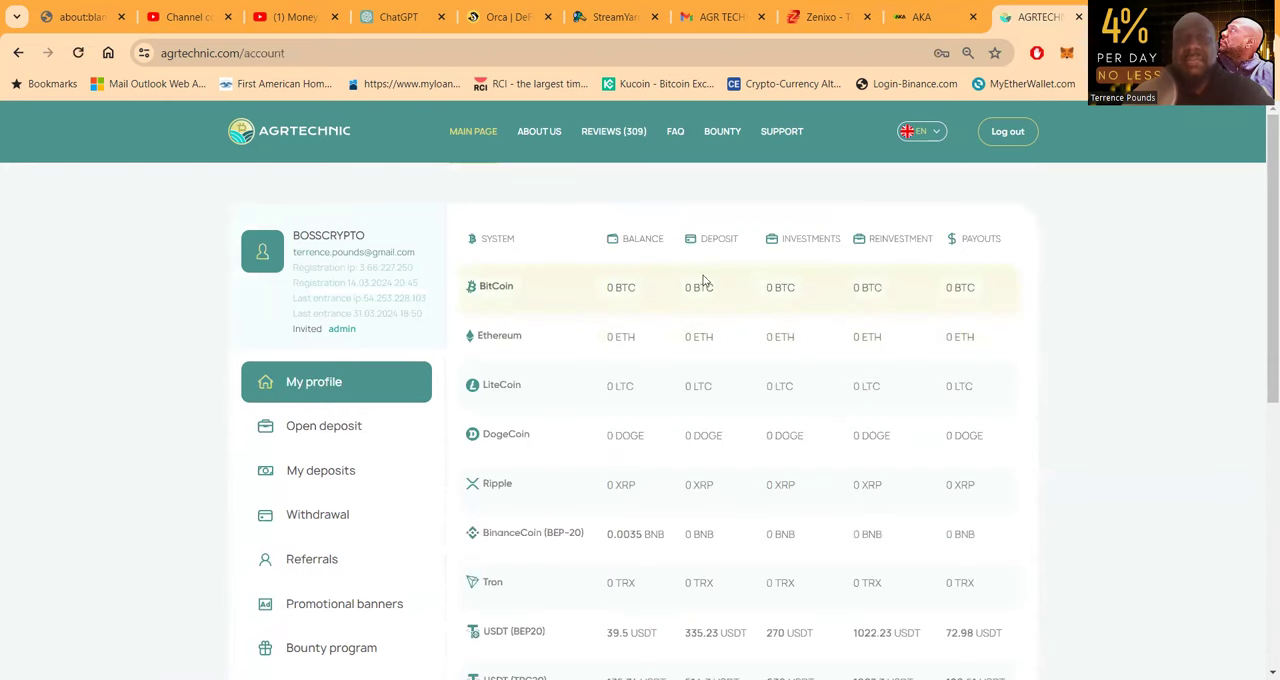
scroll(down, 3)
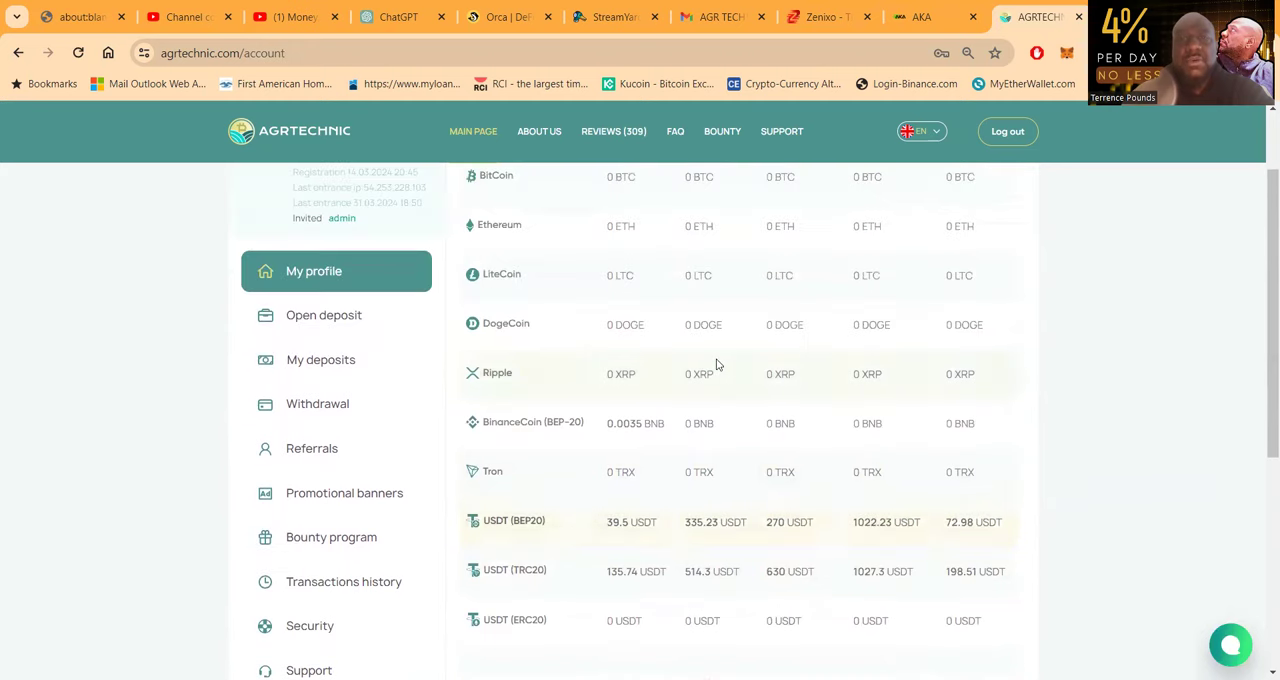
scroll(down, 3)
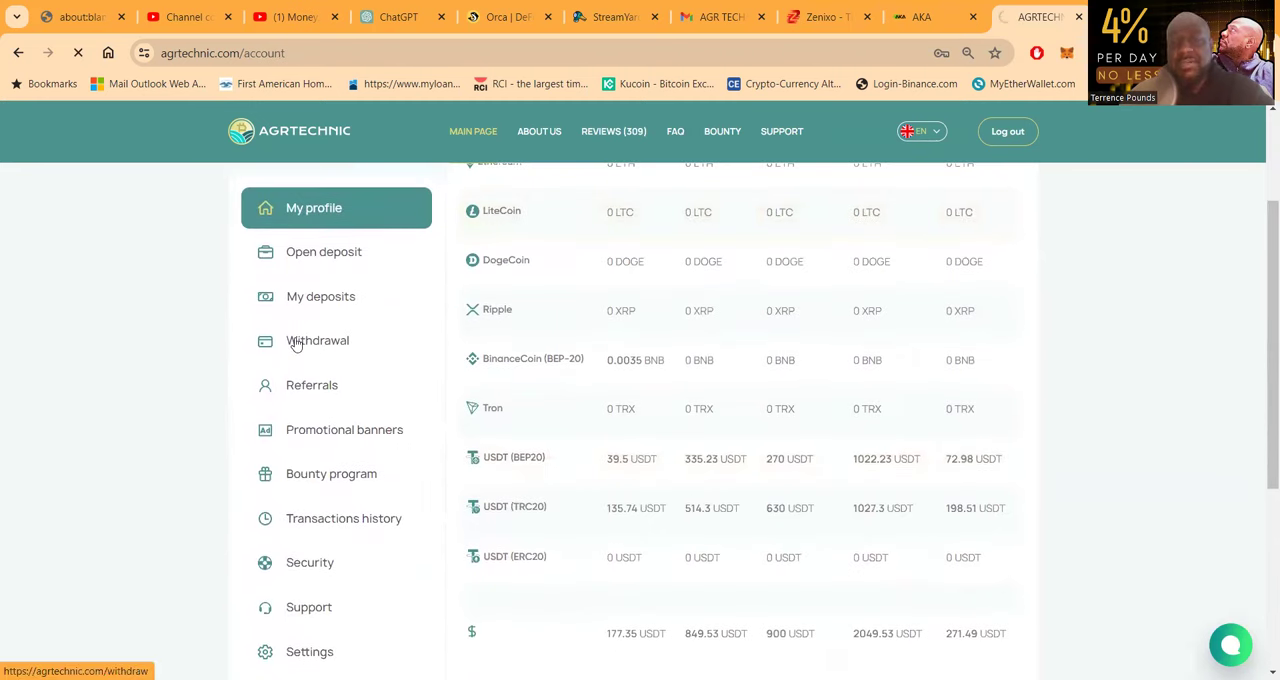
Withdraw the 39.5 USDT BEP20 balance to the linked wallet.
click(316, 340)
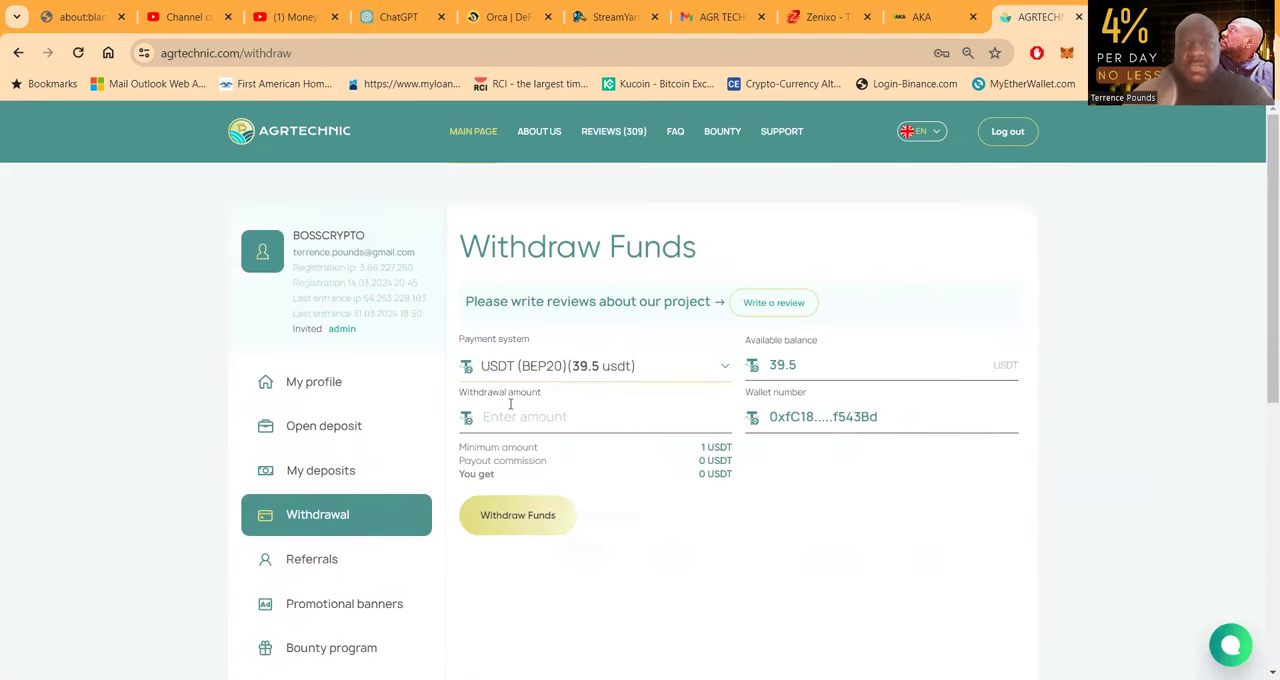
click(596, 416)
text(39.5)
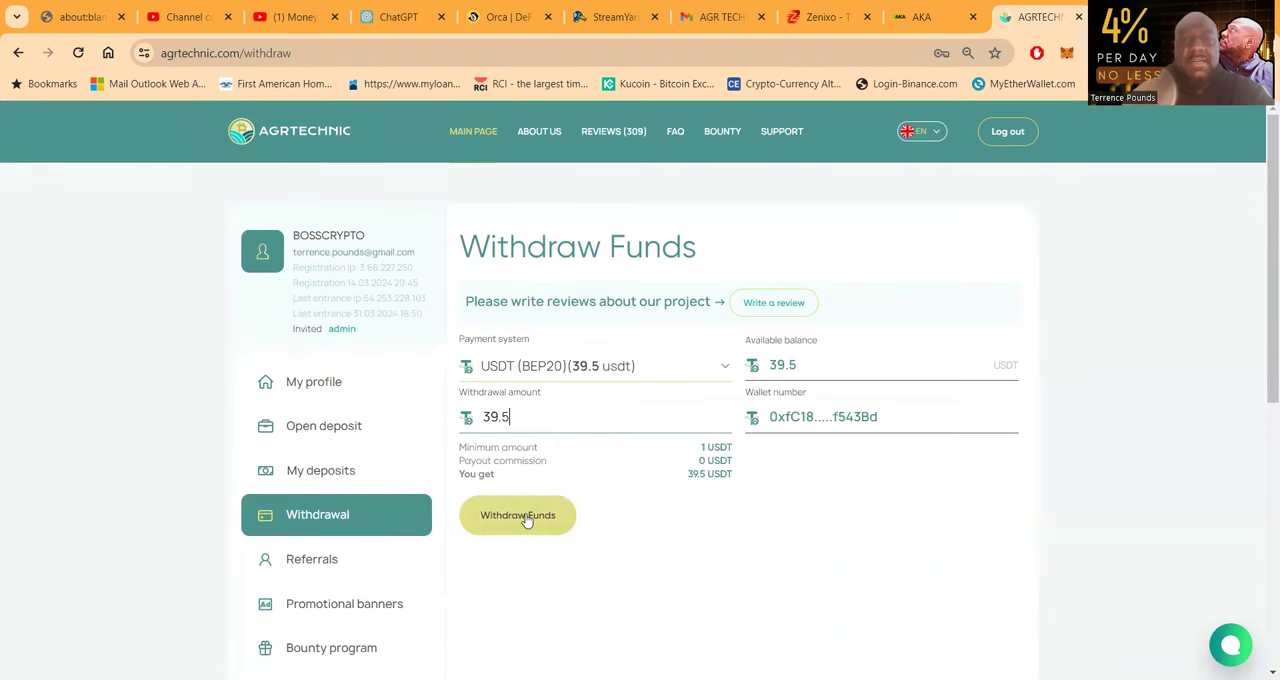
click(516, 516)
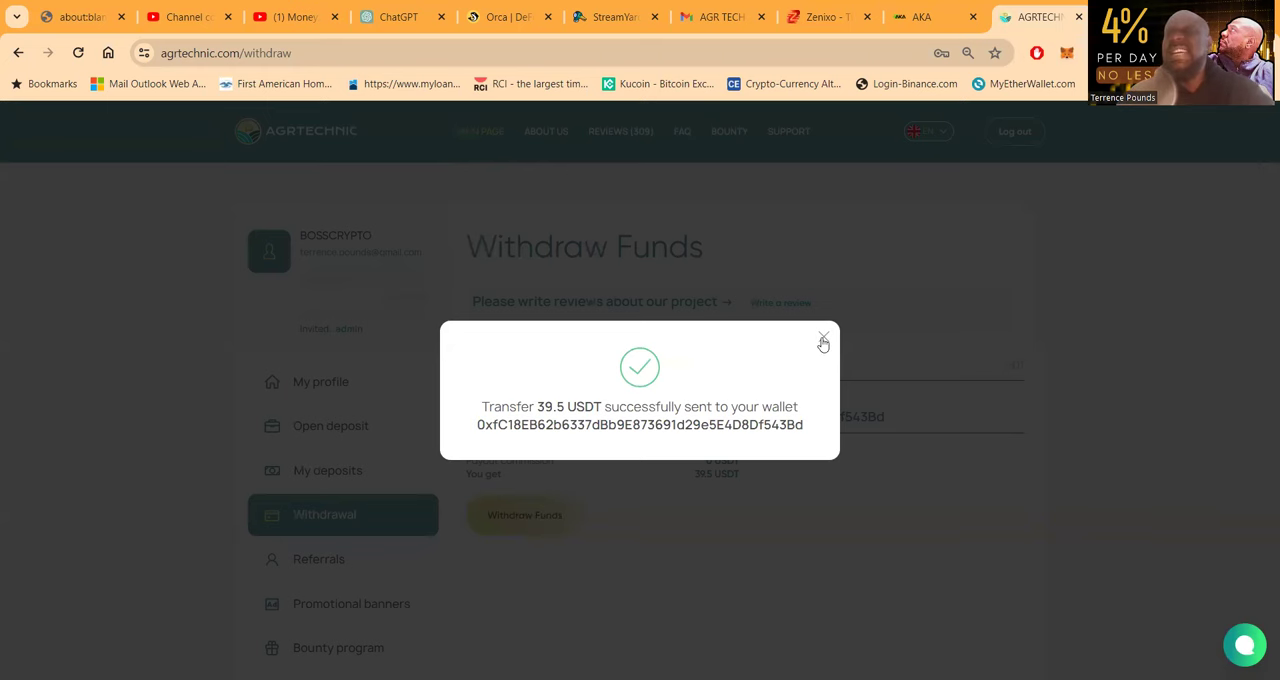
click(824, 336)
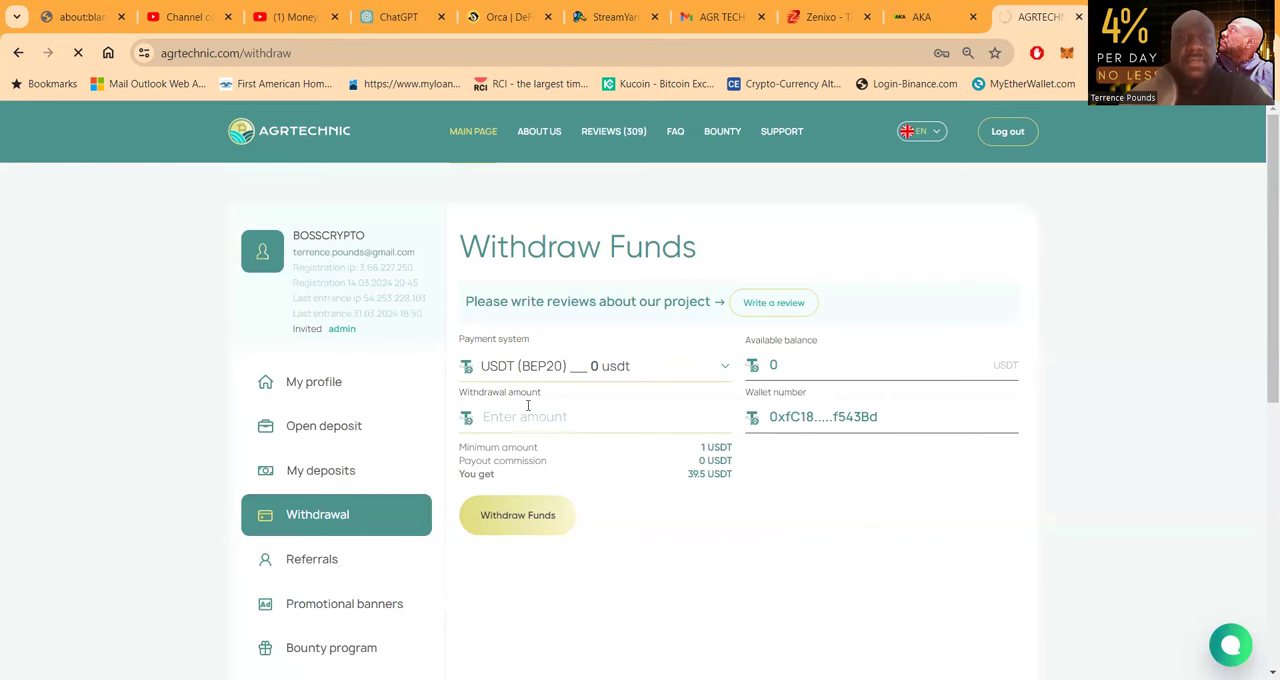
Return via the main page to the profile, now showing 0 USDT BEP20 balance.
click(612, 132)
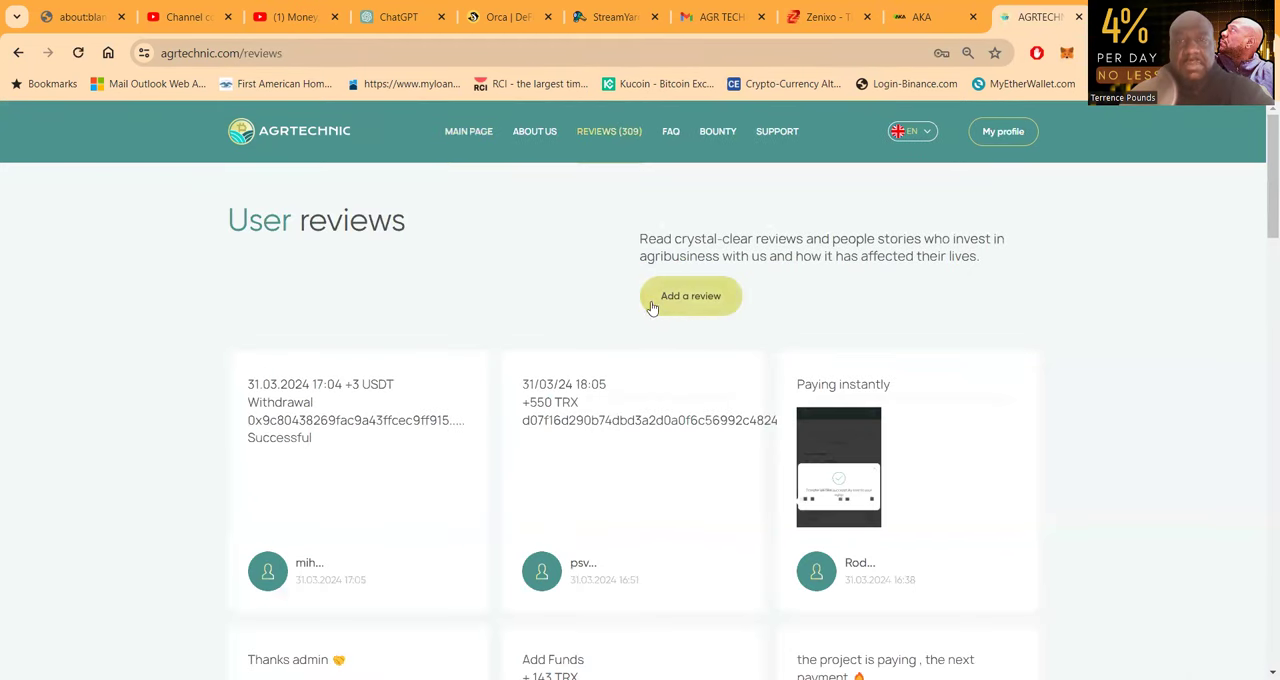
click(468, 132)
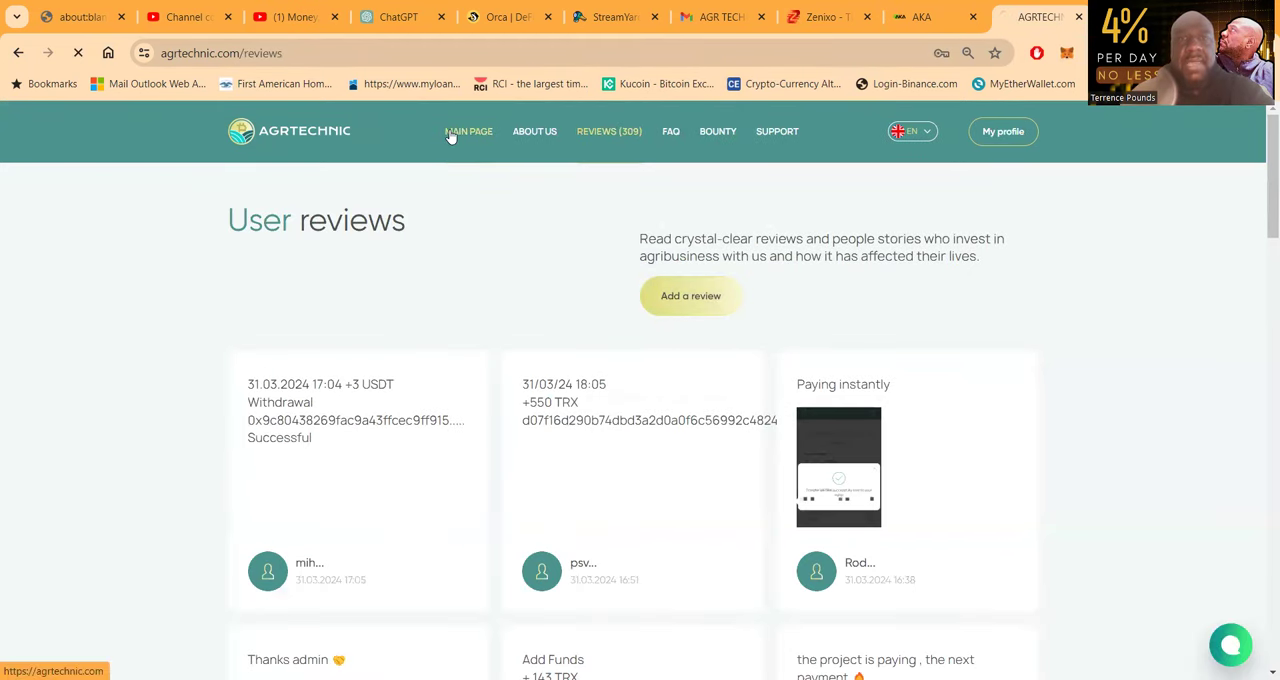
click(468, 132)
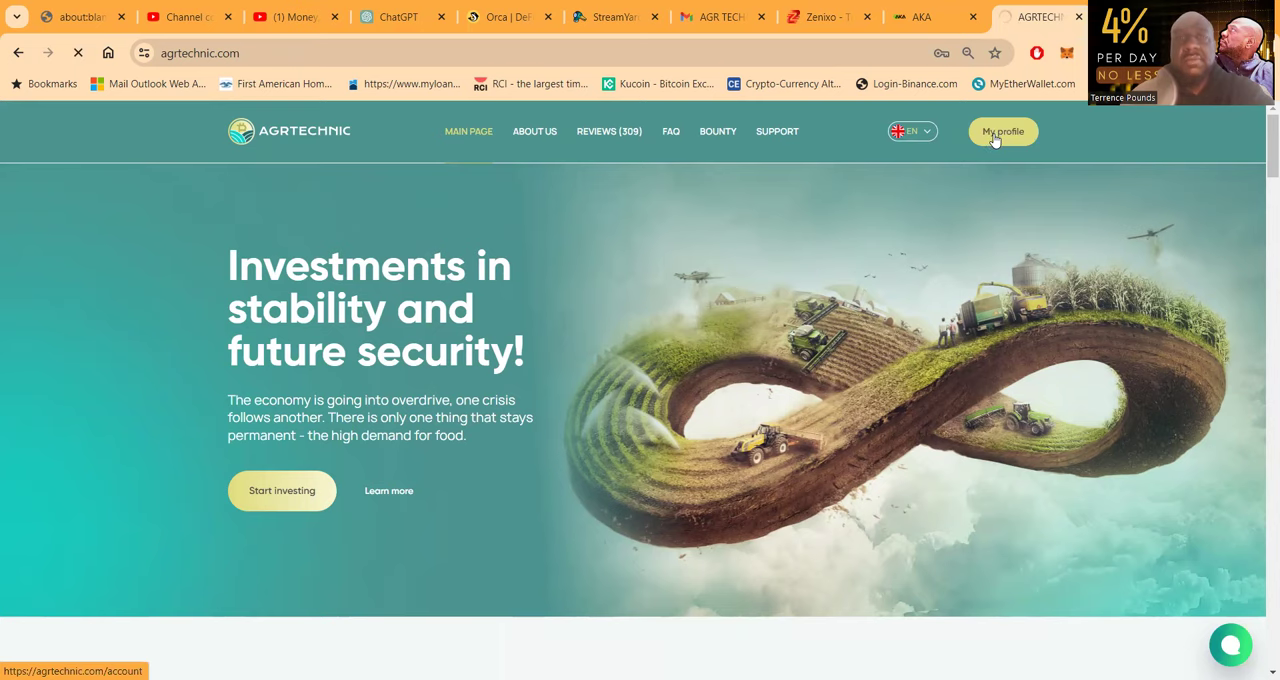
click(1004, 132)
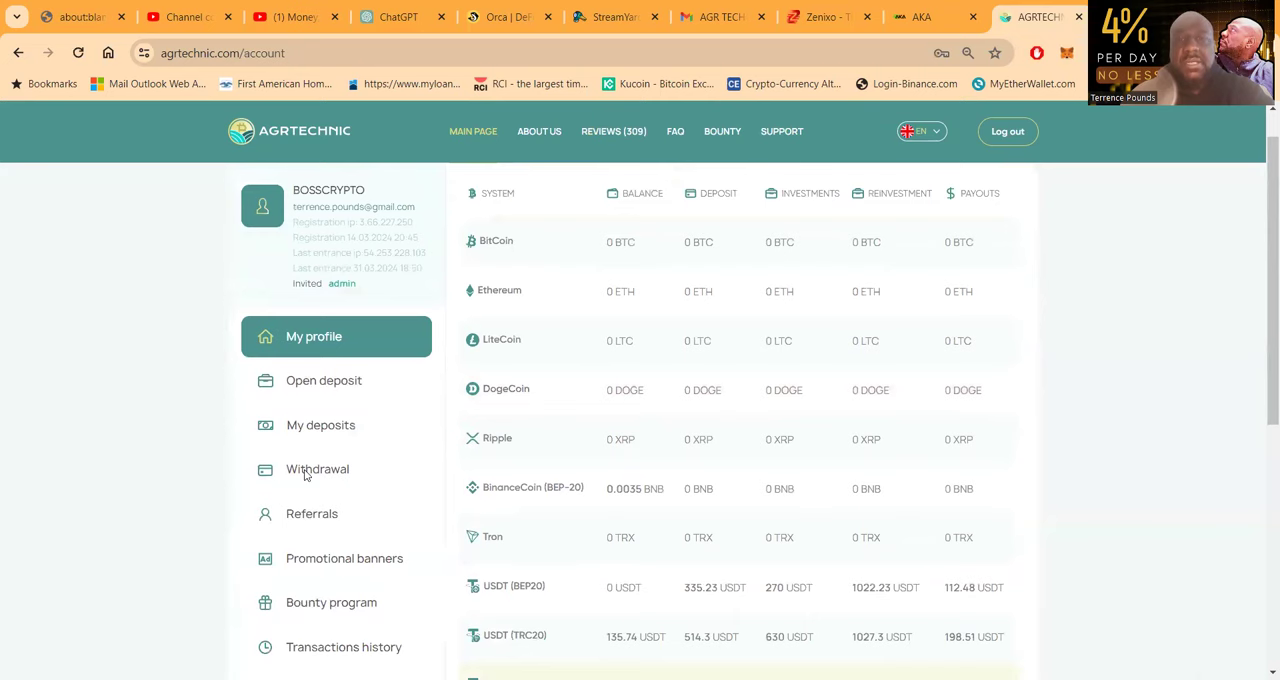
Withdraw 135 USDT from the TRC20 balance to the linked wallet.
click(316, 468)
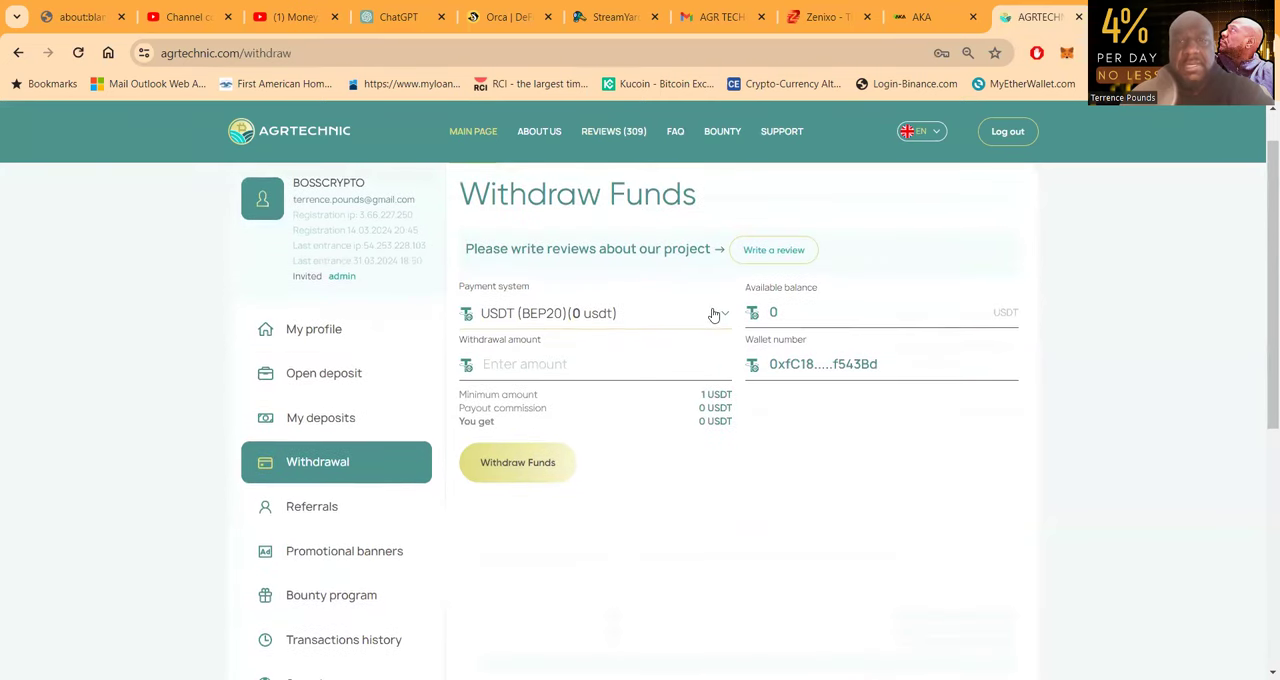
click(596, 312)
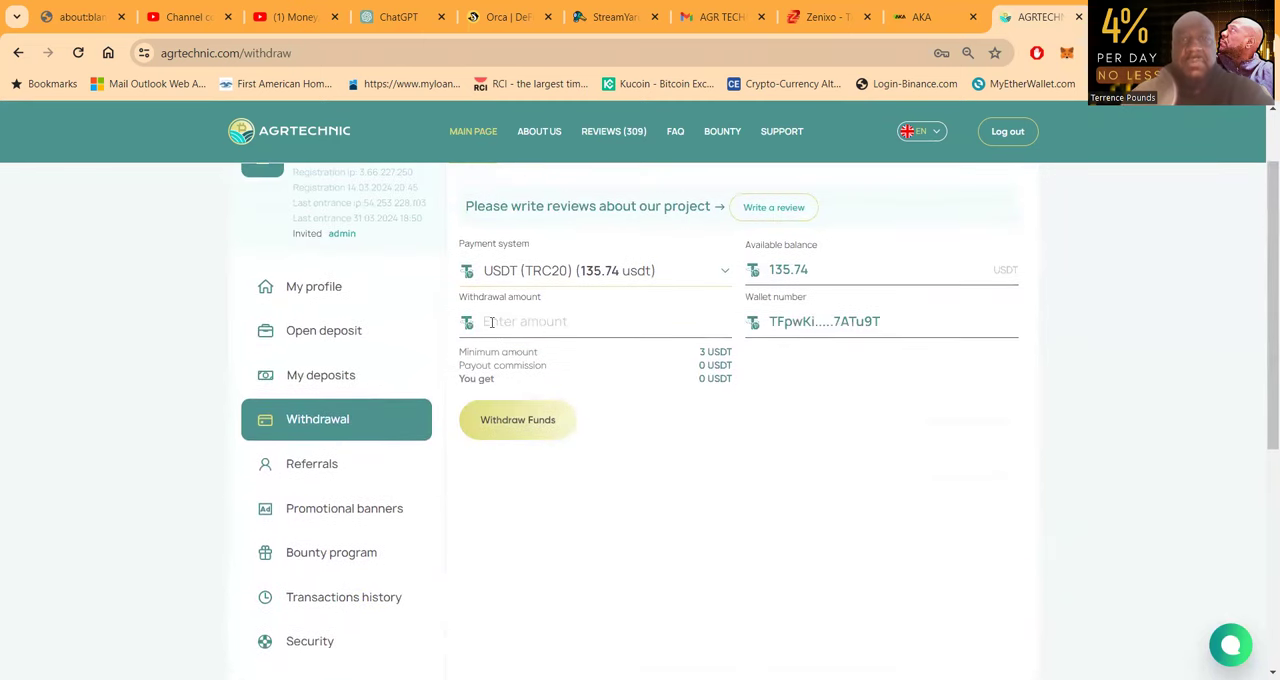
text(135.)
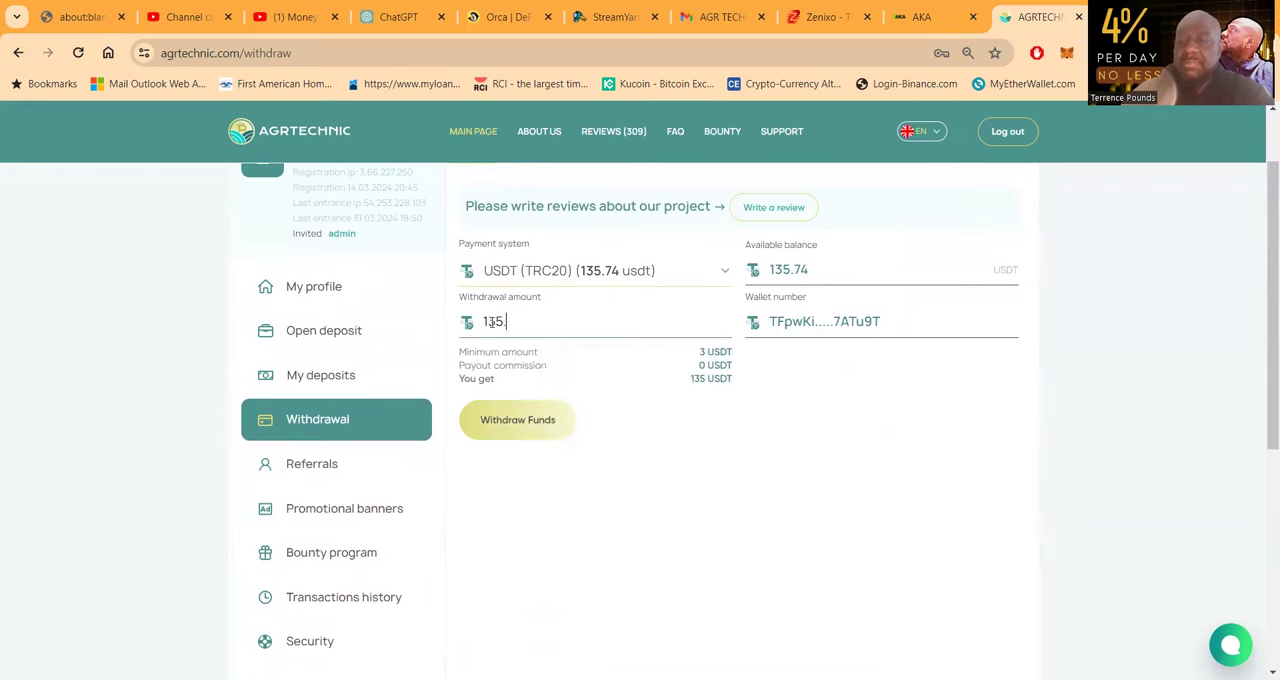
click(516, 420)
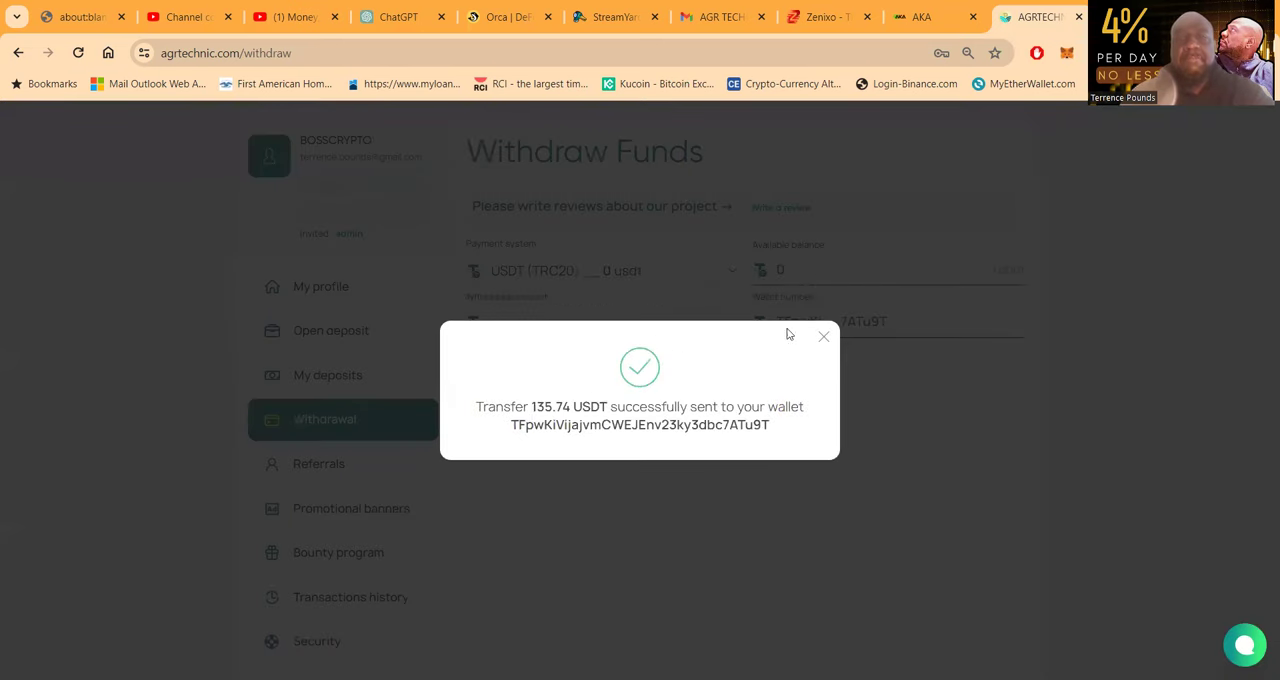
click(824, 336)
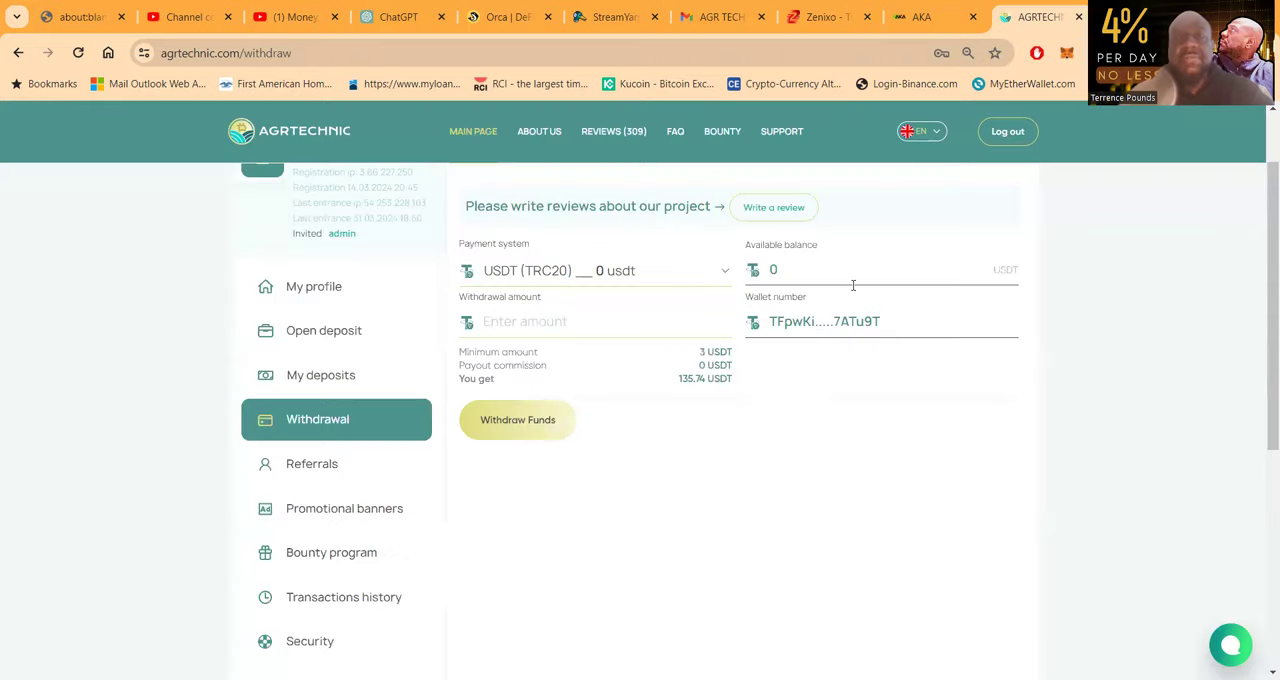
Go back through the user reviews page to the profile balance table.
scroll(down, 3)
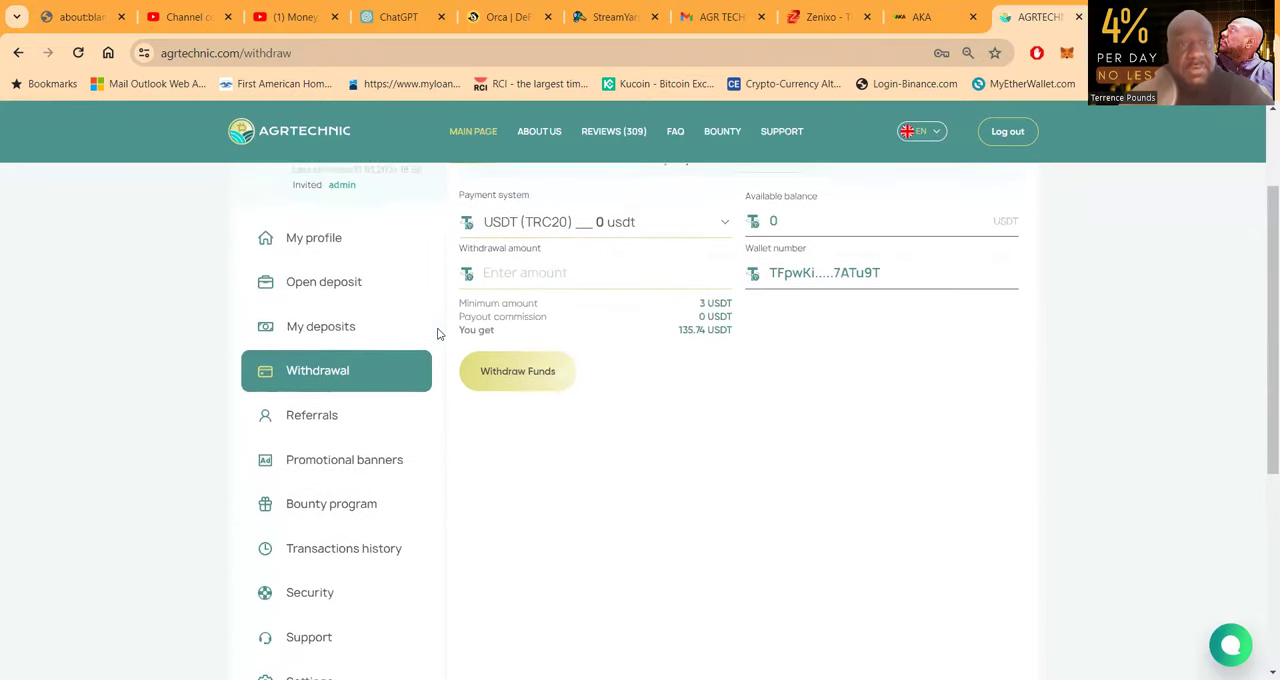
click(612, 132)
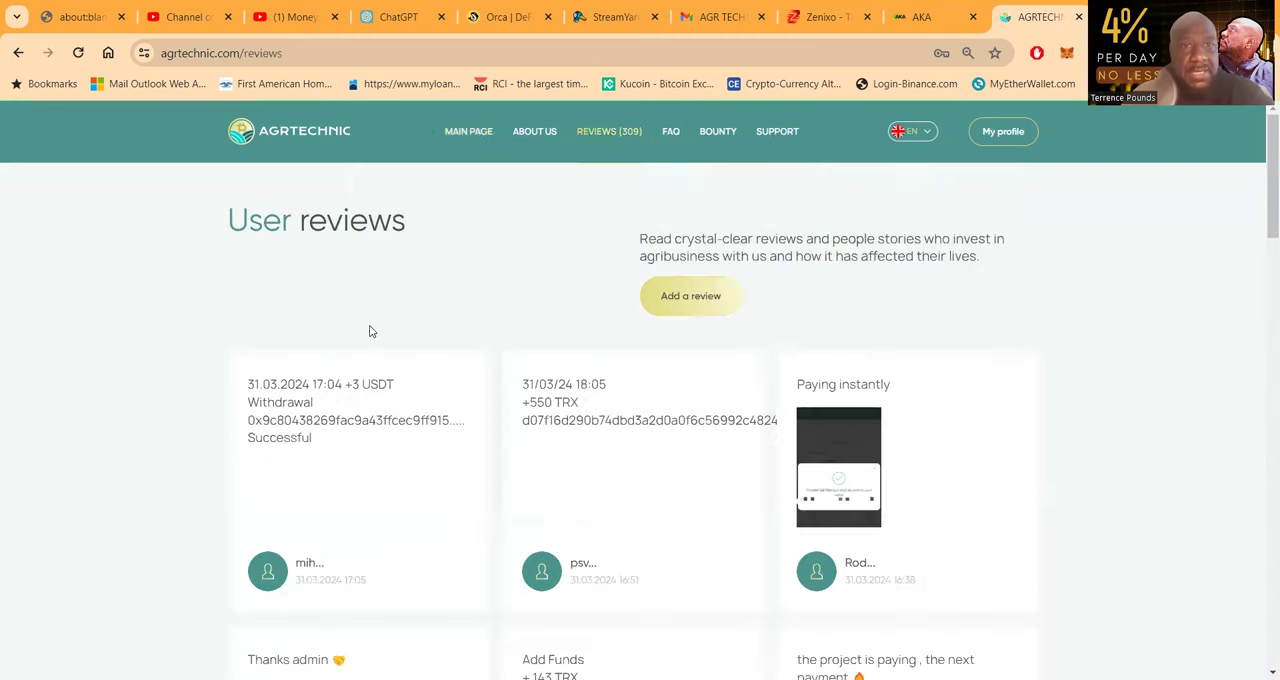
click(1004, 132)
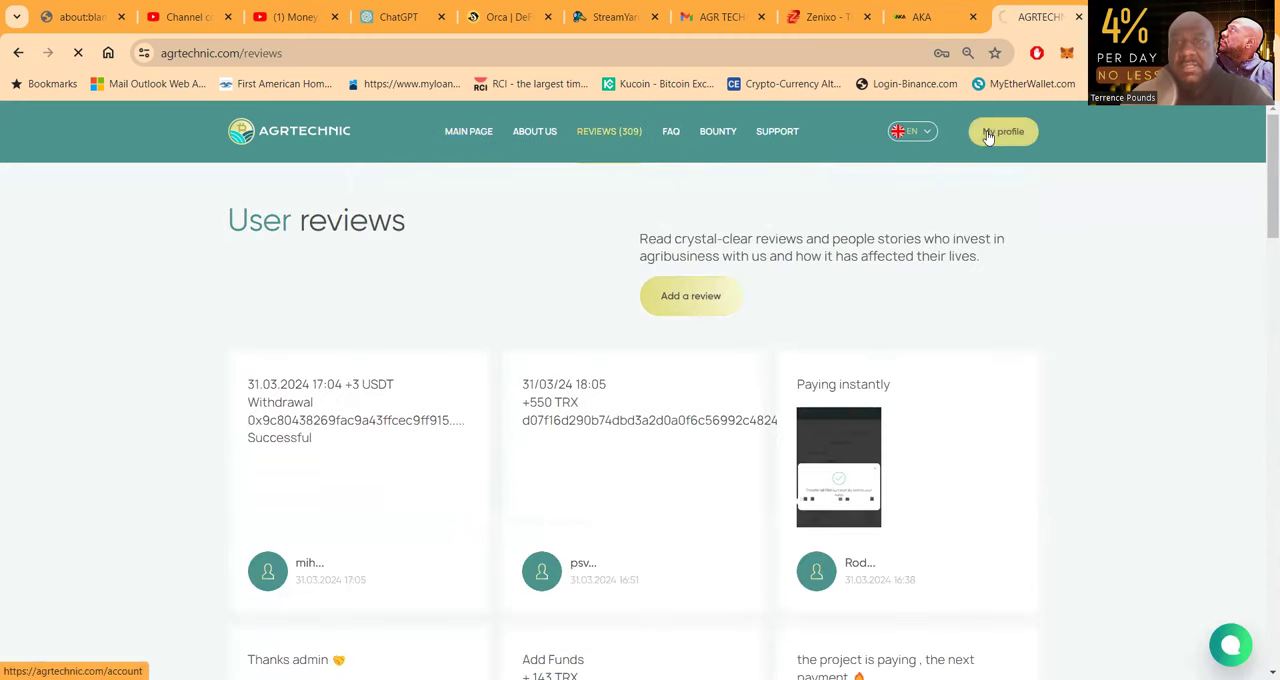
click(1004, 132)
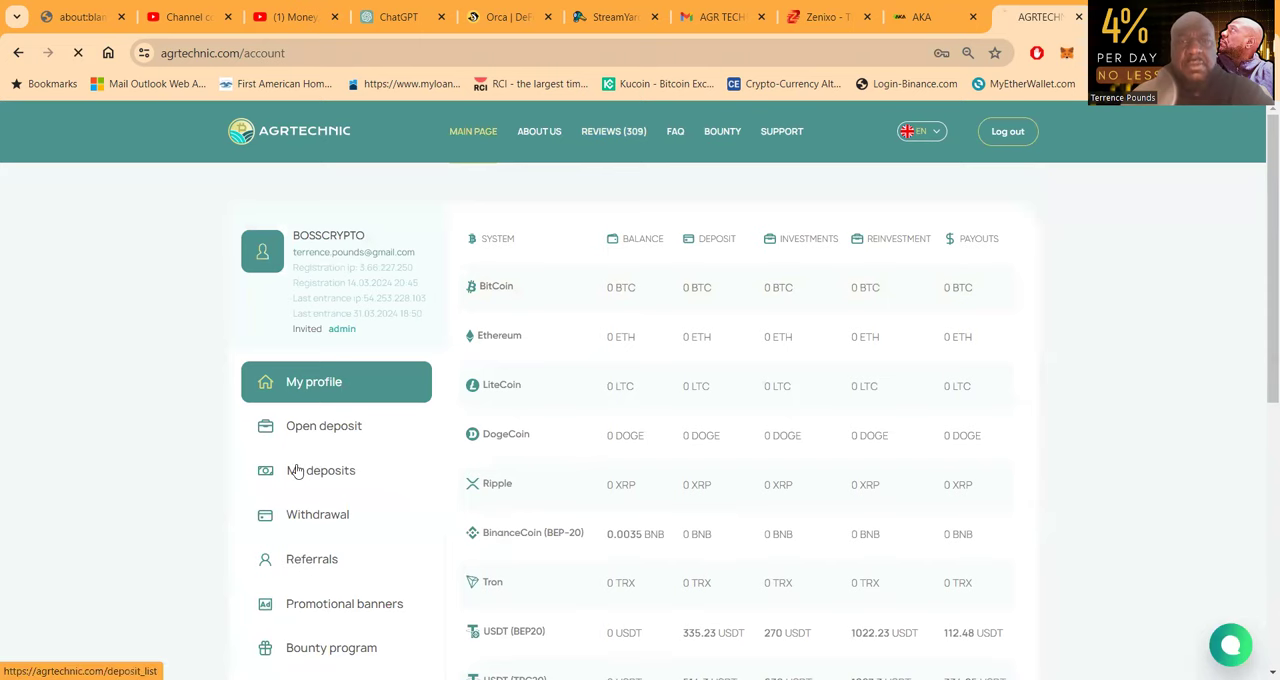
Look through My deposits, including the second page of completed USDT deposits.
click(320, 470)
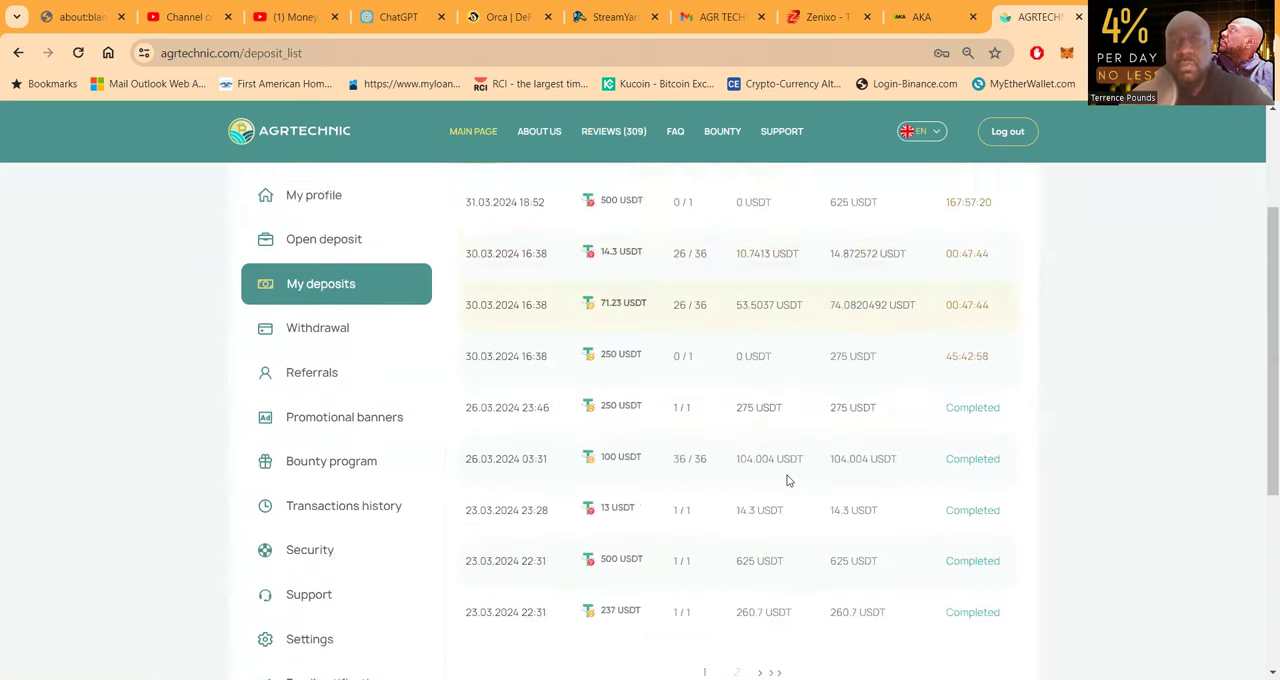
scroll(down, 3)
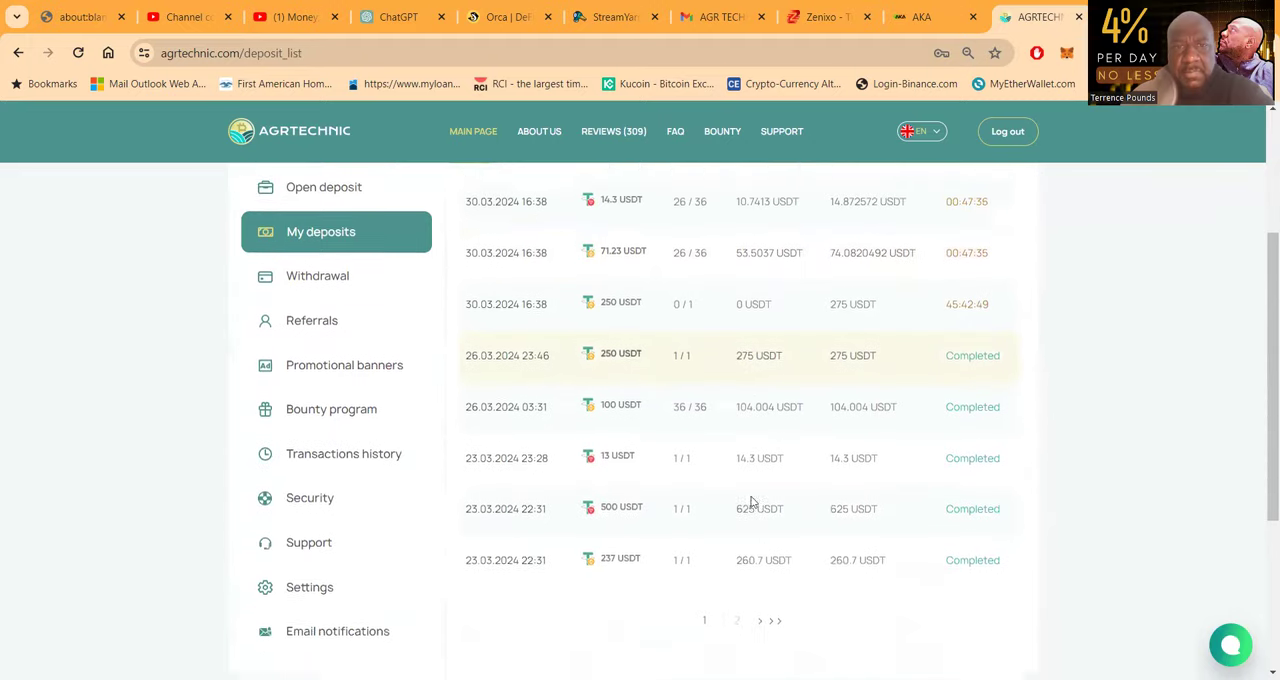
scroll(down, 3)
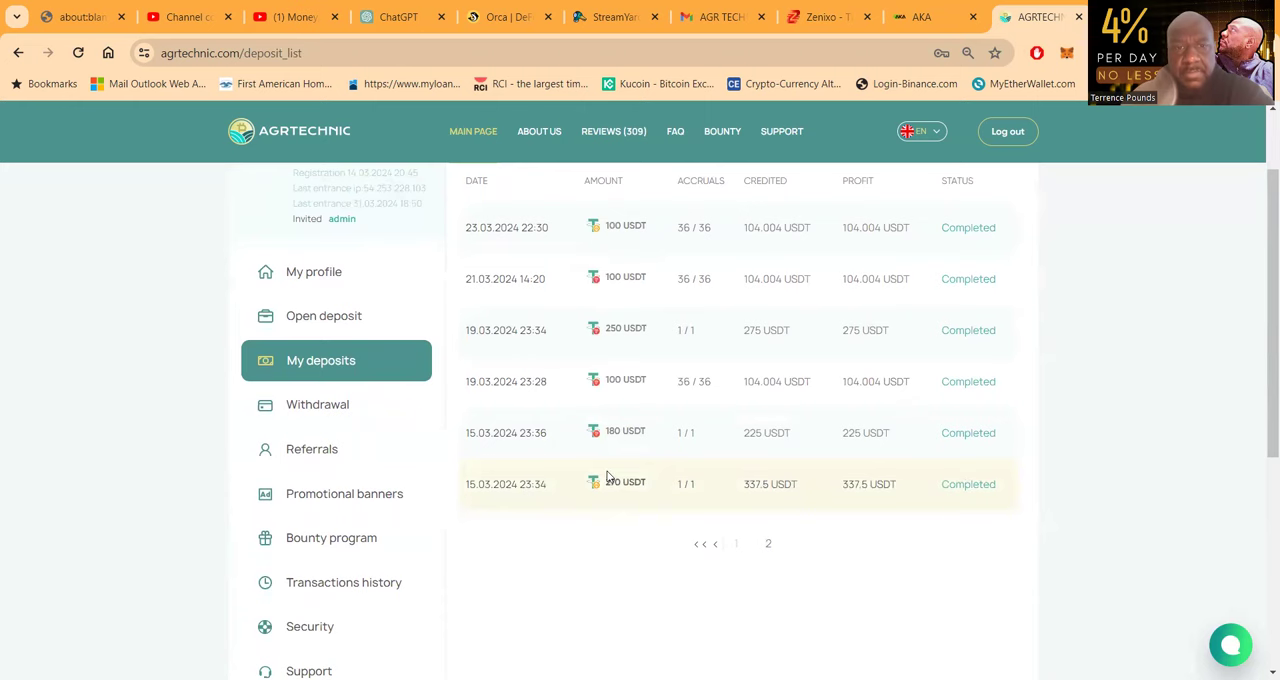
mouse_move(598, 352)
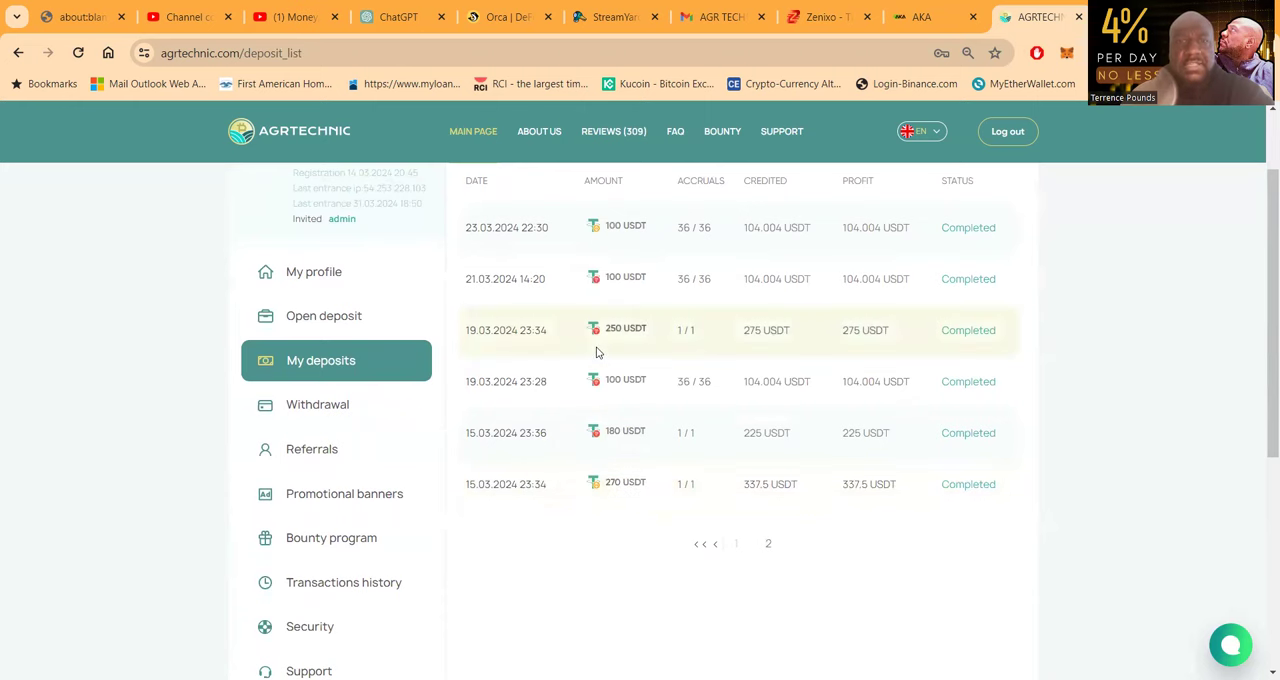
scroll(up, 3)
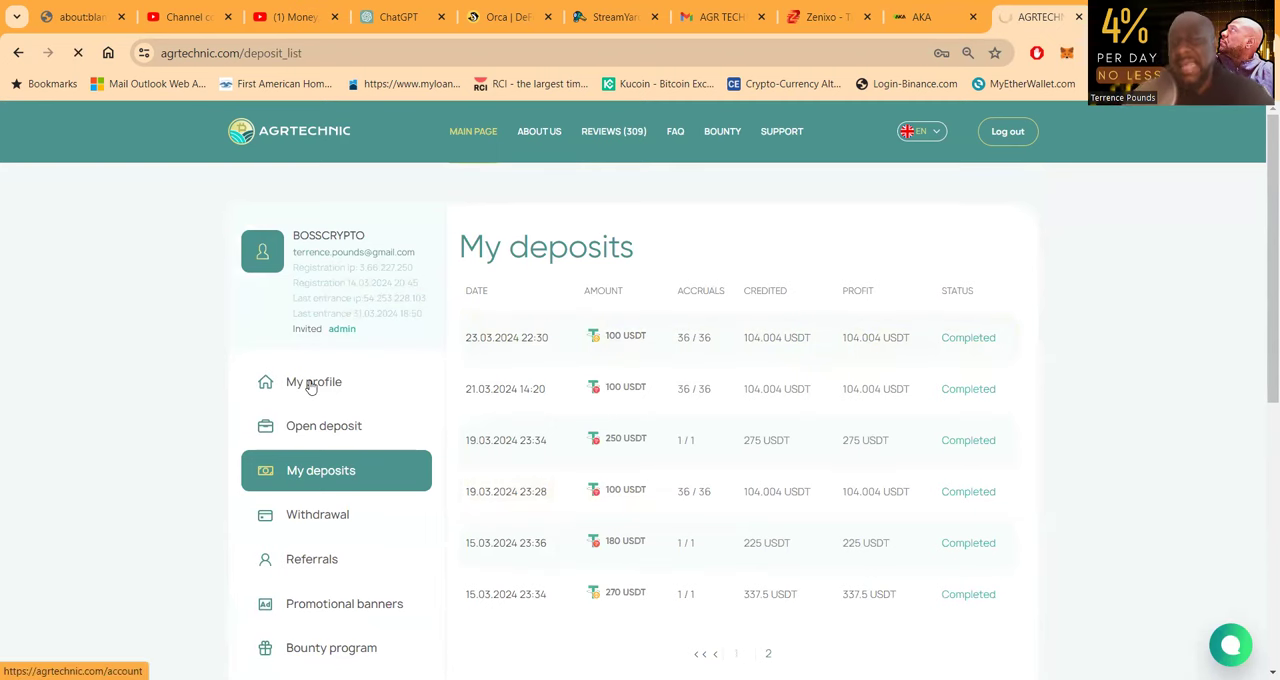
Check the profile's USDT network rows and summed totals after the withdrawals.
click(312, 382)
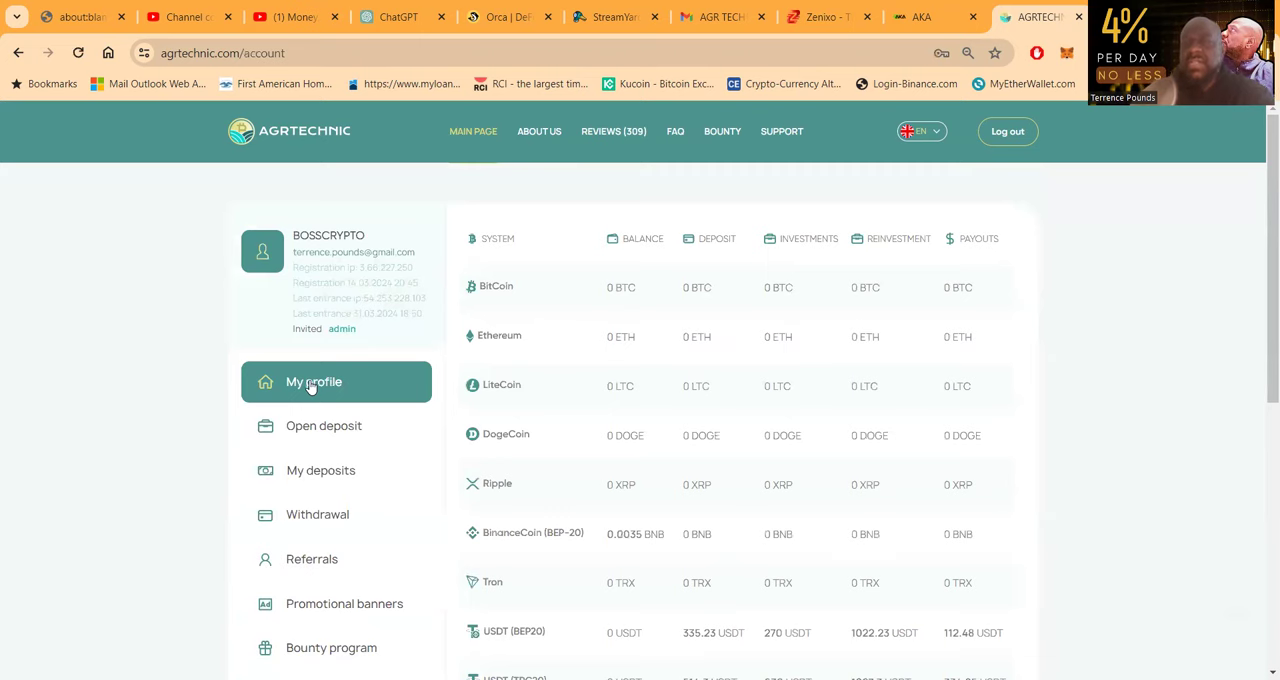
scroll(down, 3)
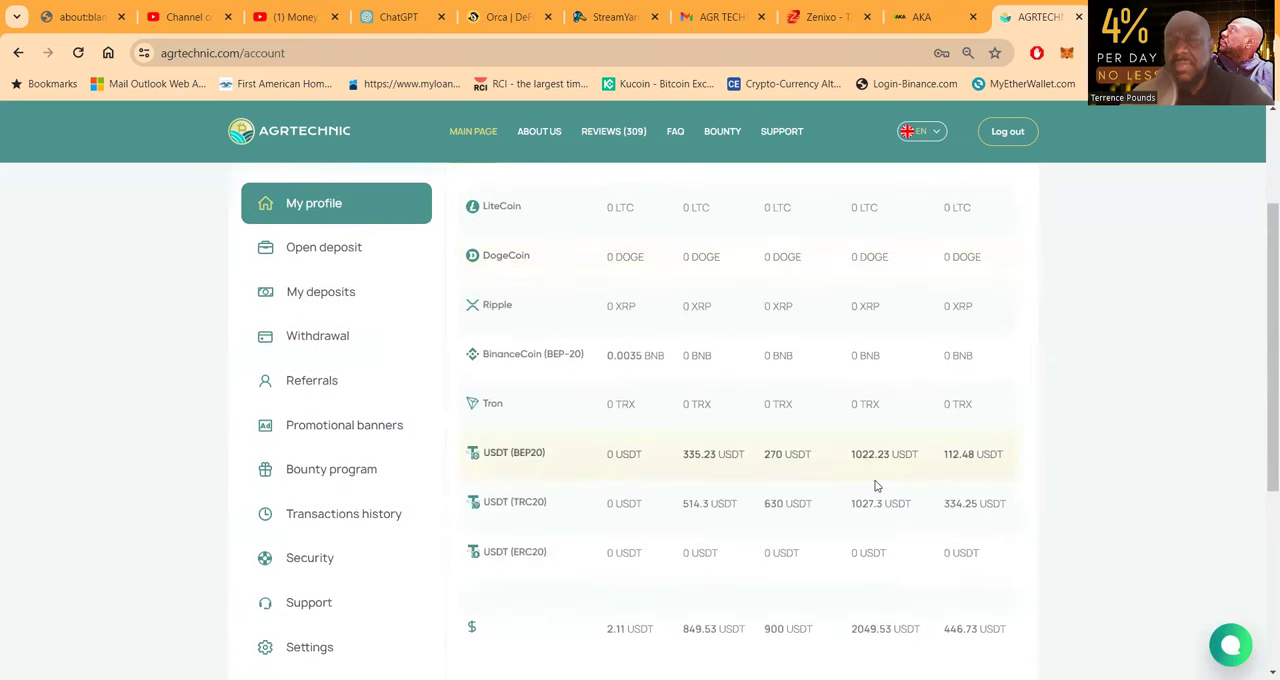
scroll(down, 3)
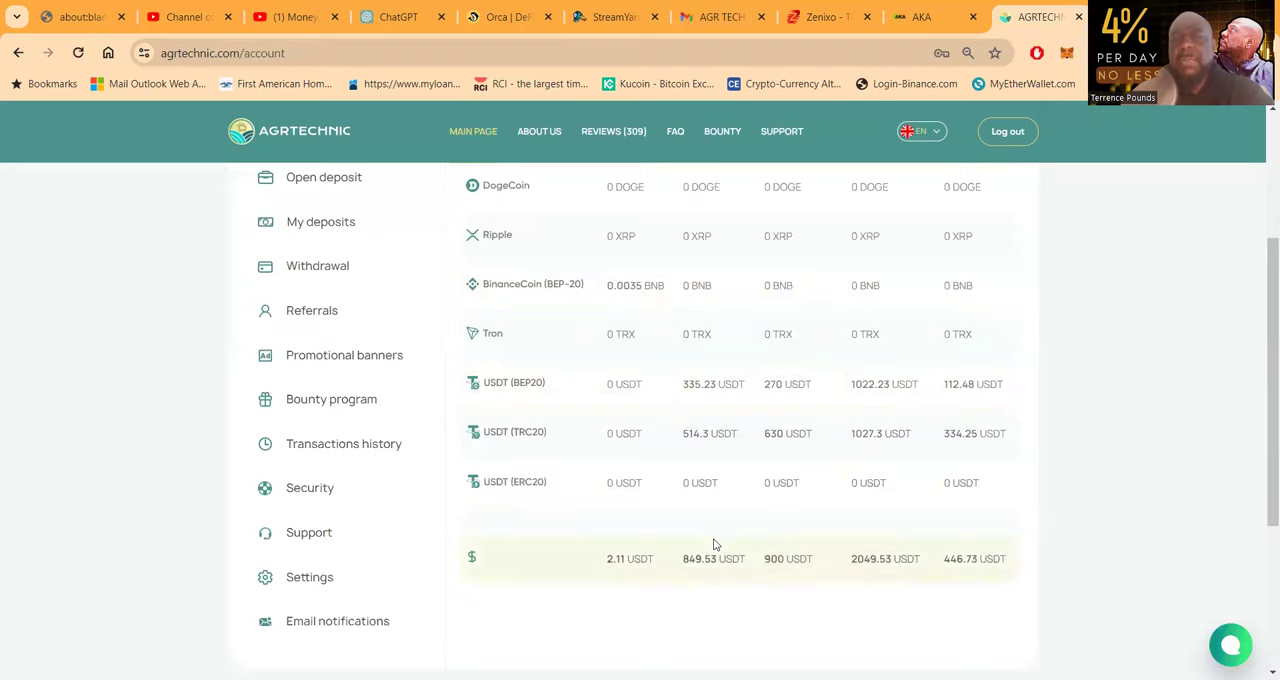
scroll(down, 3)
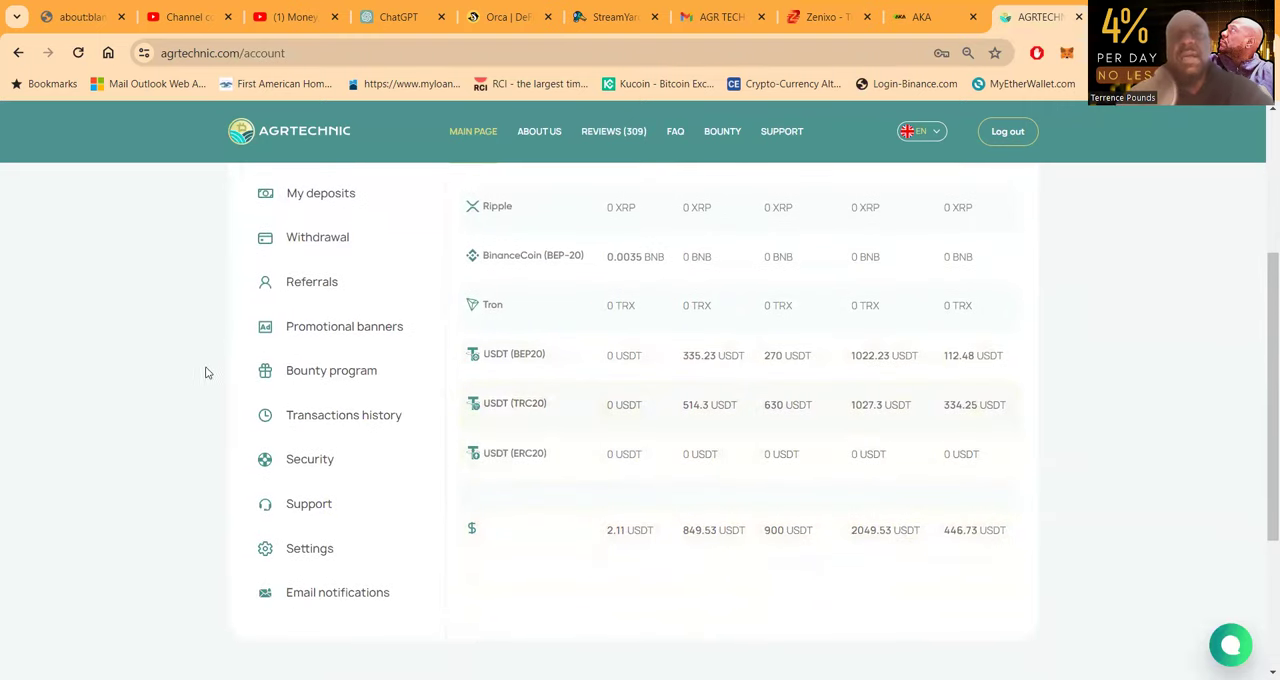
click(332, 370)
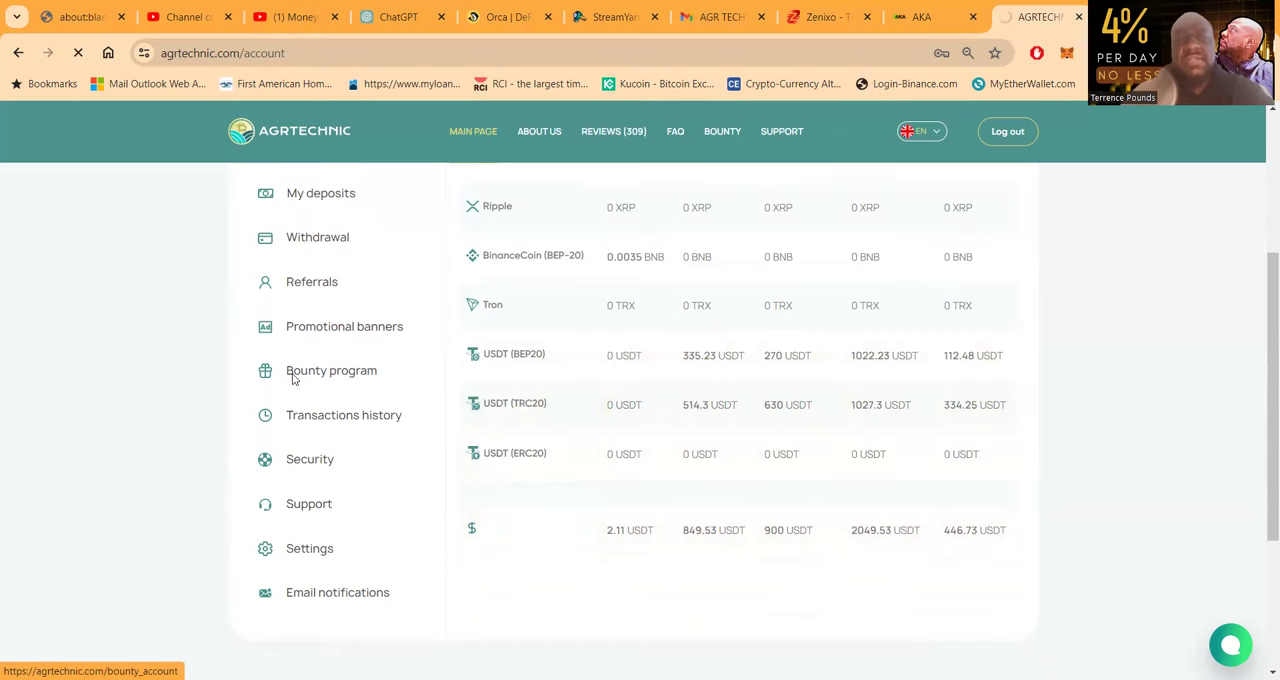
Scroll the Bounty program page through video review requirements, membership application and empty application history.
click(332, 370)
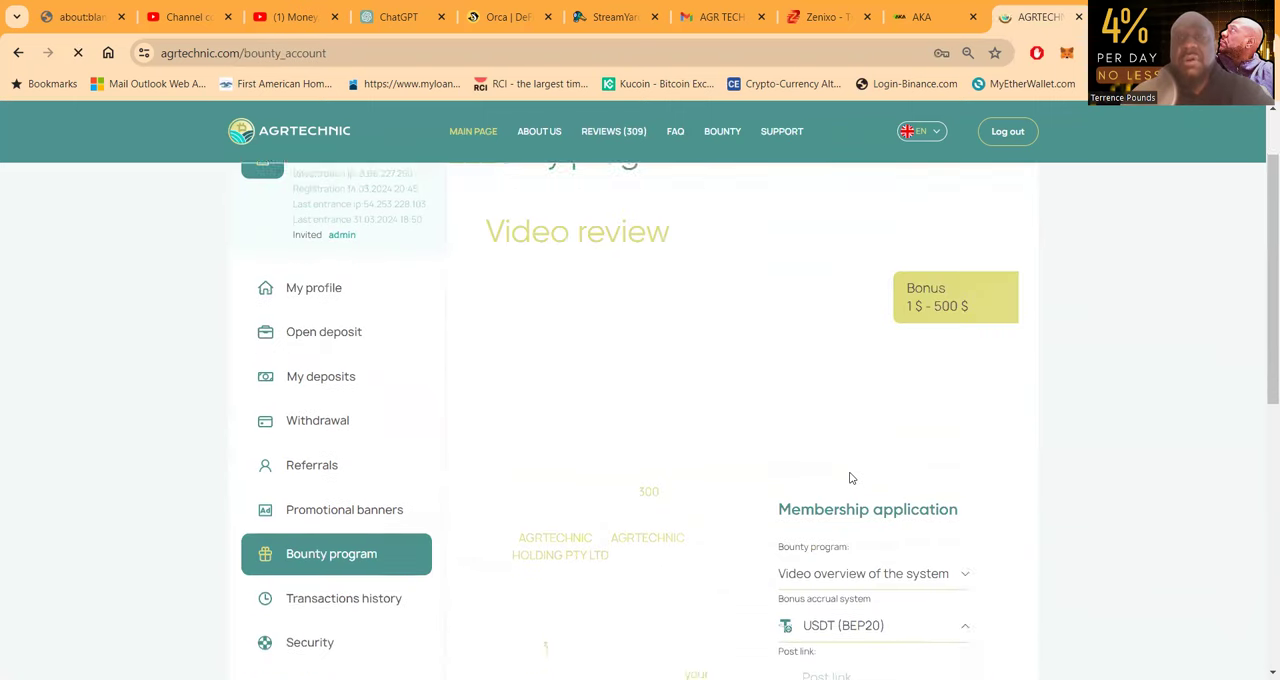
scroll(down, 3)
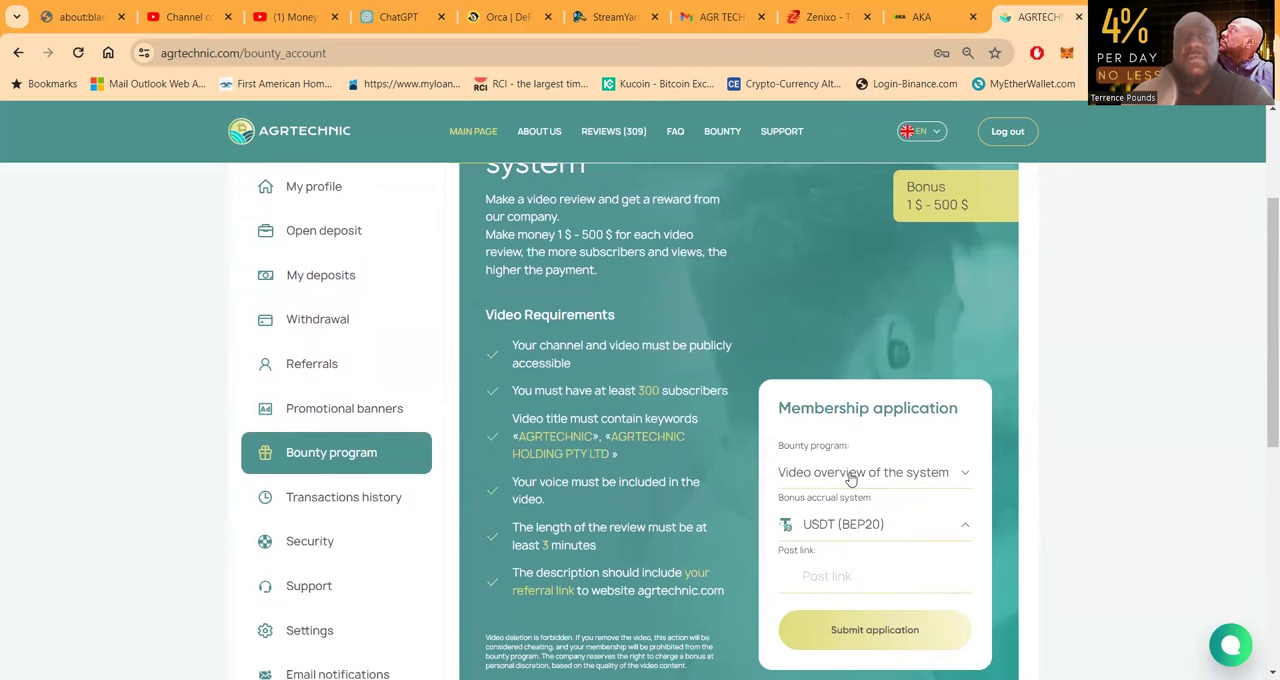
scroll(down, 3)
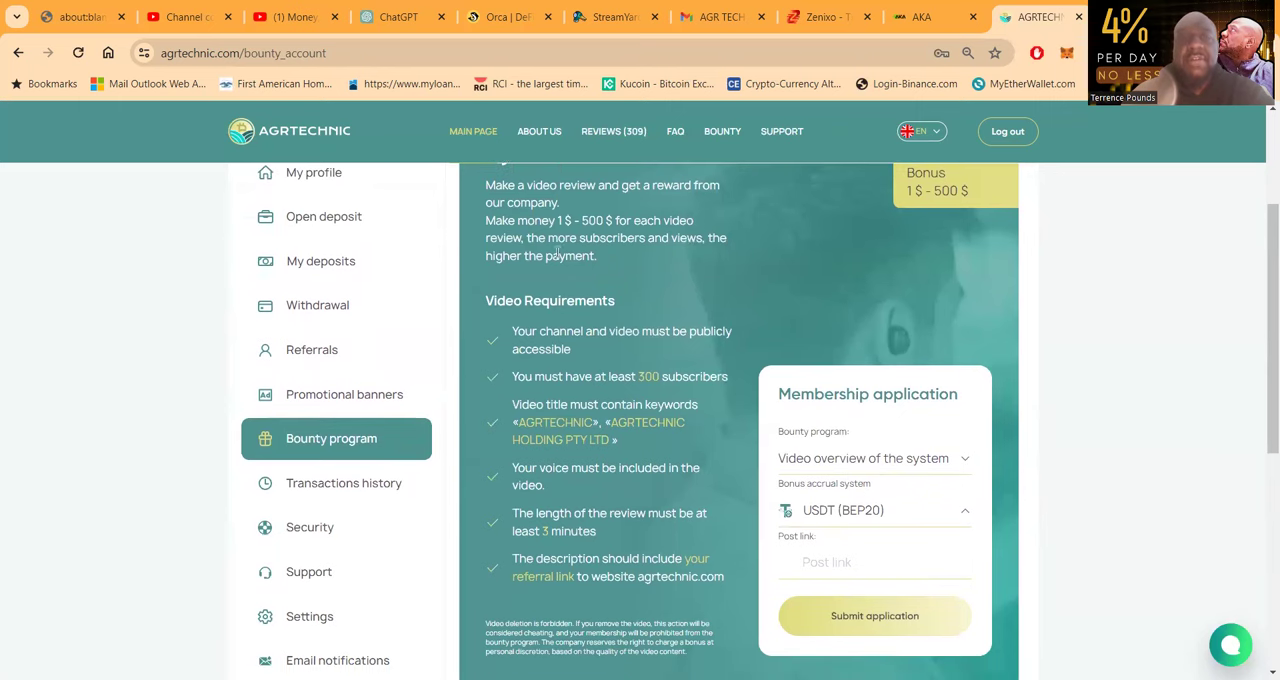
scroll(down, 3)
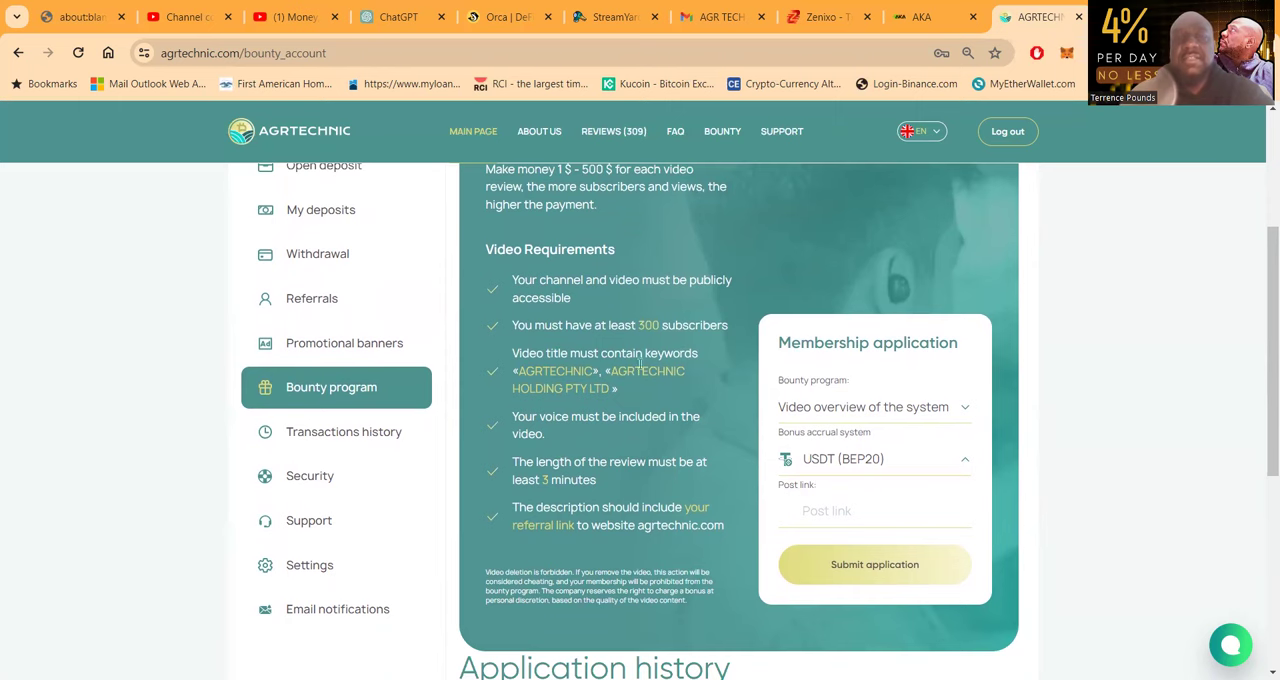
scroll(down, 3)
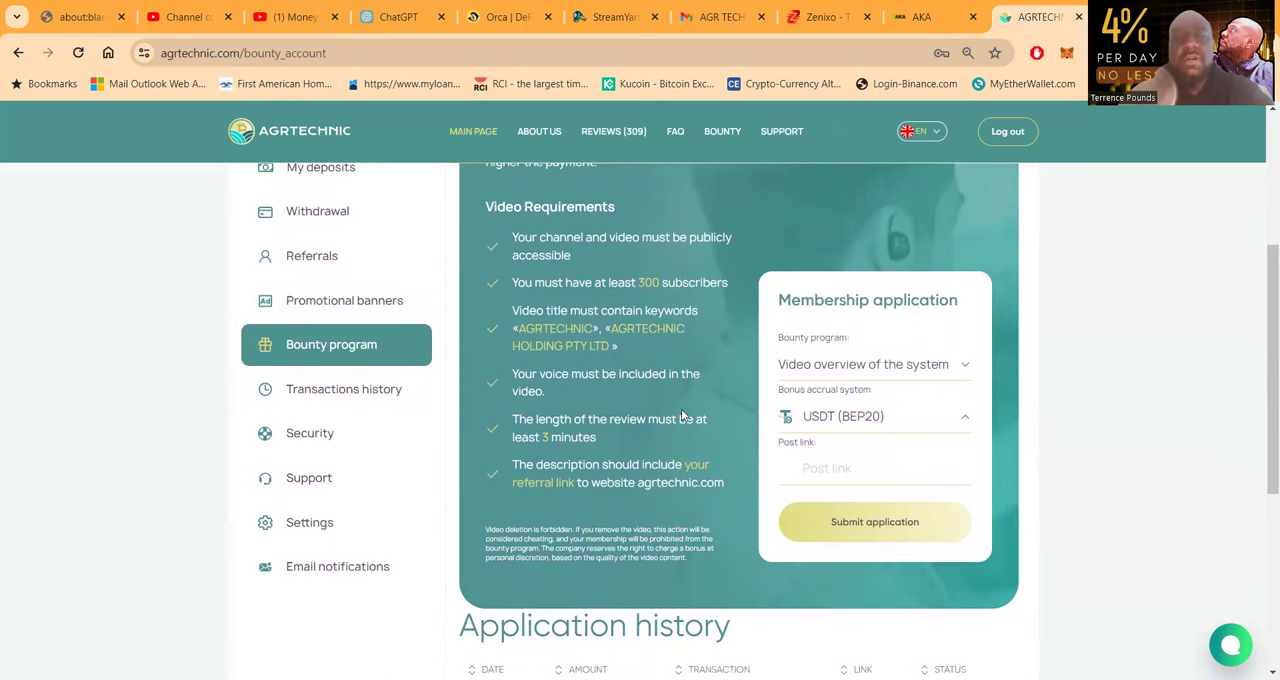
scroll(down, 3)
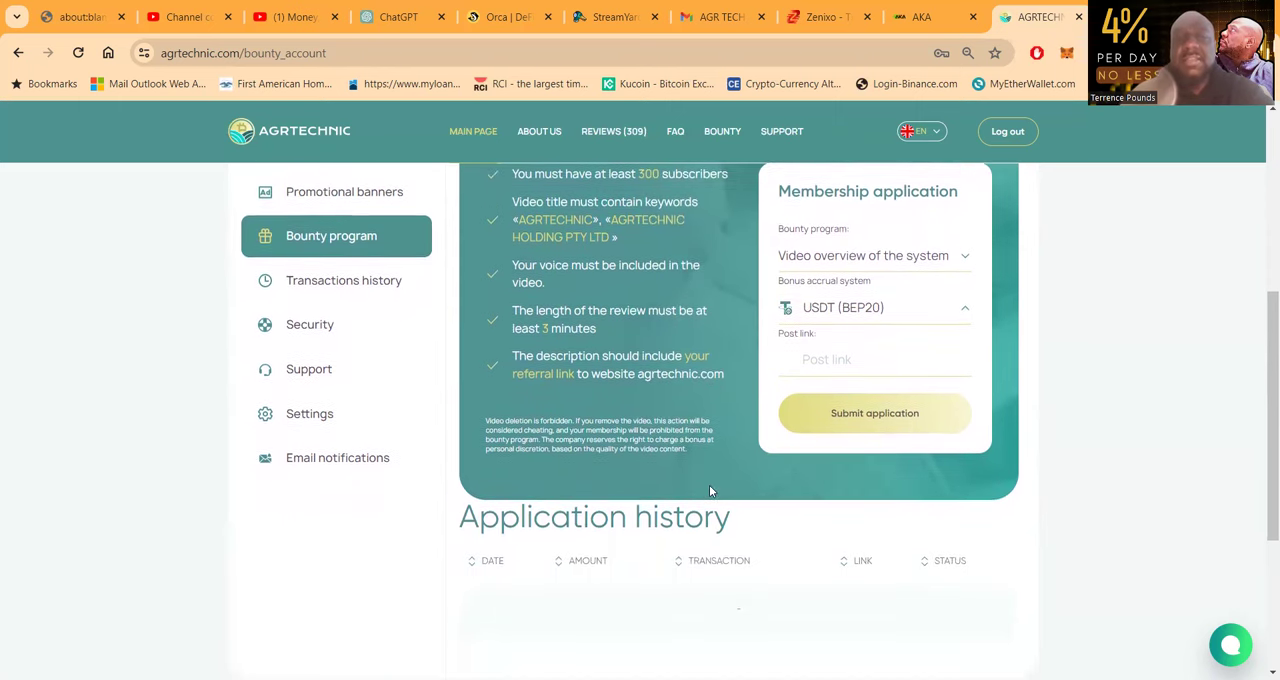
scroll(down, 3)
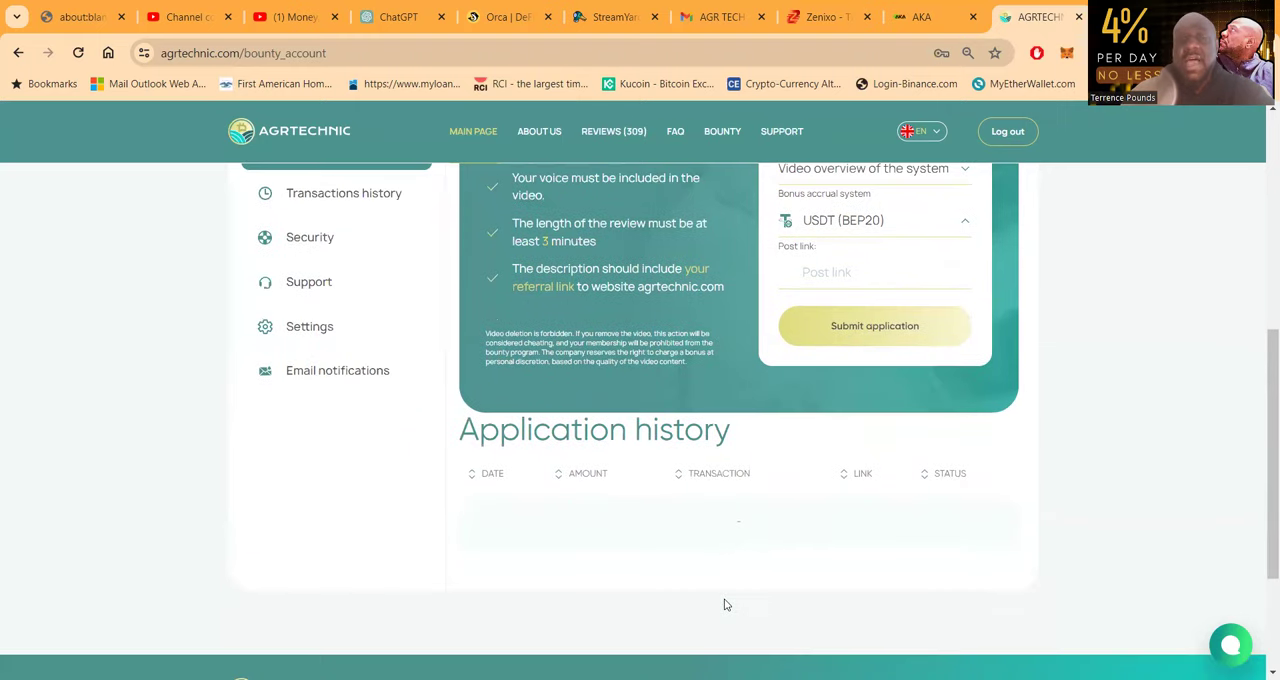